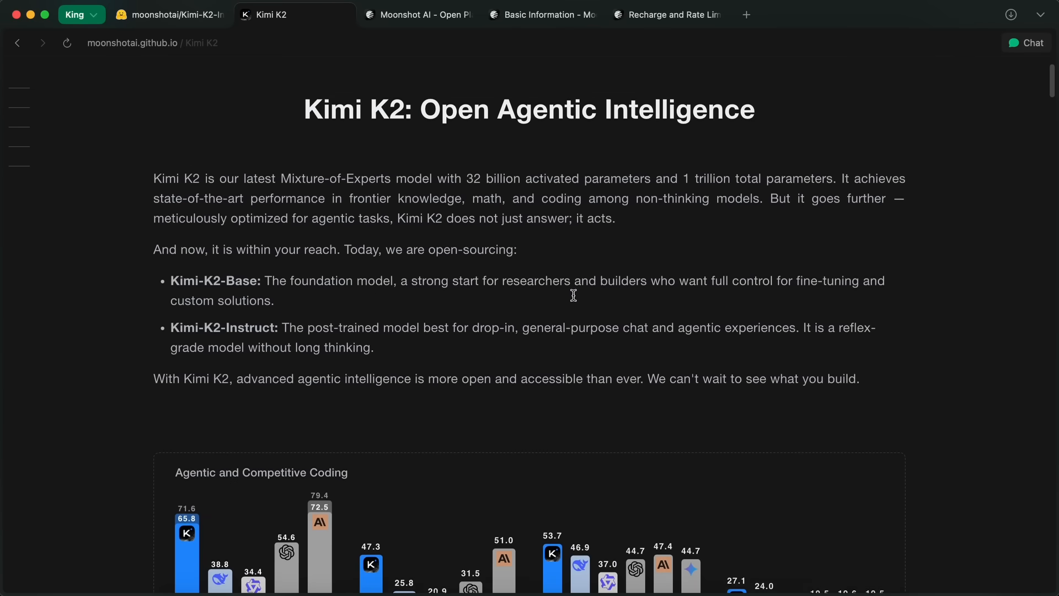
# Step: Review the Kimi-K2-Instruct card intro, highlighting 1 trillion total and 32 billion activated parameters
pyautogui.click(169, 15)
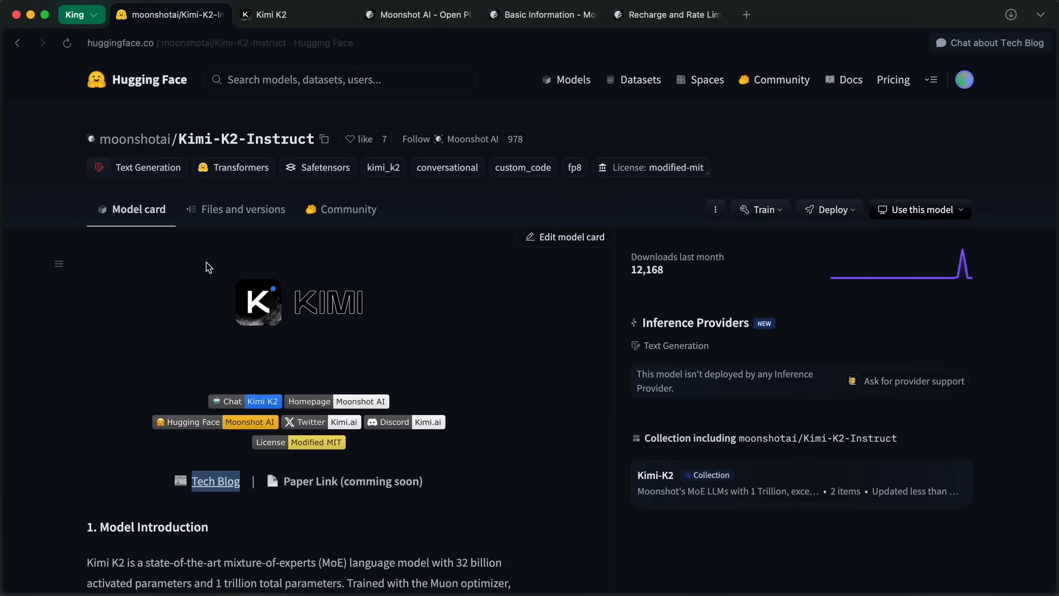
pyautogui.scroll(-3)
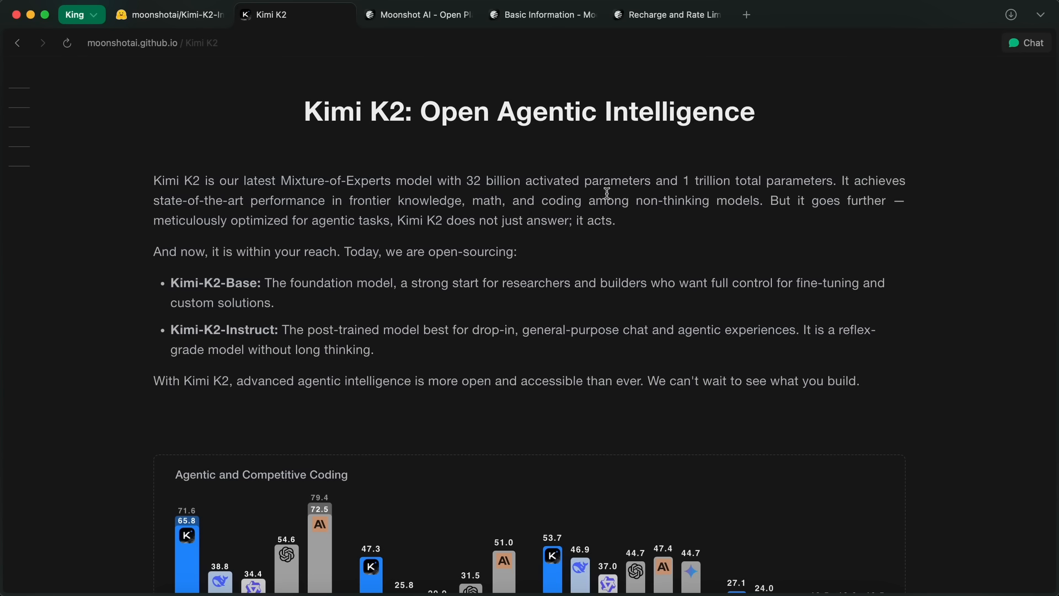
pyautogui.moveTo(683, 180); pyautogui.dragTo(826, 180)
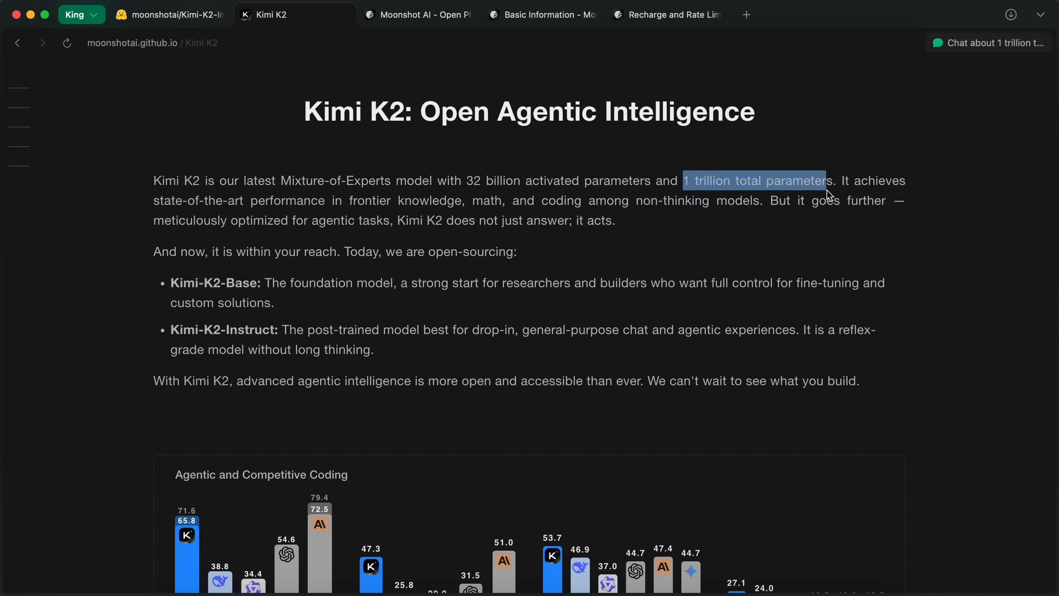
pyautogui.moveTo(468, 181)
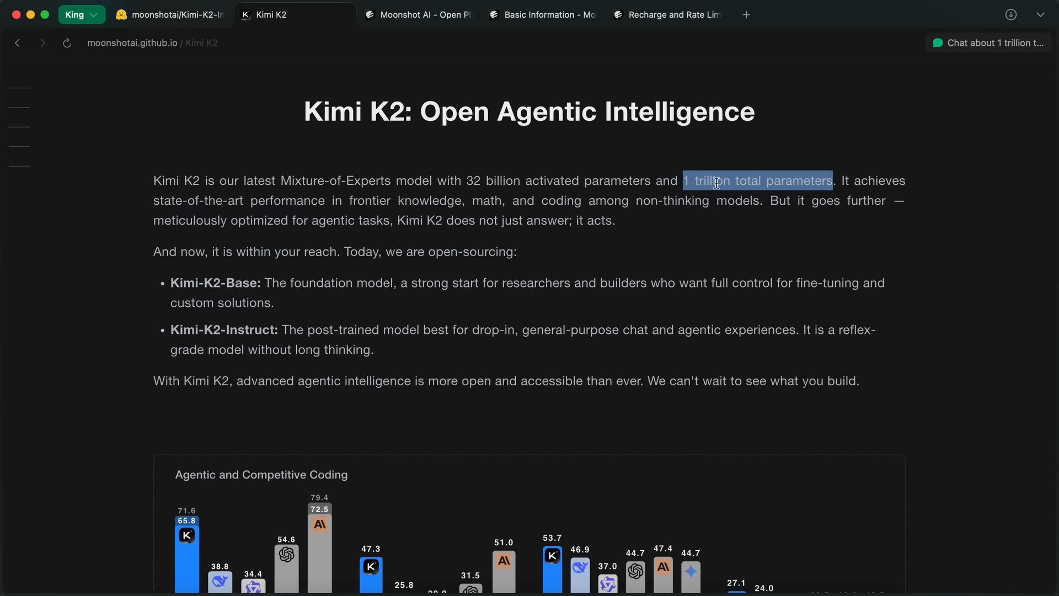
pyautogui.moveTo(555, 196)
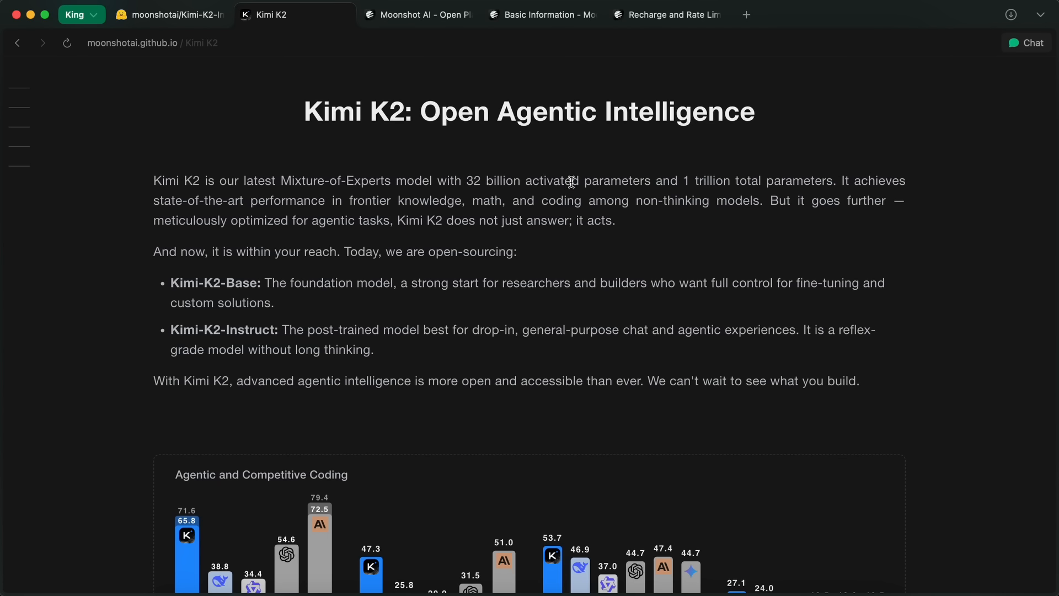
pyautogui.moveTo(468, 179); pyautogui.dragTo(648, 180)
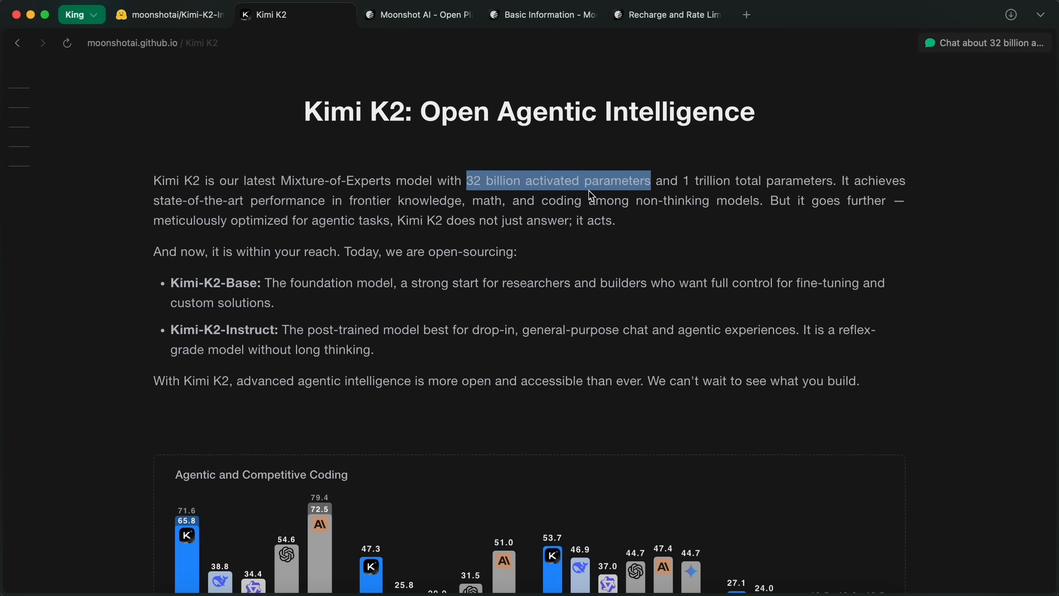
pyautogui.moveTo(581, 212)
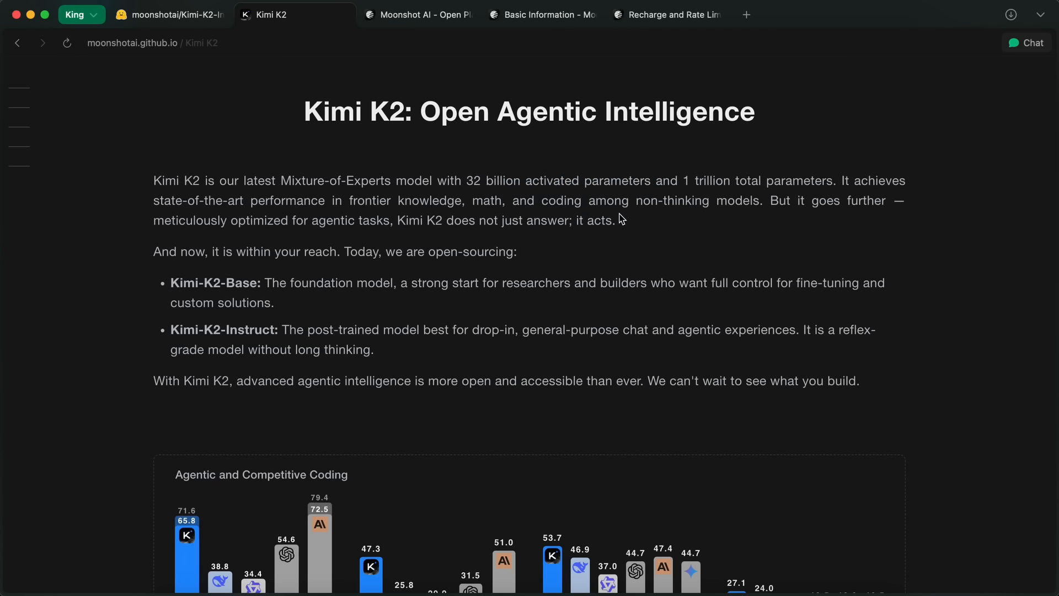
pyautogui.moveTo(700, 206)
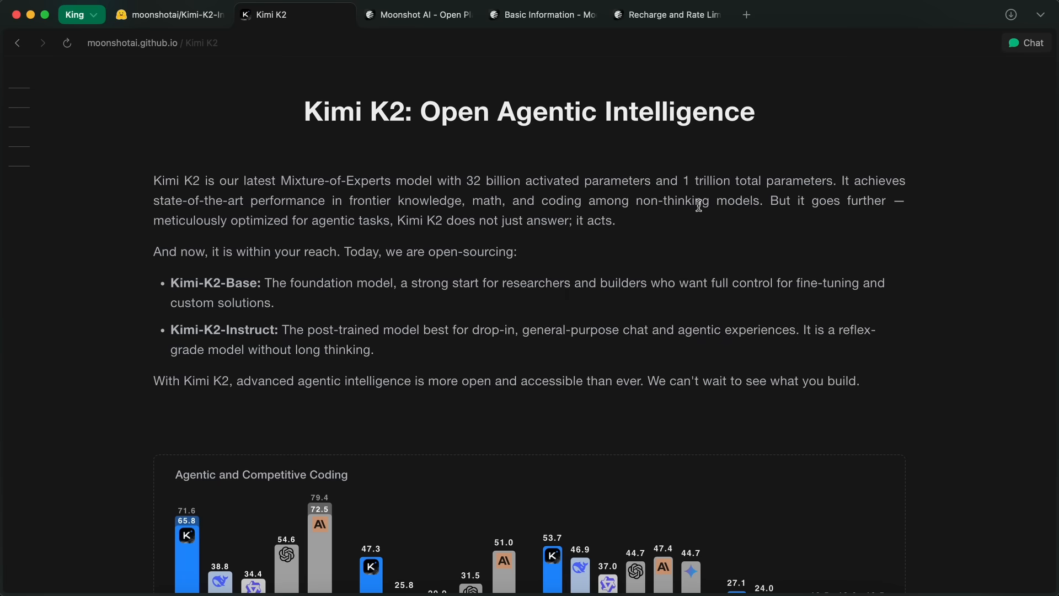
pyautogui.moveTo(754, 277)
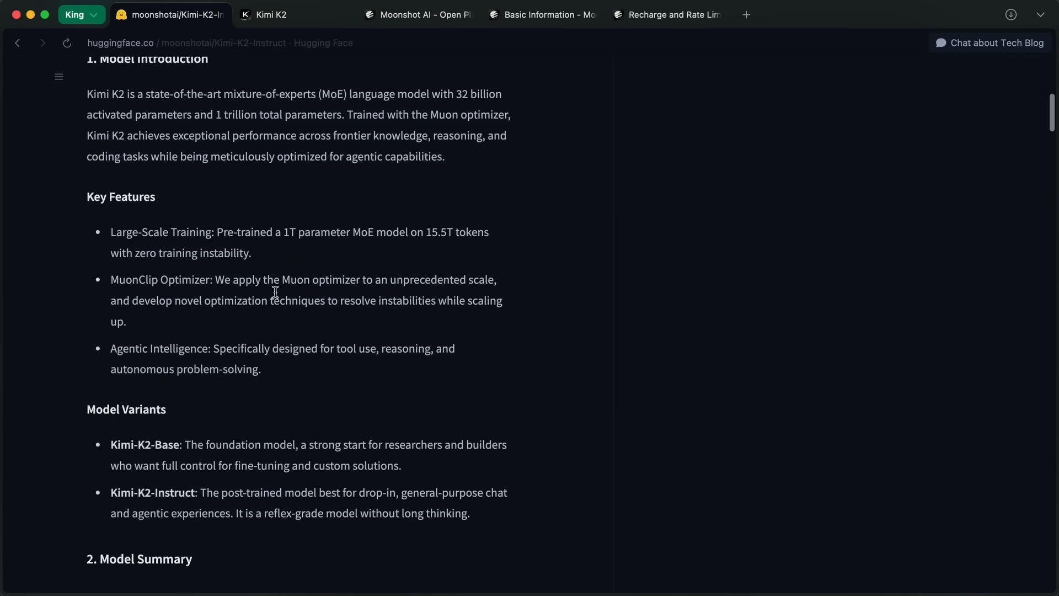
# Step: Bring the Evaluation Results table of coding, tool-use and general benchmarks into view
pyautogui.scroll(-3)
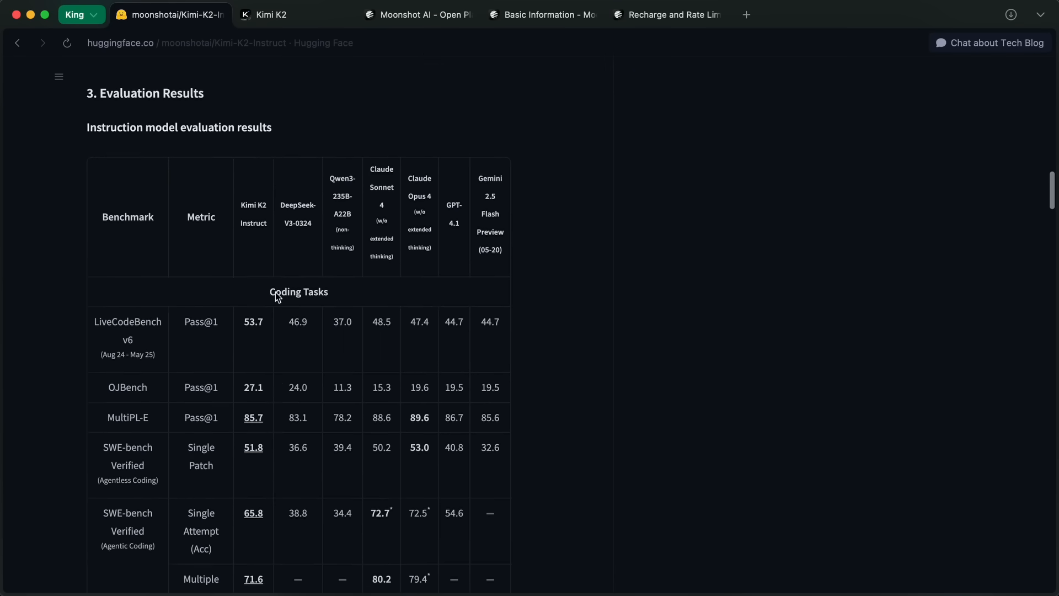
pyautogui.scroll(-3)
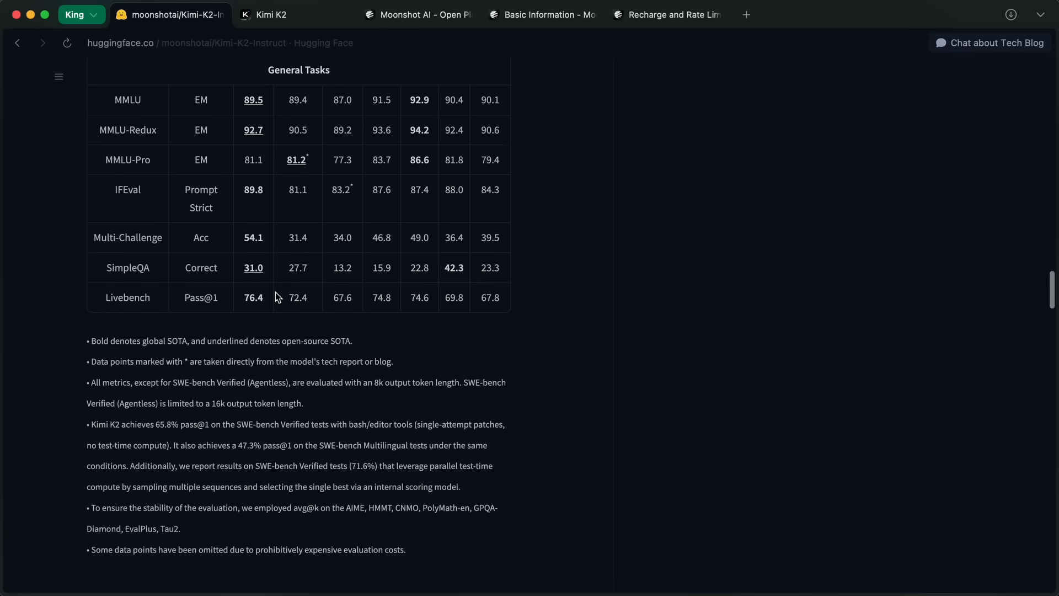
pyautogui.scroll(-3)
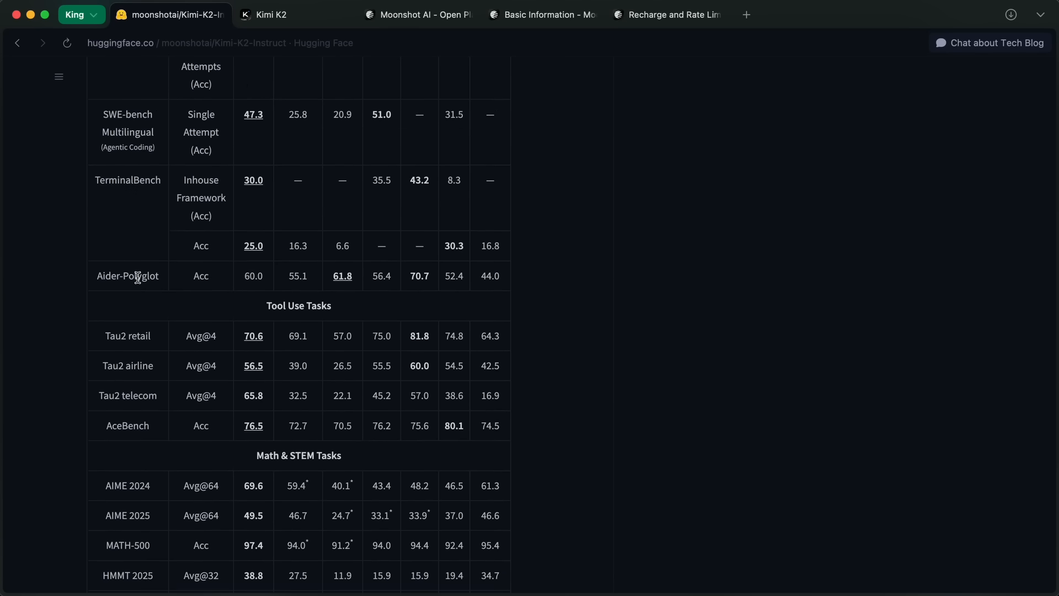
pyautogui.moveTo(128, 275); pyautogui.dragTo(263, 276)
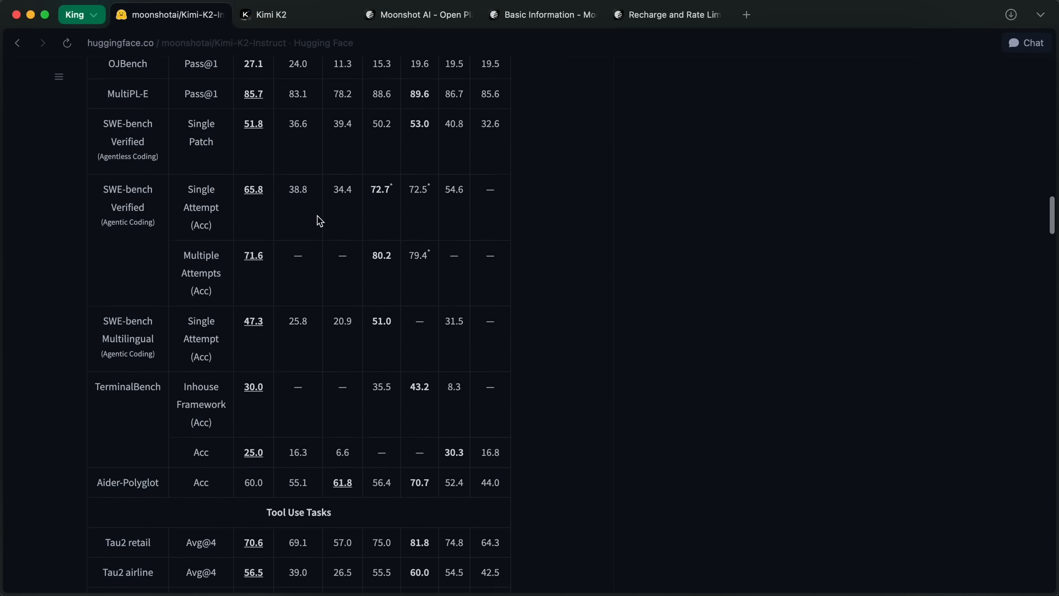
pyautogui.click(417, 14)
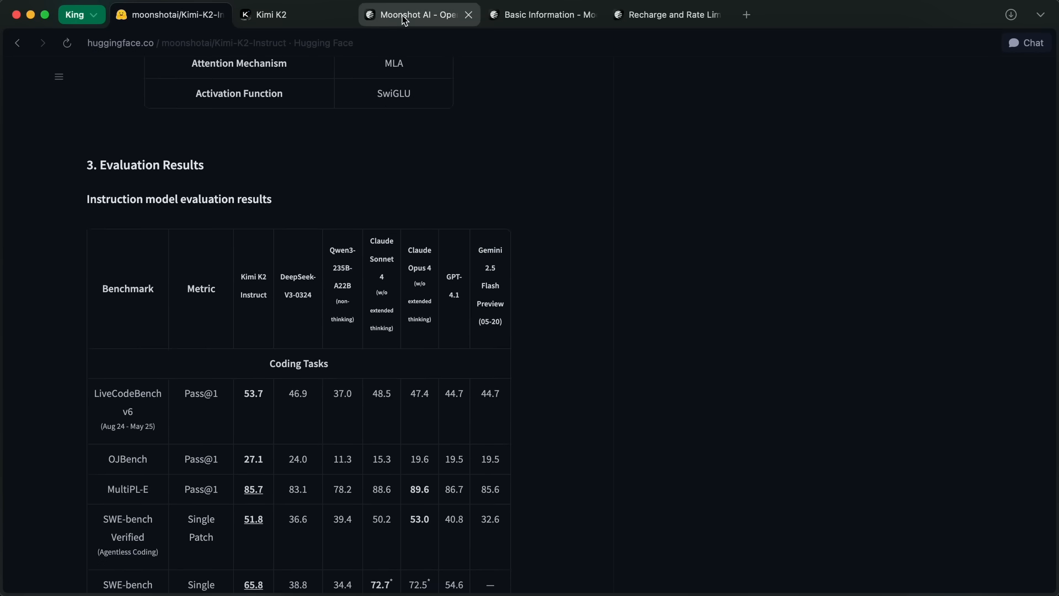
# Step: Highlight 'Kimi K2 does not just answer' and the start of the Kimi-K2-Base description
pyautogui.click(271, 14)
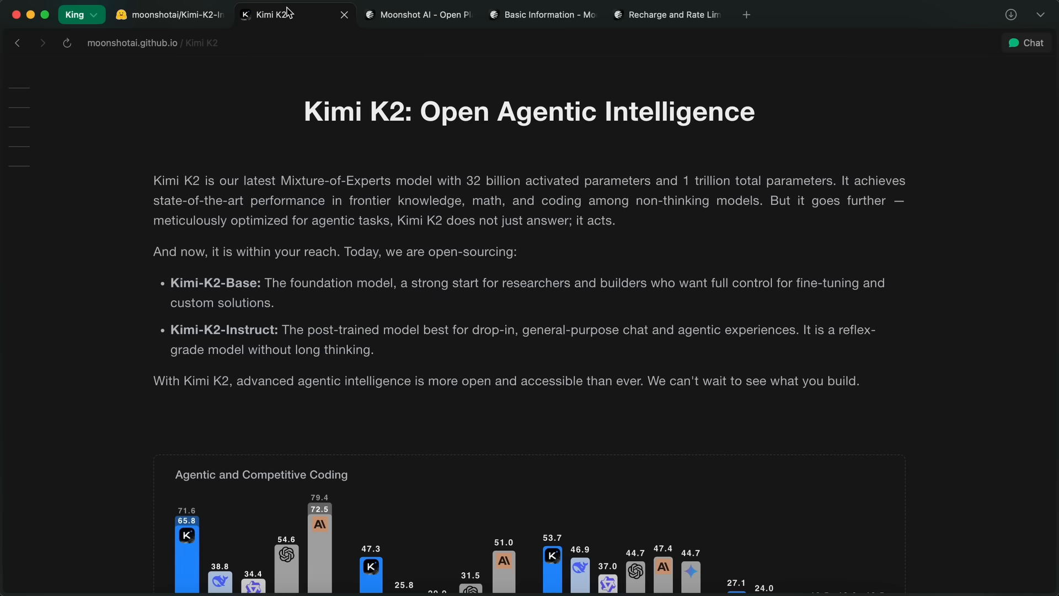
pyautogui.scroll(-3)
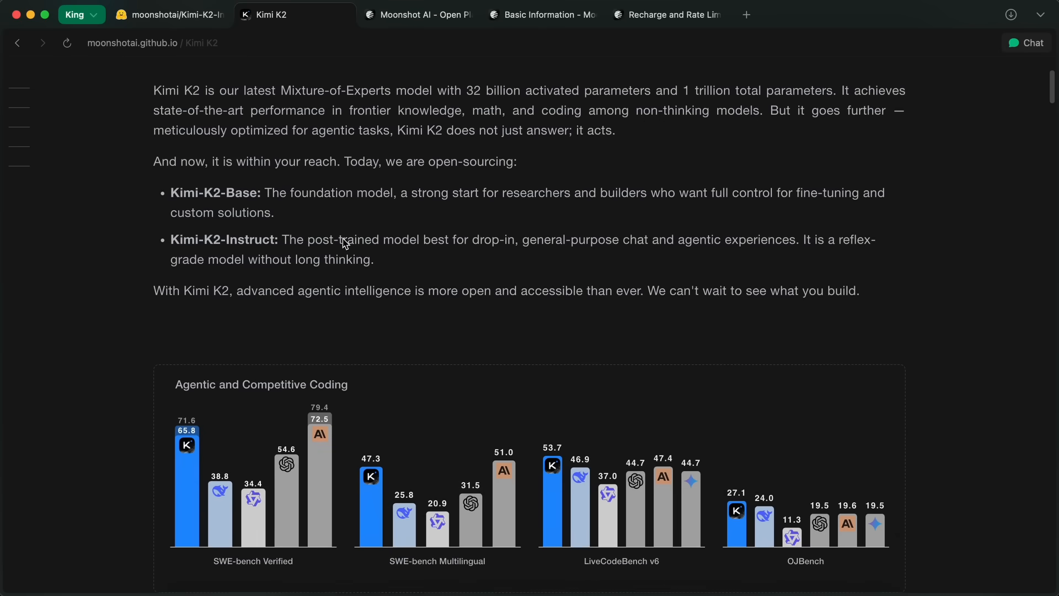
pyautogui.moveTo(398, 130); pyautogui.dragTo(541, 130)
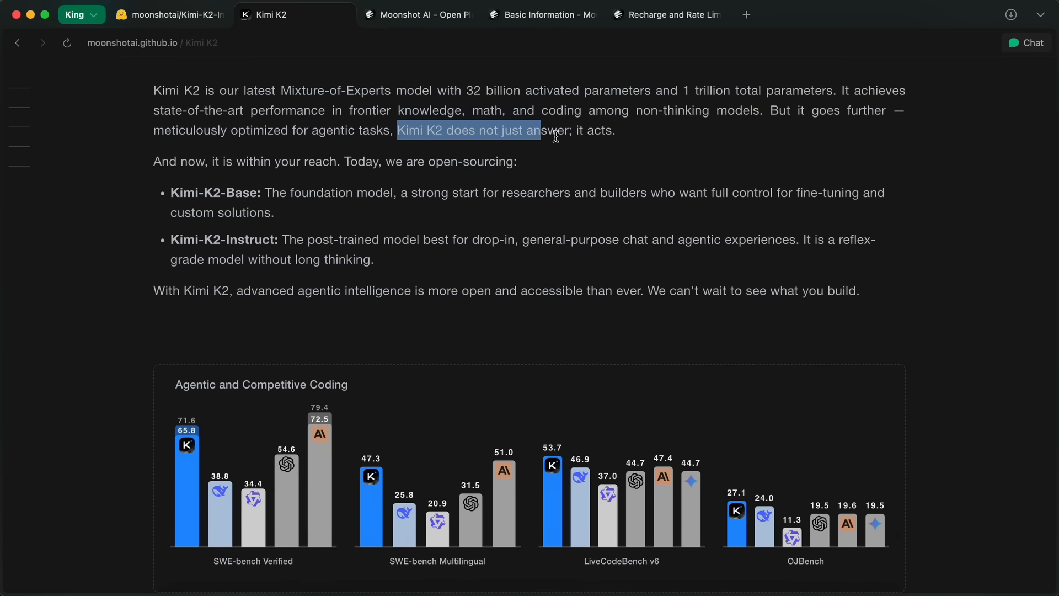
pyautogui.scroll(-3)
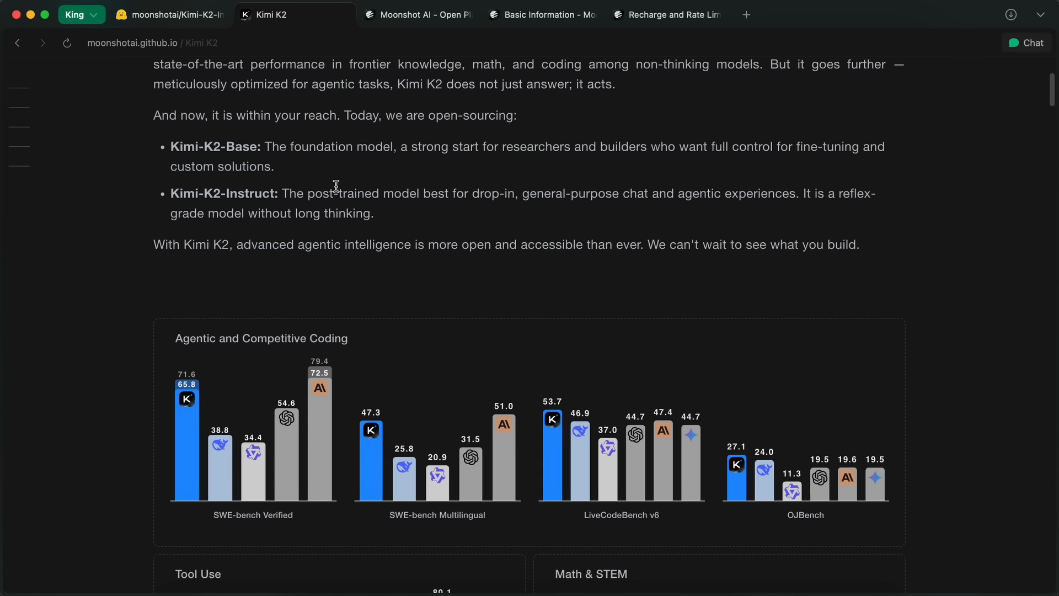
pyautogui.doubleClick(209, 146)
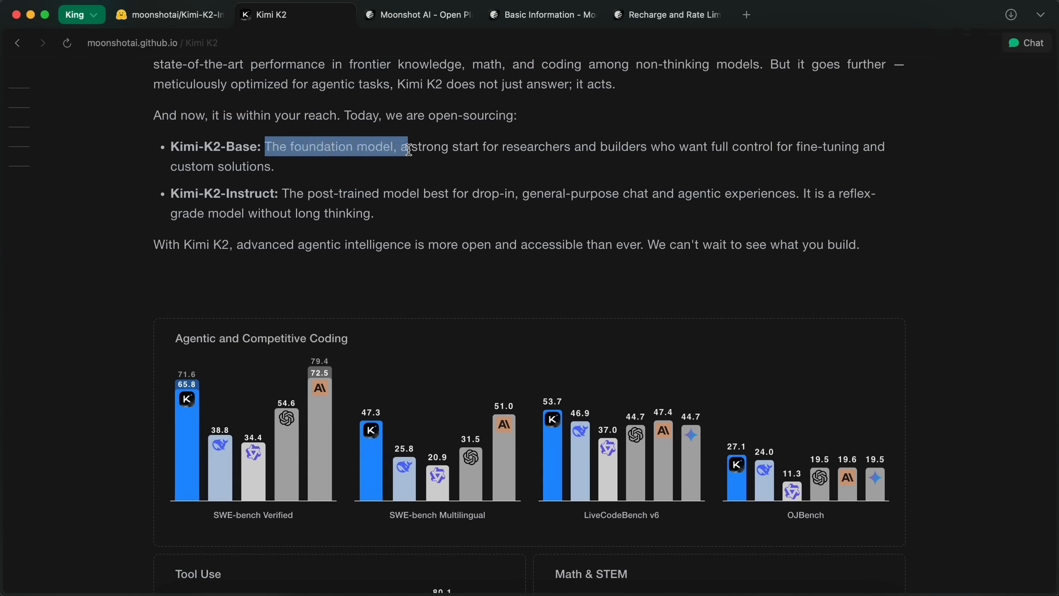
pyautogui.moveTo(405, 147); pyautogui.dragTo(818, 146)
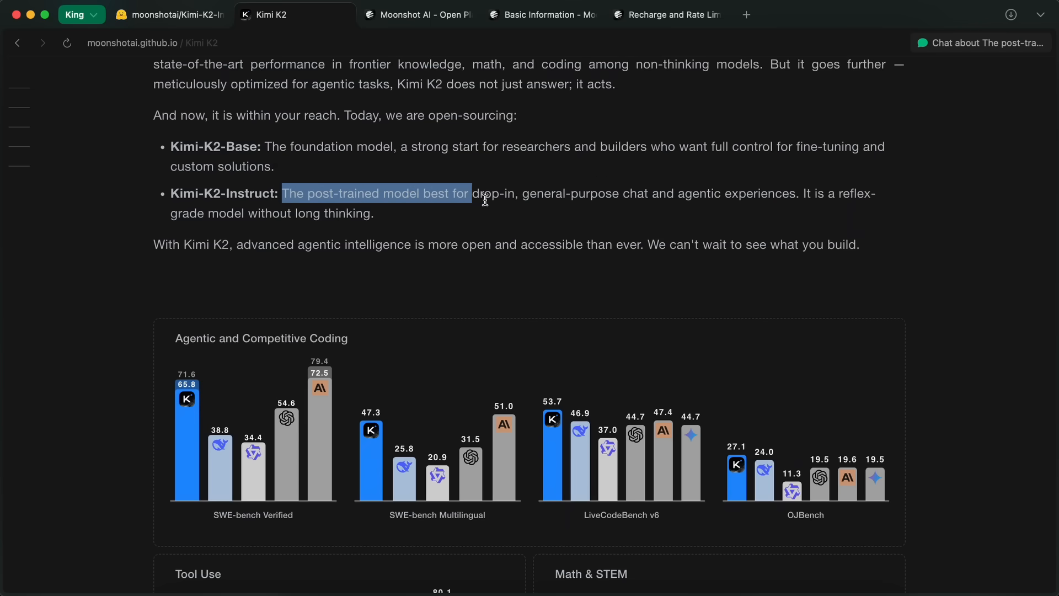
# Step: Highlight the Kimi-K2-Instruct reflex-grade model sentence and reach the Agentic and Competitive Coding chart
pyautogui.moveTo(481, 193); pyautogui.dragTo(793, 193)
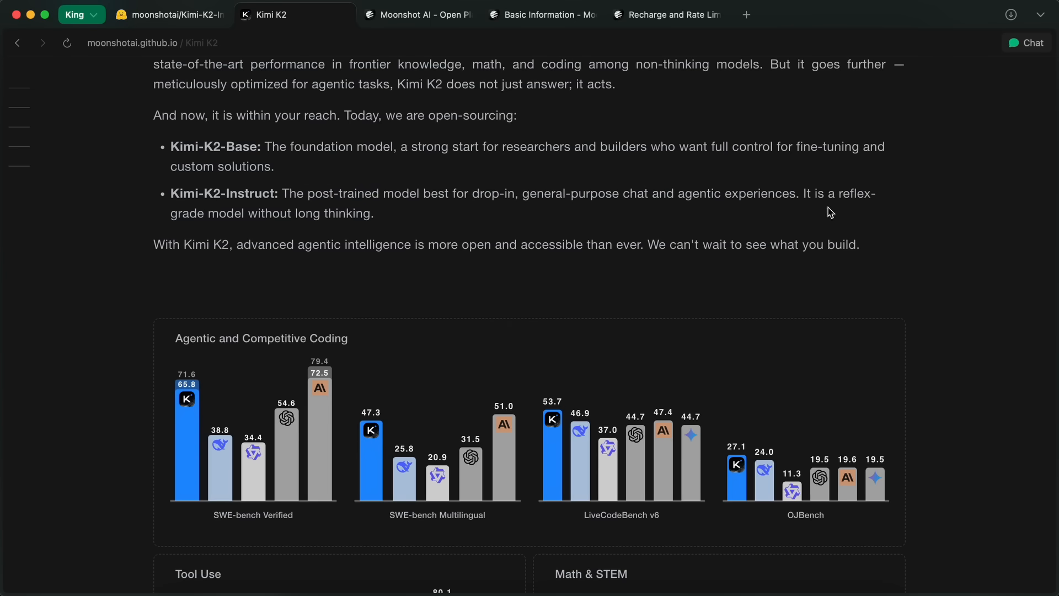
pyautogui.moveTo(802, 192)
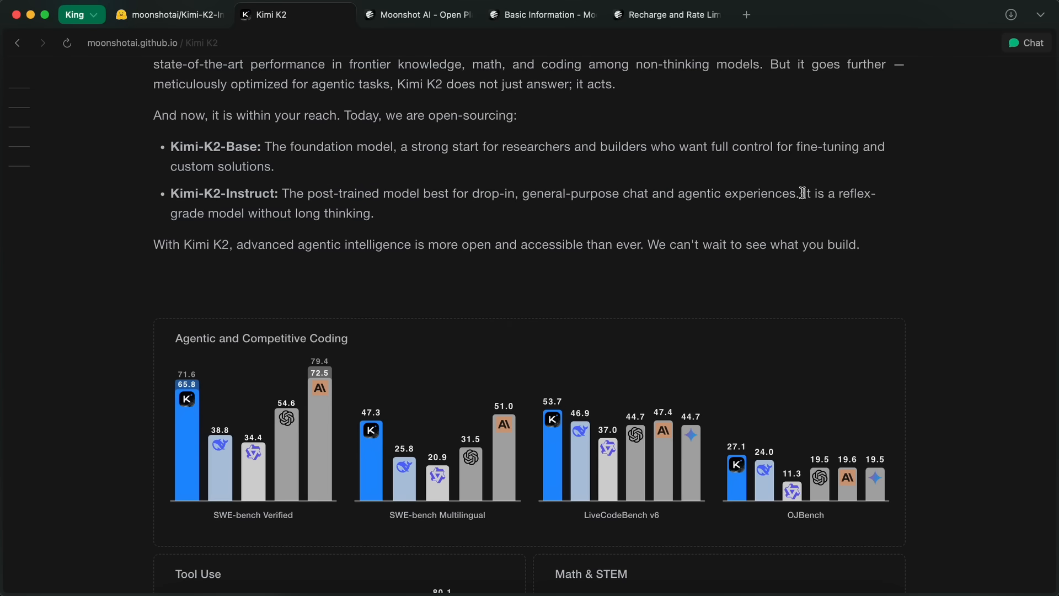
pyautogui.moveTo(802, 194); pyautogui.dragTo(215, 213)
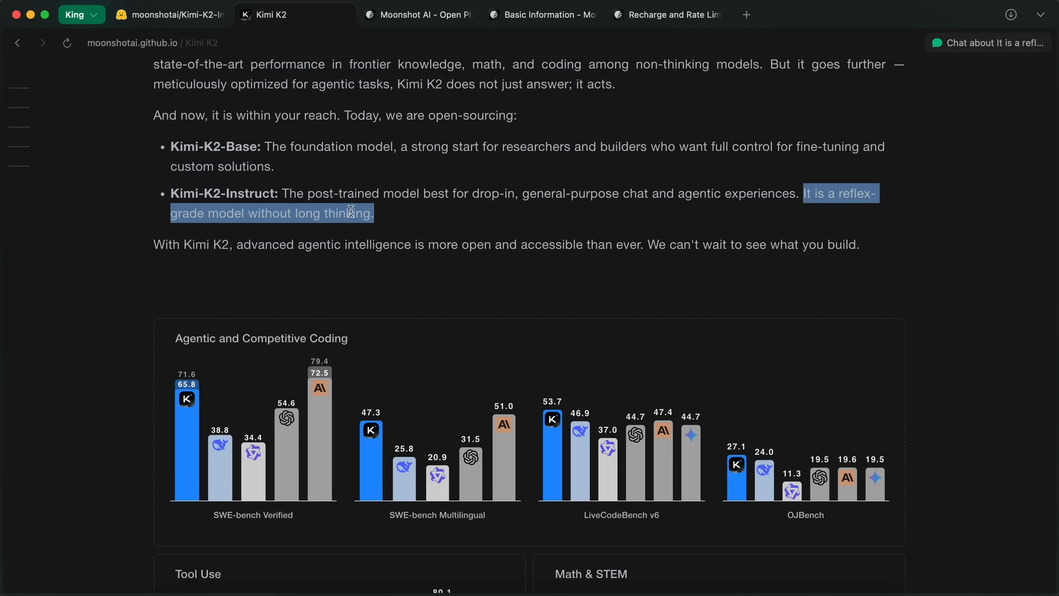
pyautogui.moveTo(357, 229)
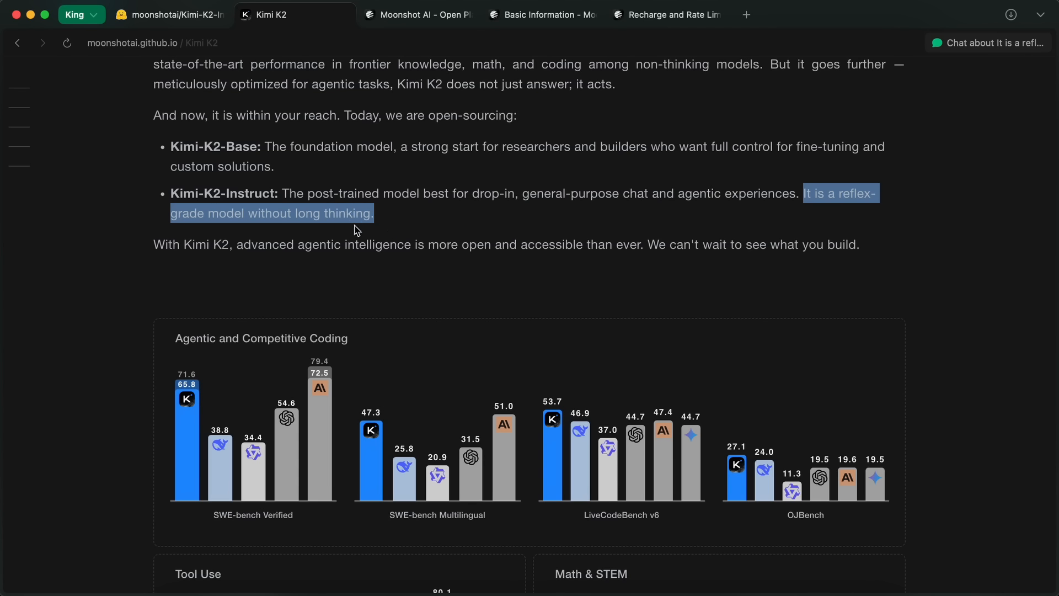
pyautogui.moveTo(366, 220)
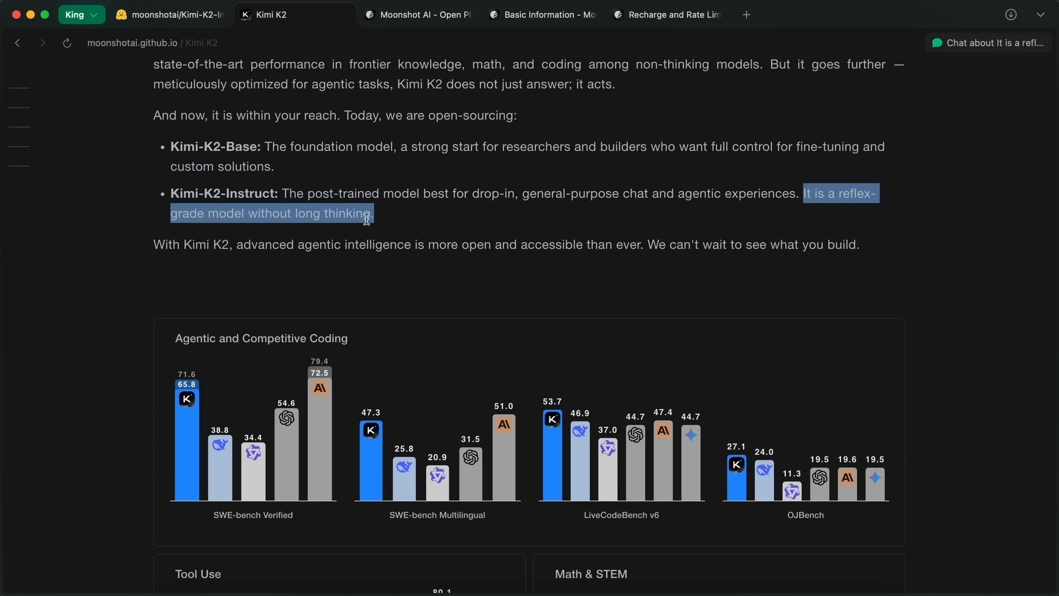
pyautogui.moveTo(360, 207)
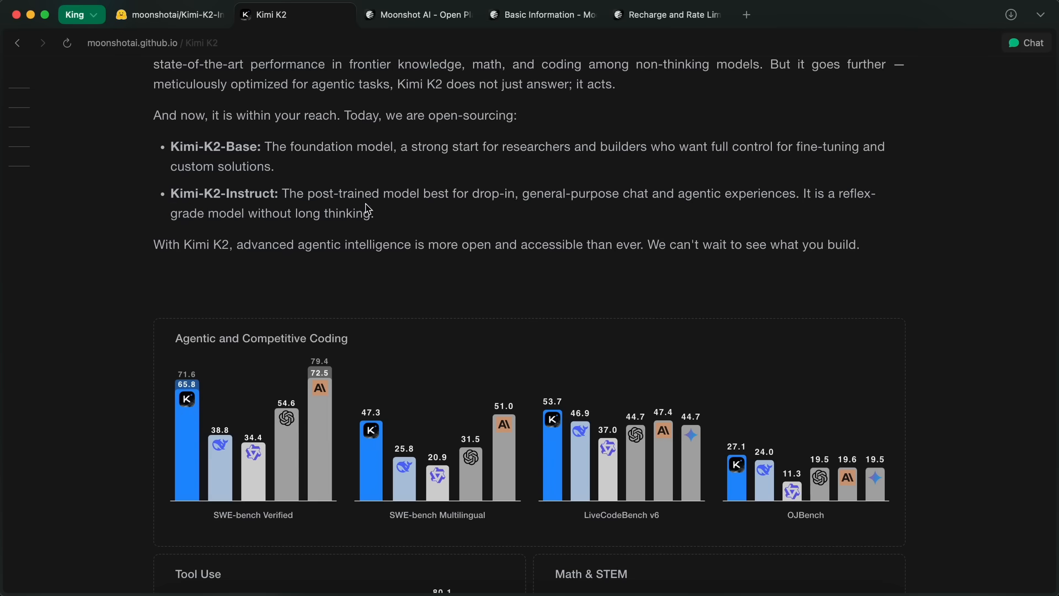
pyautogui.moveTo(369, 212)
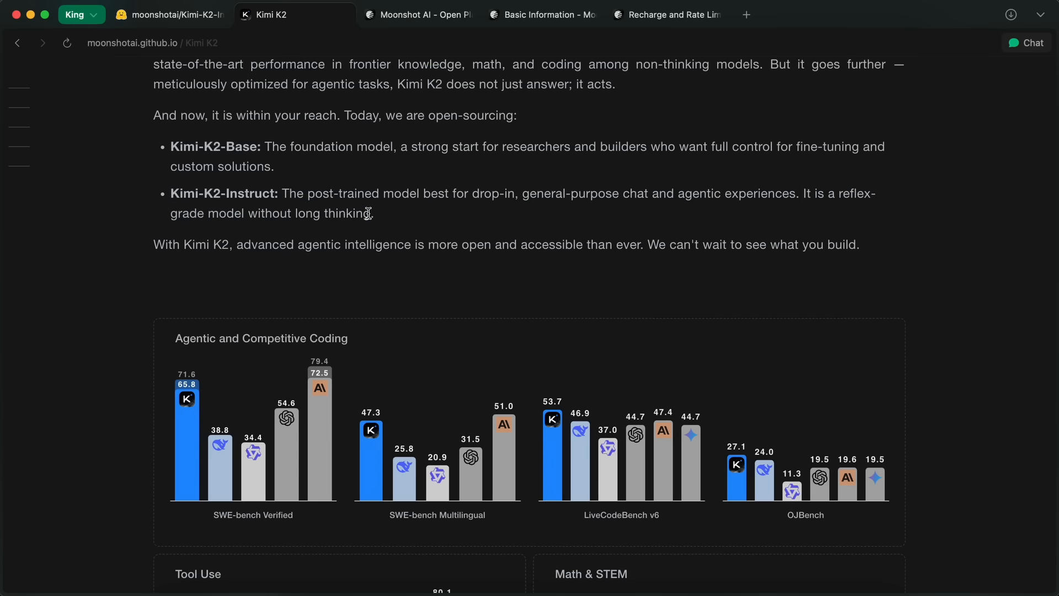
pyautogui.scroll(-3)
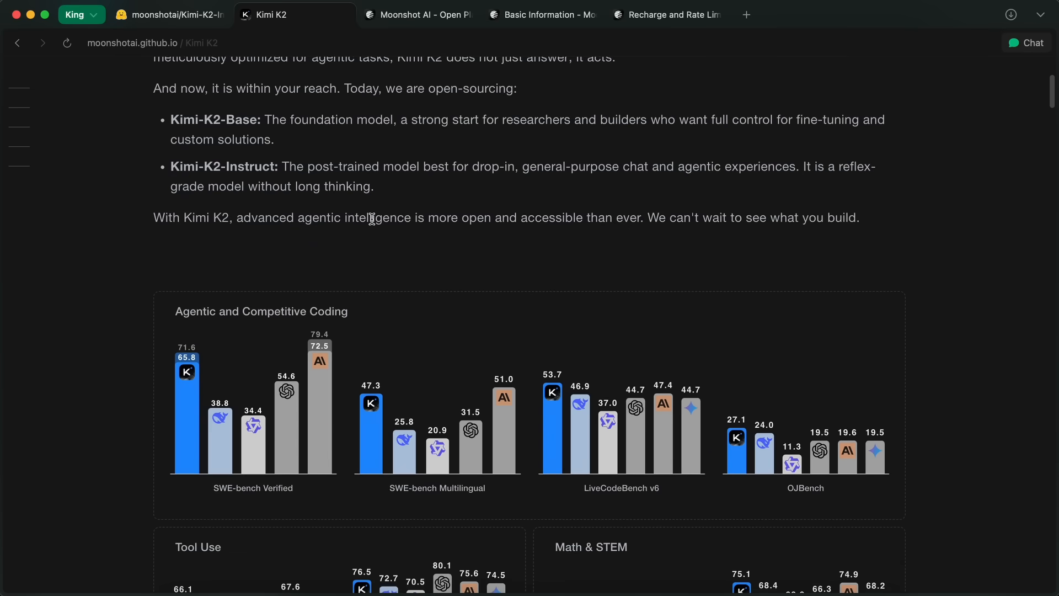
pyautogui.scroll(-3)
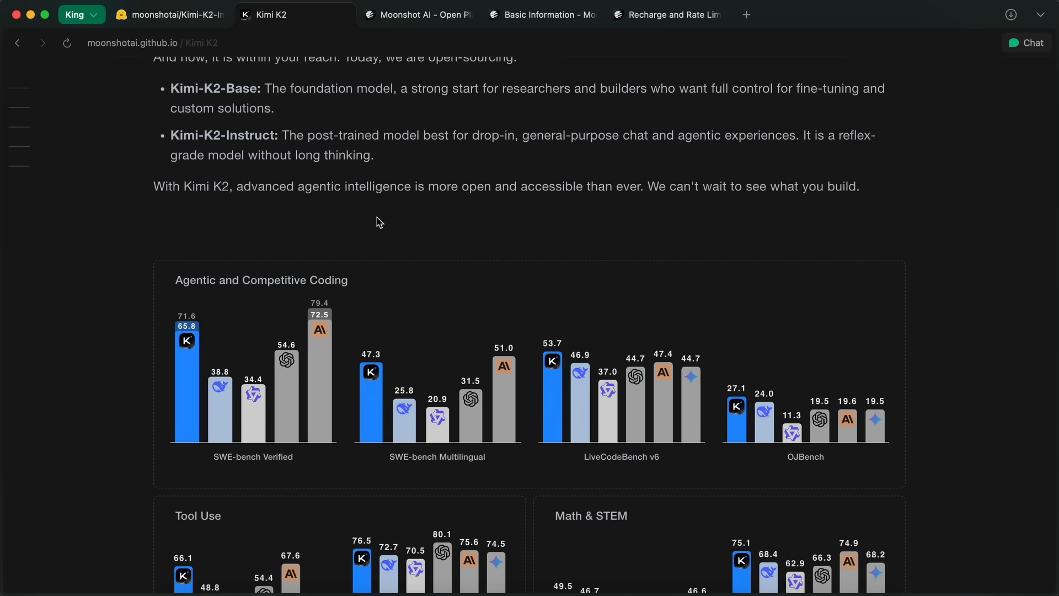
# Step: Move through the coding, tool-use and math benchmark charts down to the Use cases heading
pyautogui.scroll(-3)
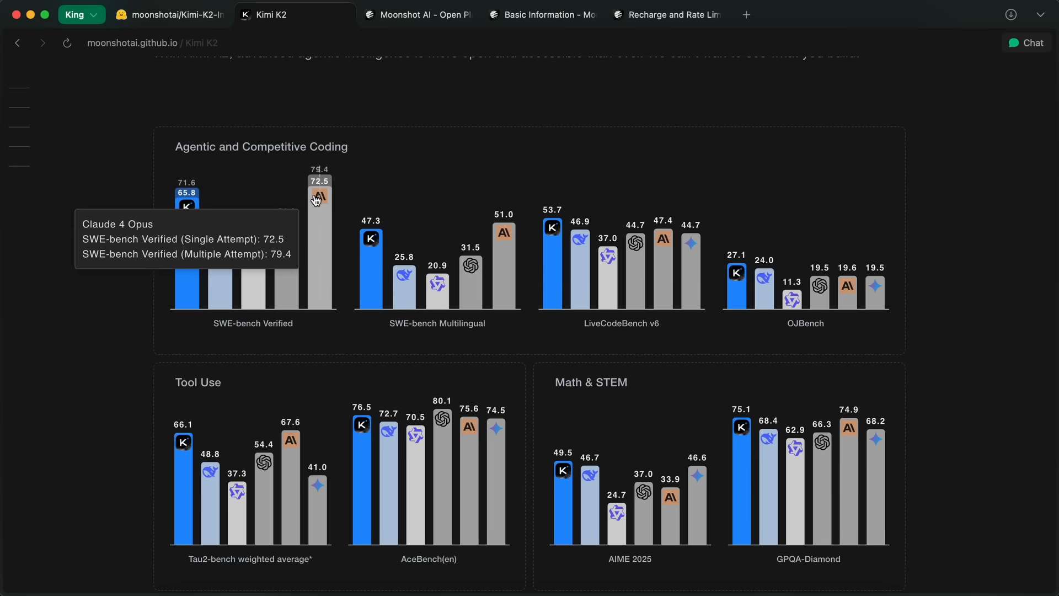
pyautogui.moveTo(273, 254)
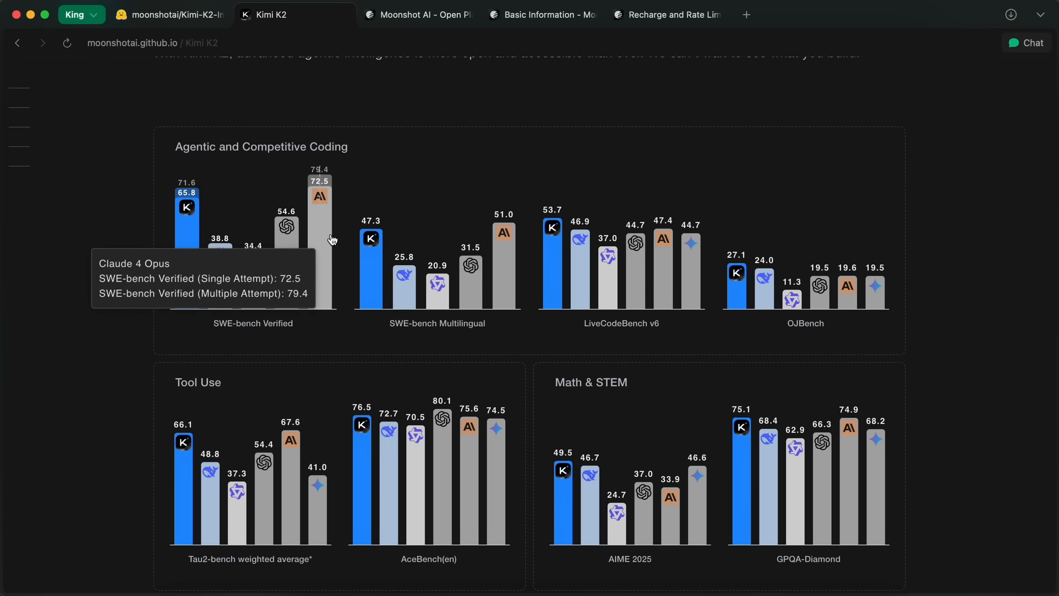
pyautogui.moveTo(346, 248)
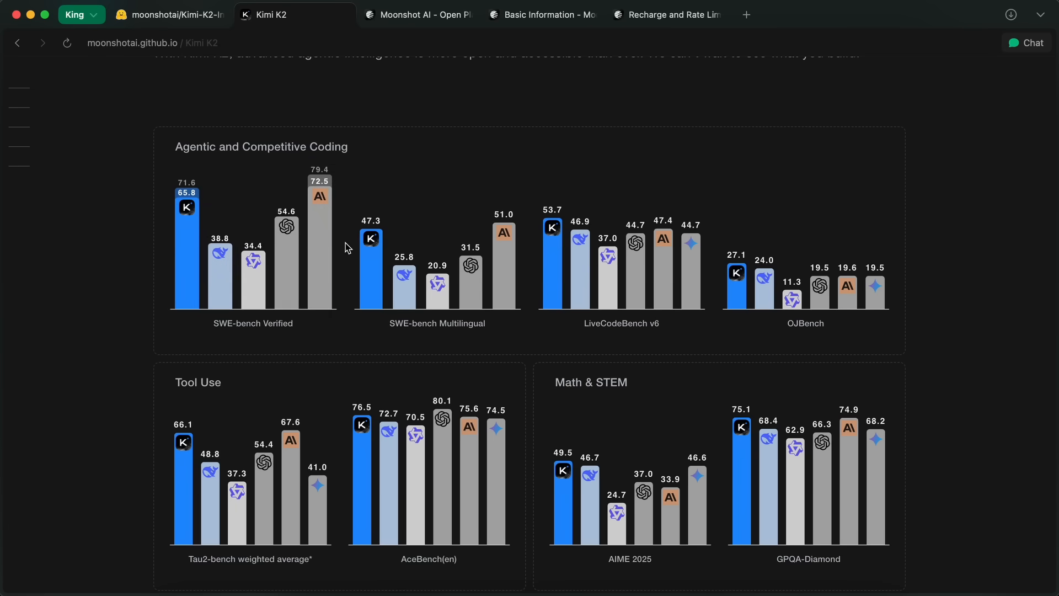
pyautogui.moveTo(372, 270)
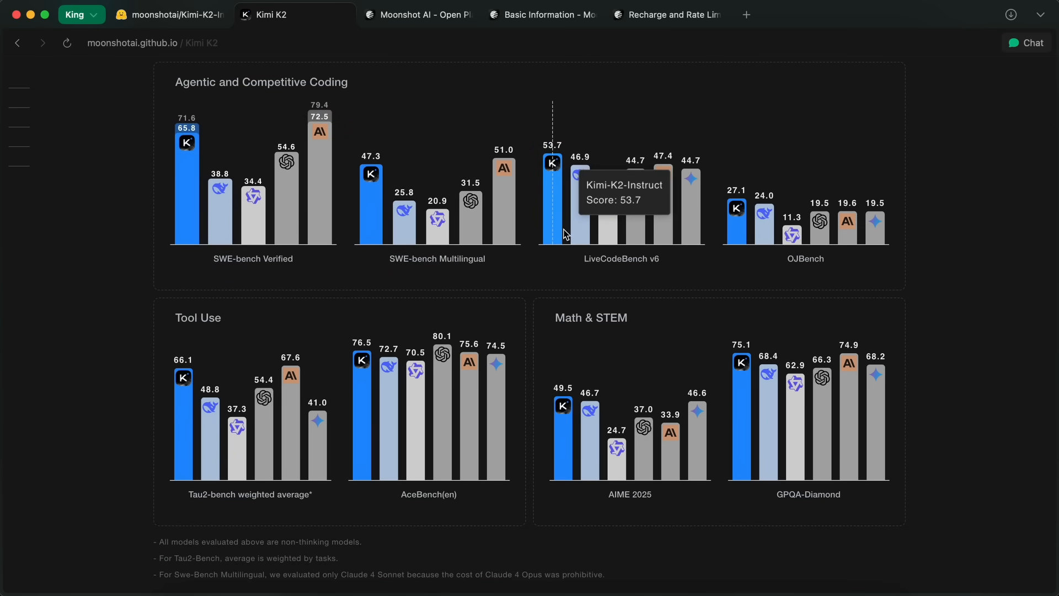
pyautogui.moveTo(668, 232)
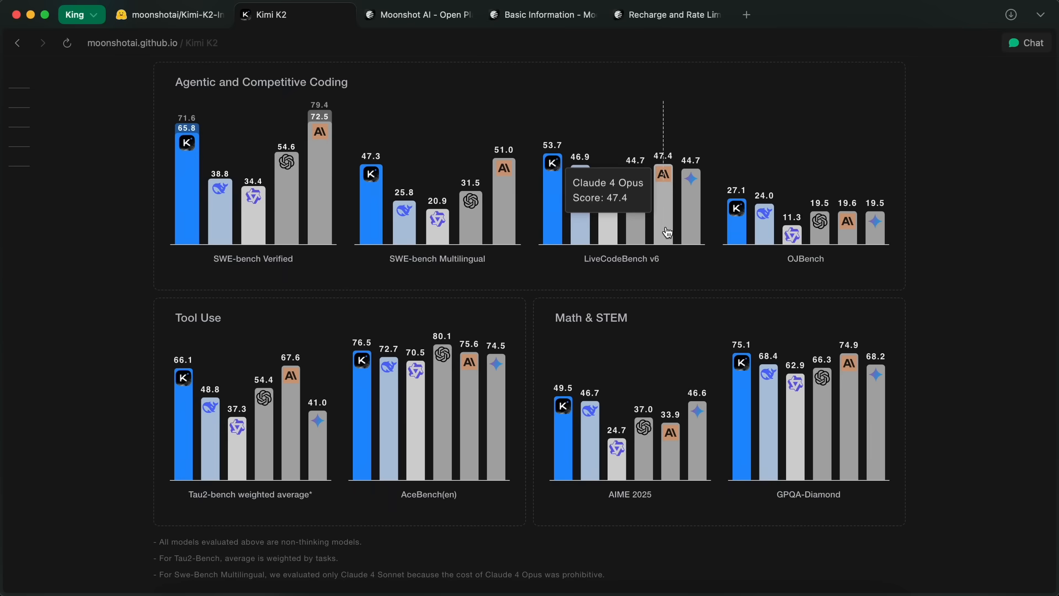
pyautogui.moveTo(553, 217)
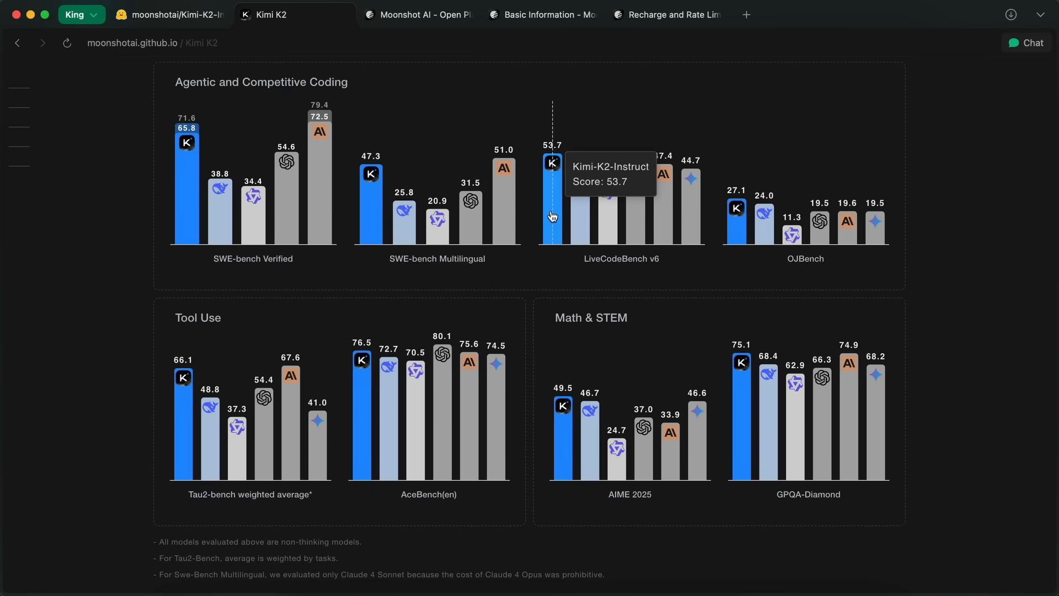
pyautogui.moveTo(705, 289)
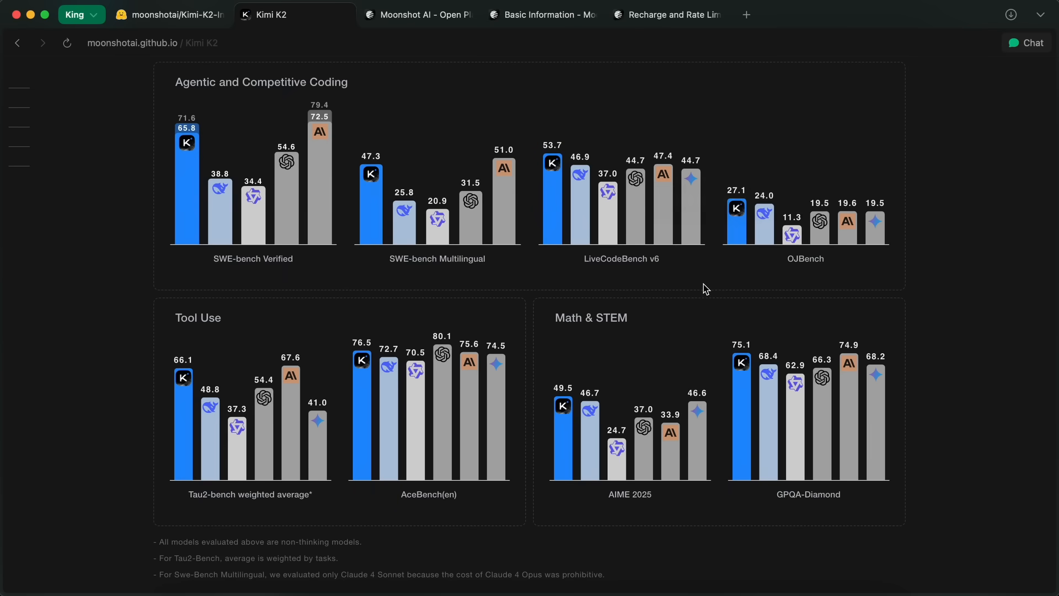
pyautogui.scroll(-3)
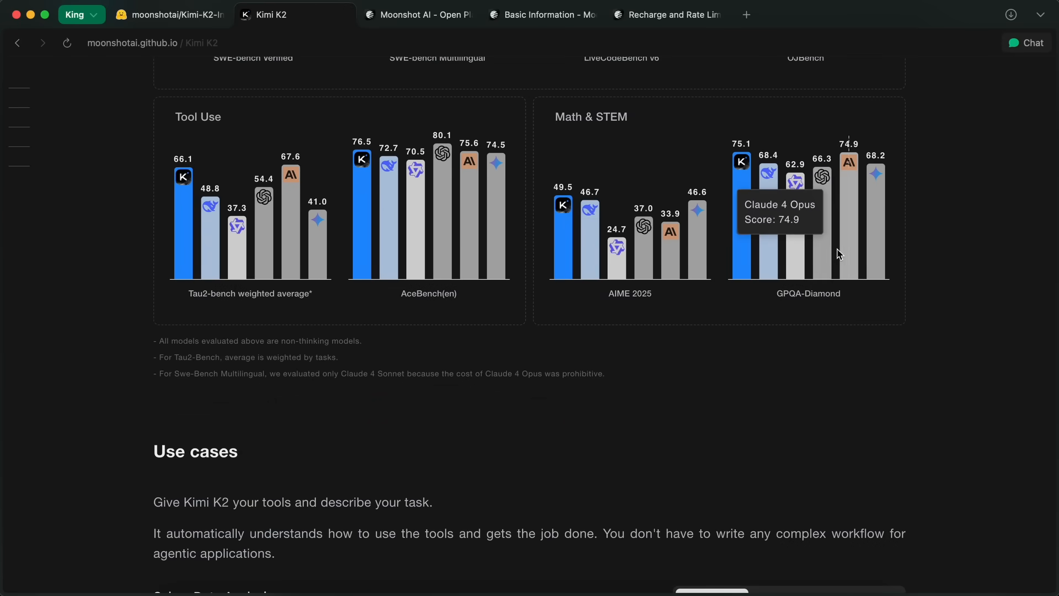
# Step: Move through the use cases, full benchmark table and Getting started notes of the blog
pyautogui.scroll(-3)
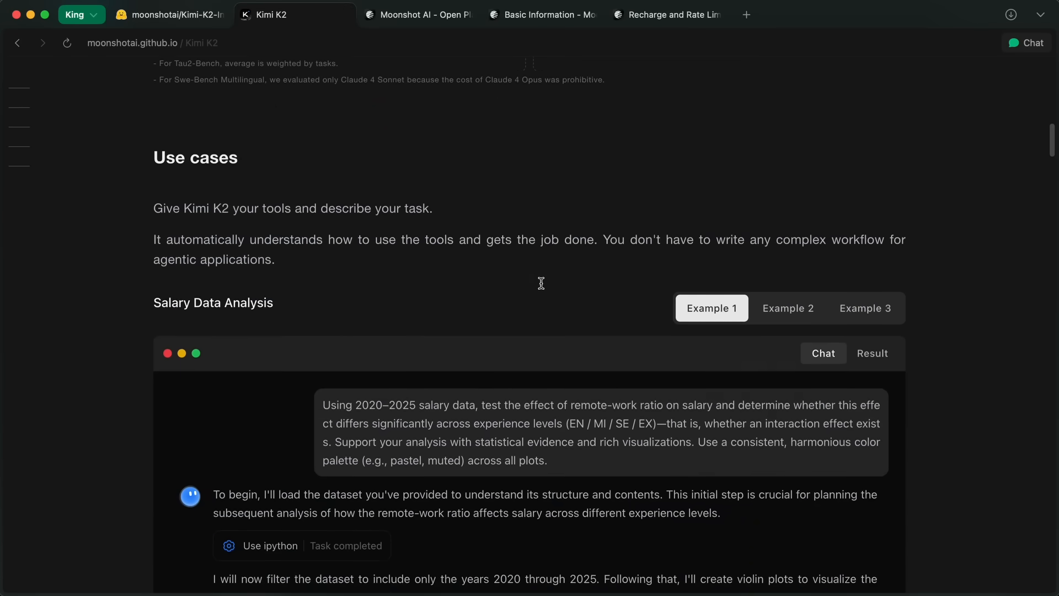
pyautogui.scroll(-3)
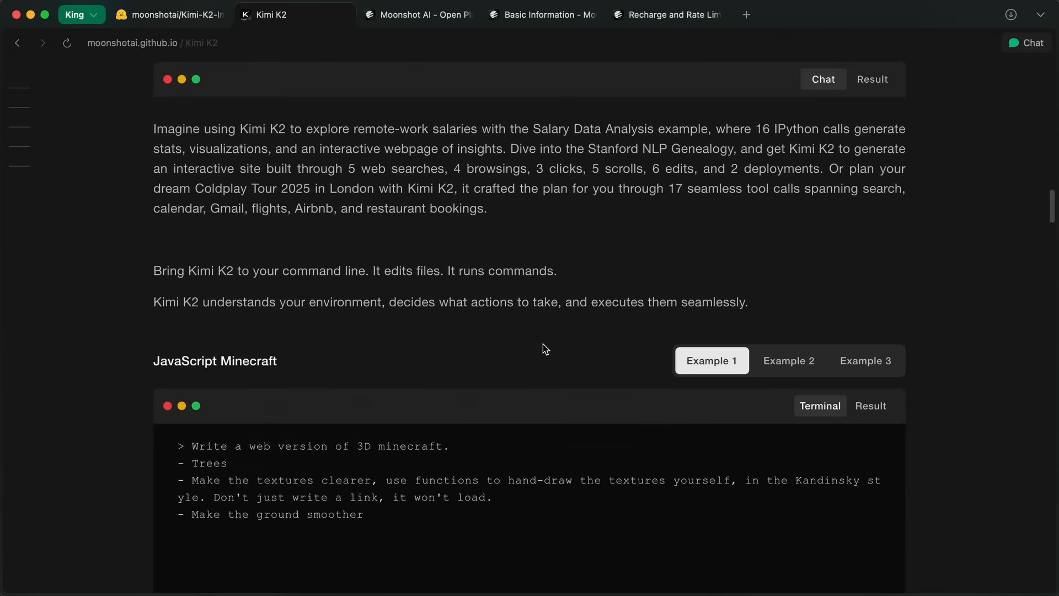
pyautogui.scroll(-3)
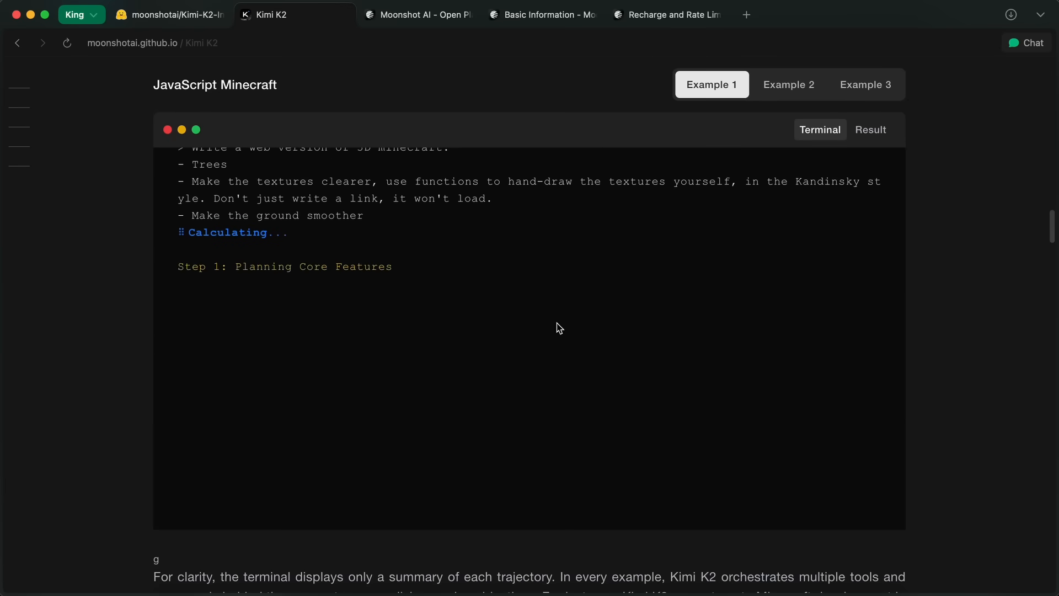
pyautogui.scroll(-3)
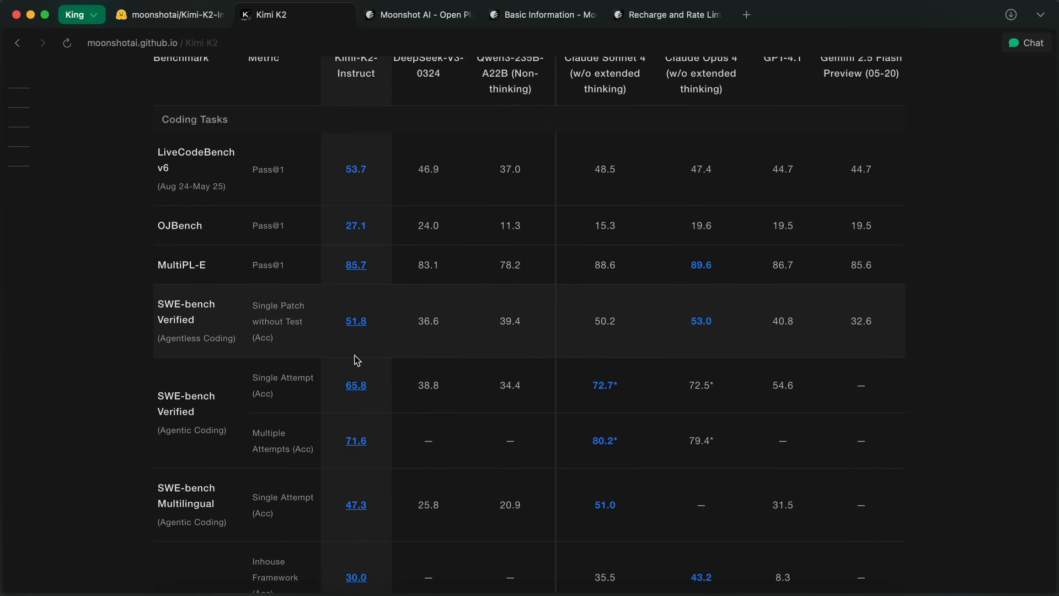
pyautogui.scroll(-3)
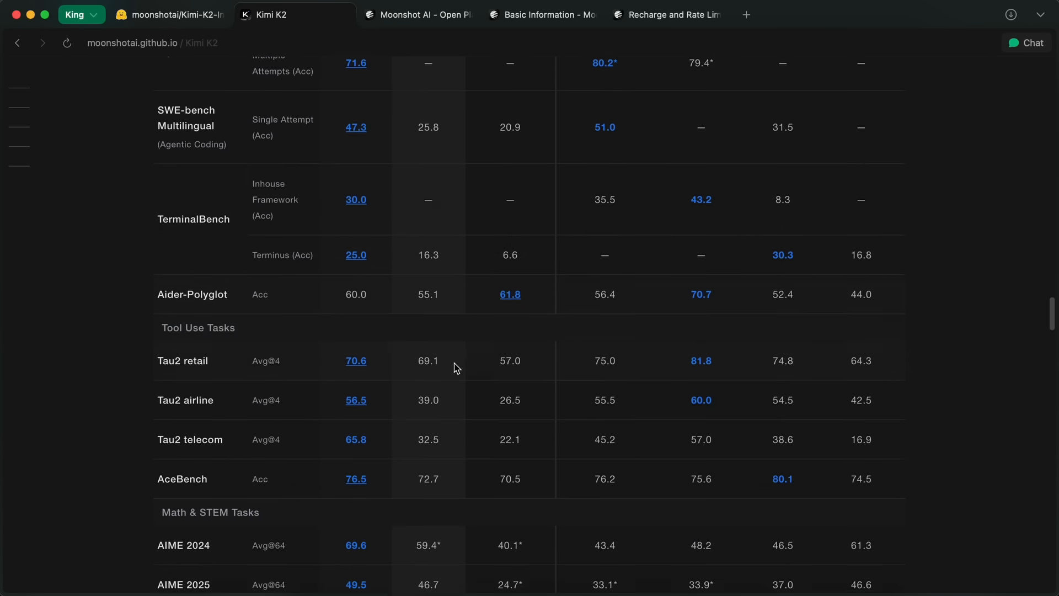
pyautogui.scroll(-3)
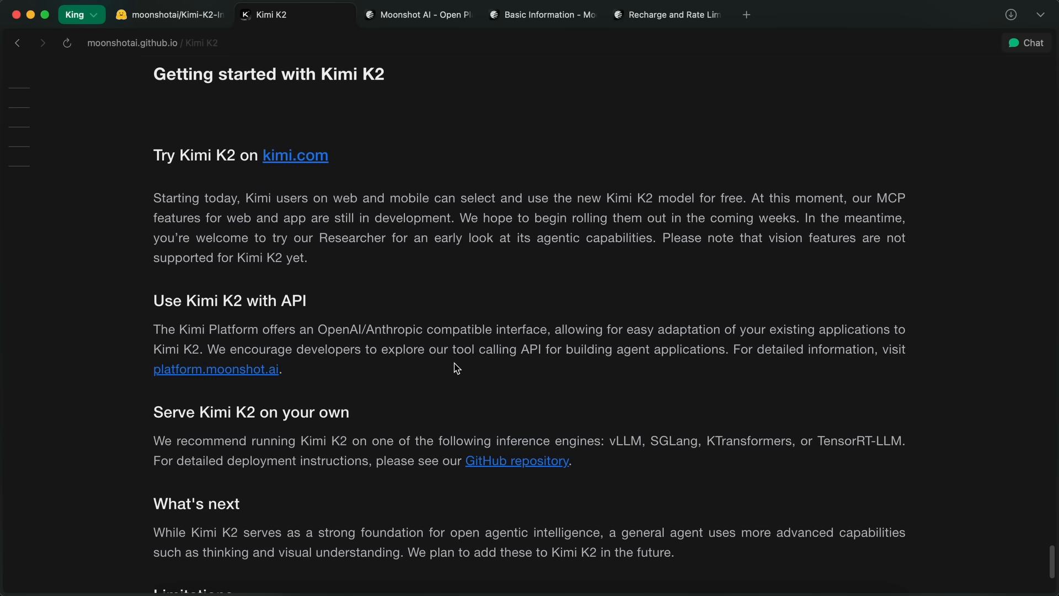
pyautogui.scroll(-3)
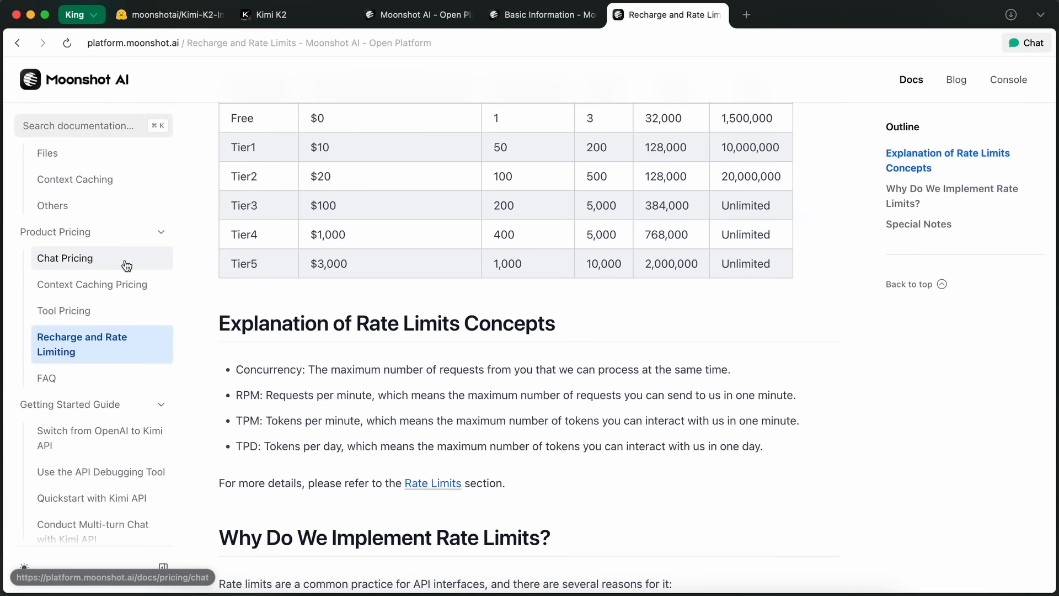
# Step: Show kimi-k2 chat pricing and highlight its $2.50 per 1M tokens output price
pyautogui.click(65, 258)
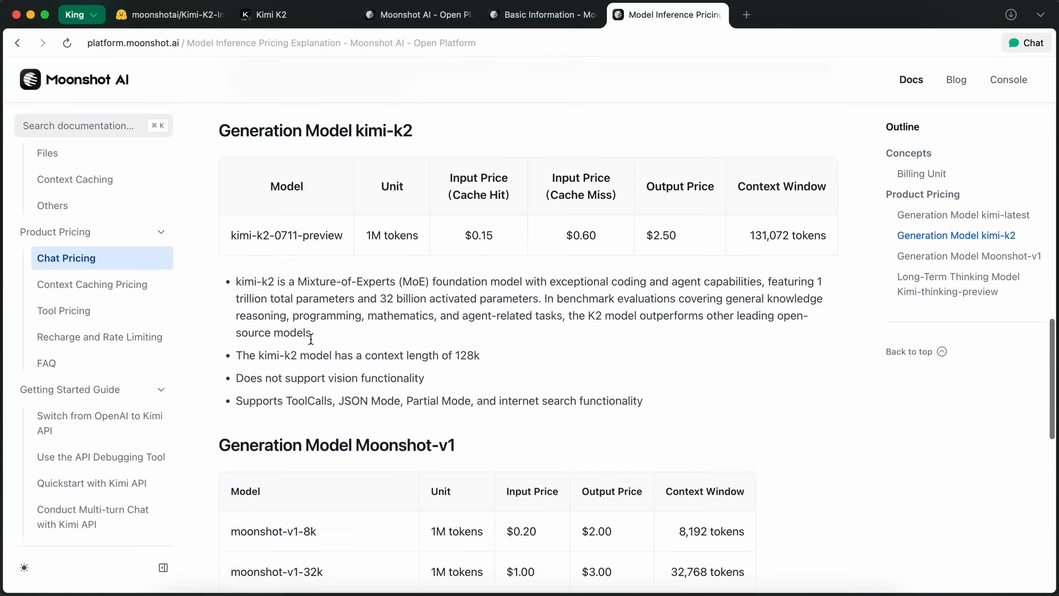
pyautogui.doubleClick(478, 237)
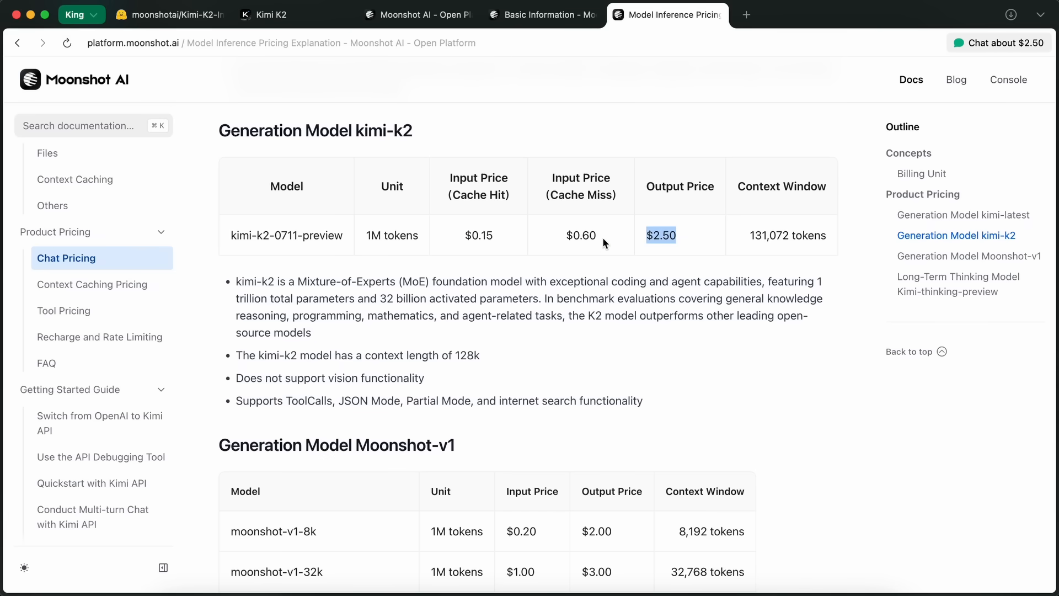
pyautogui.doubleClick(580, 235)
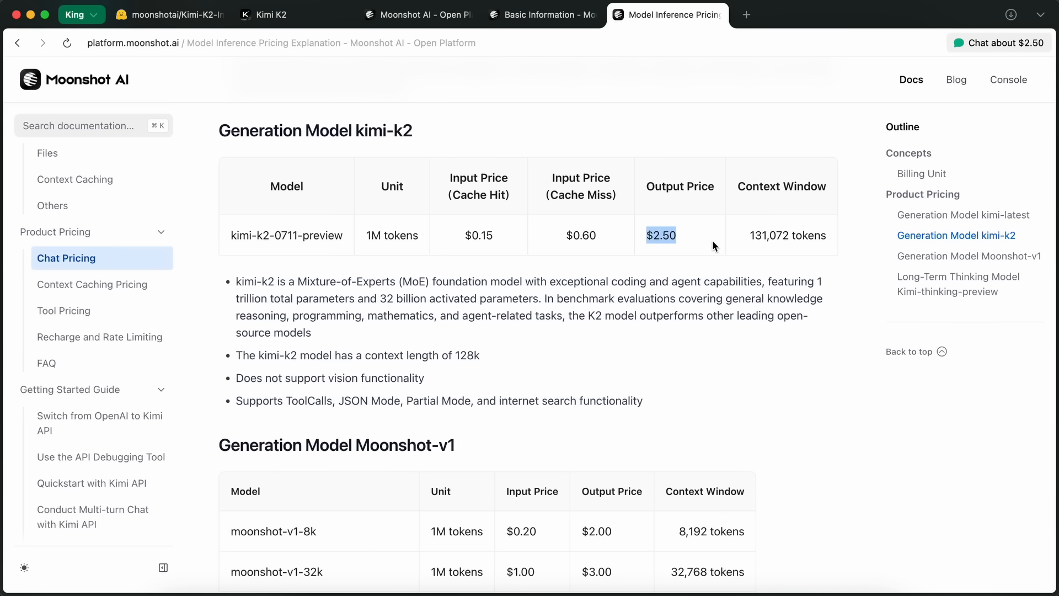
pyautogui.moveTo(723, 252)
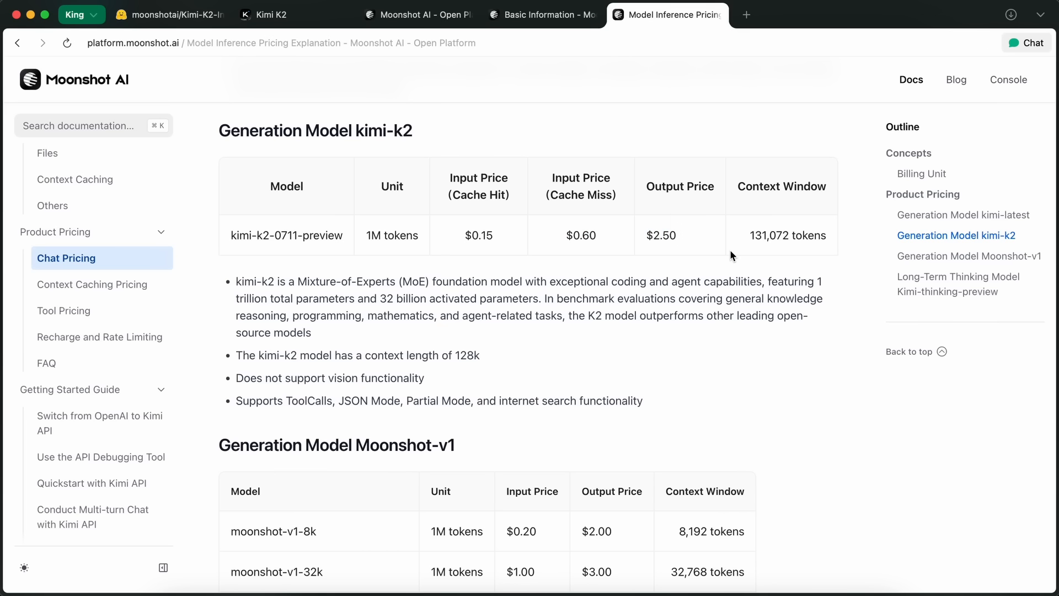
pyautogui.moveTo(736, 252)
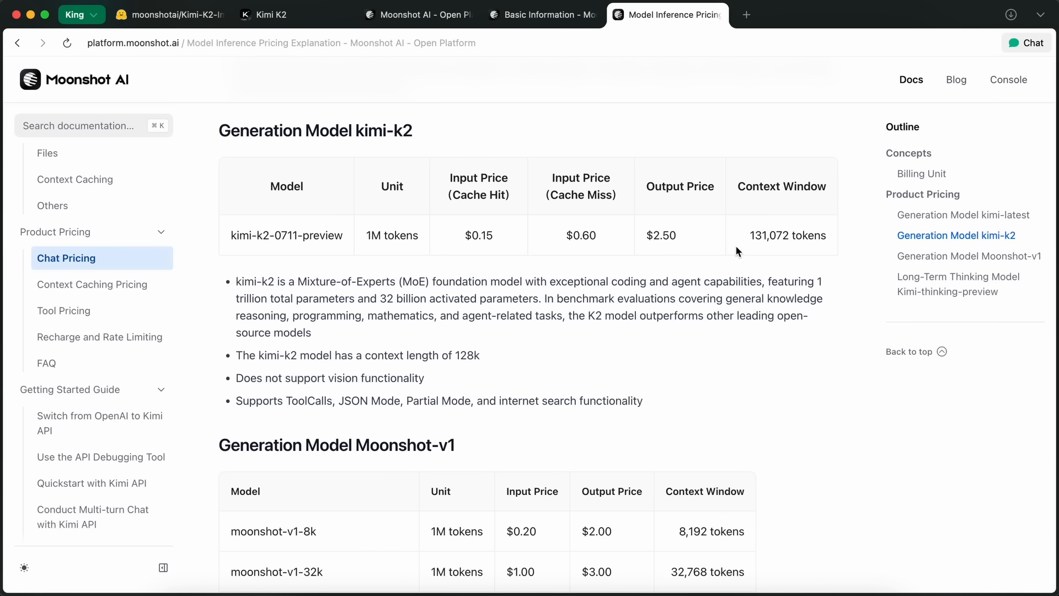
pyautogui.moveTo(708, 246)
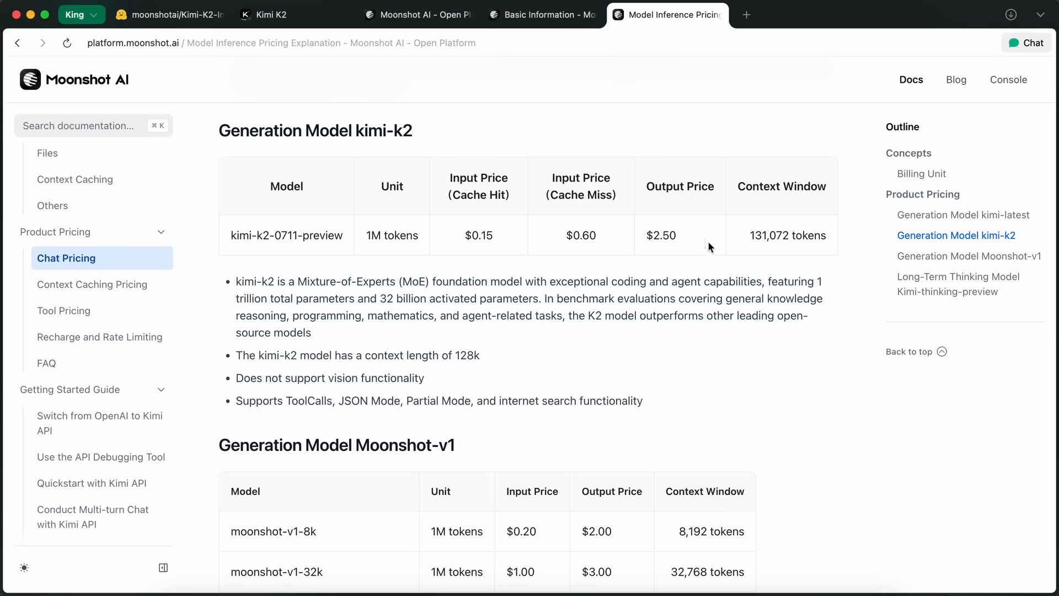
pyautogui.moveTo(550, 102)
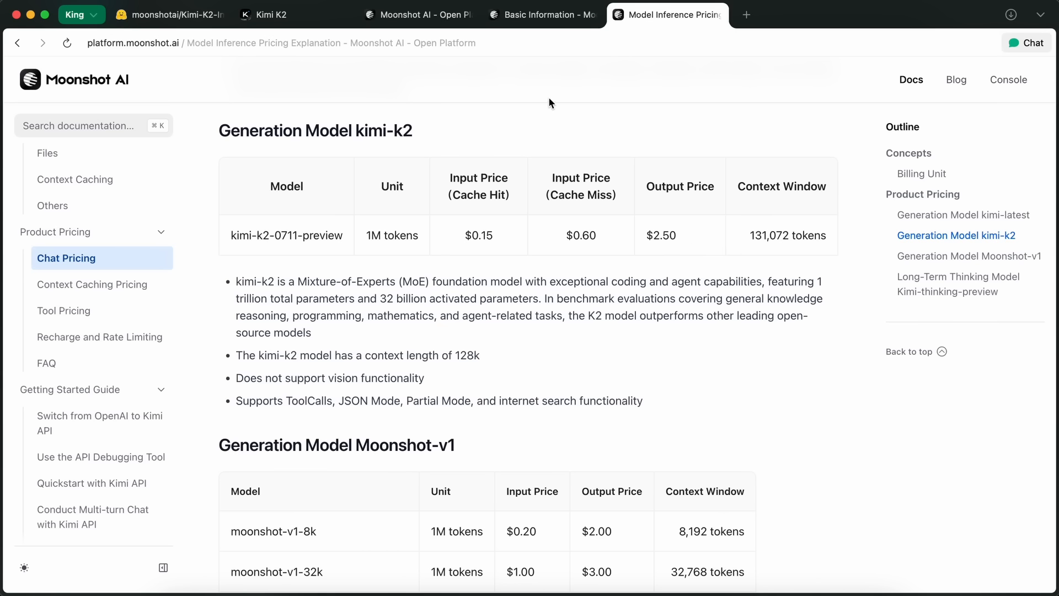
pyautogui.moveTo(561, 201)
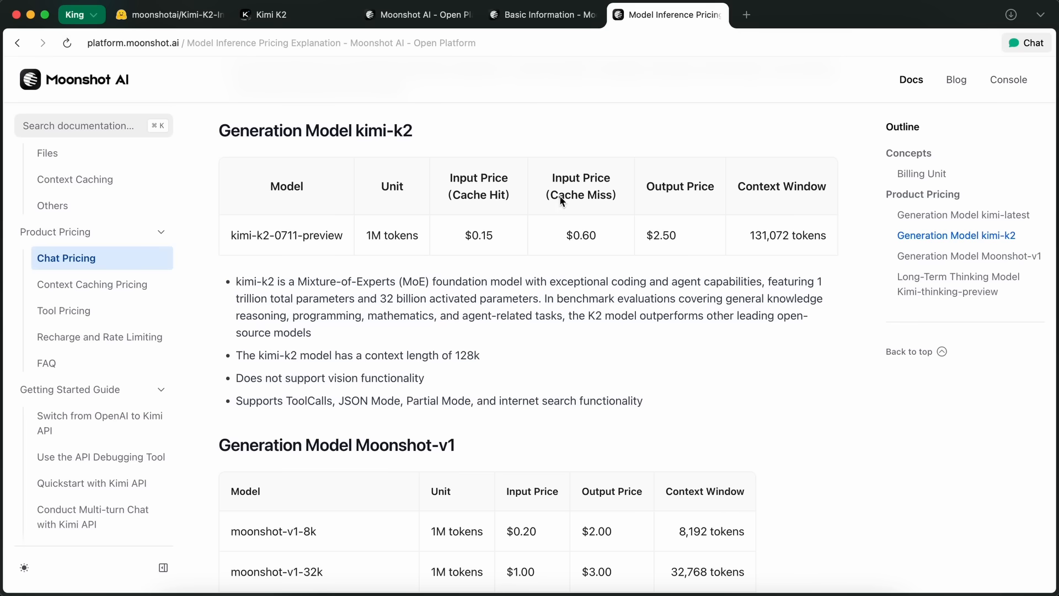
pyautogui.scroll(-3)
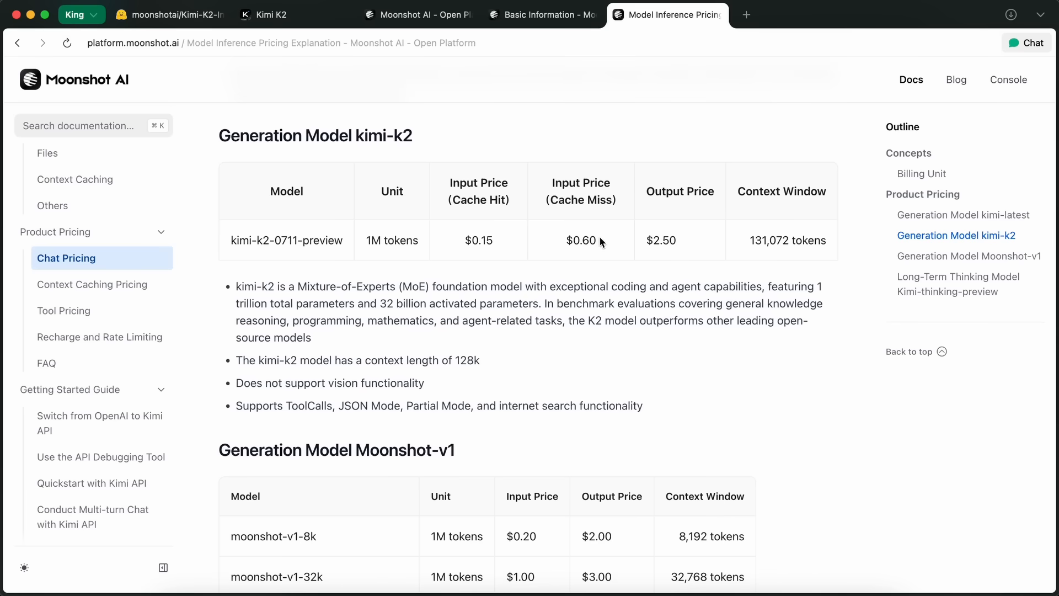
pyautogui.moveTo(598, 246)
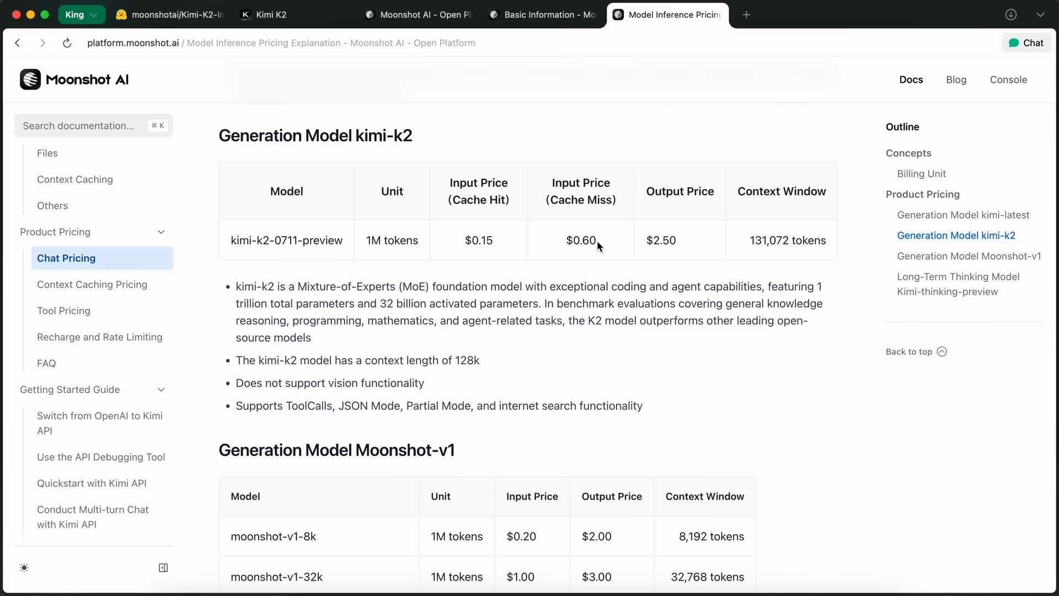
pyautogui.moveTo(660, 251)
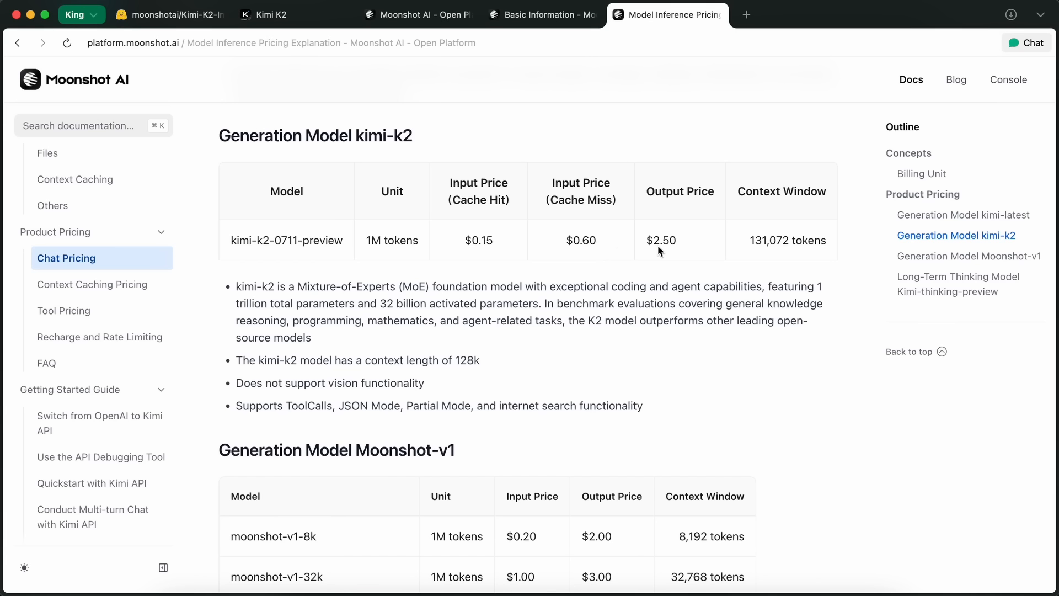
pyautogui.moveTo(596, 363)
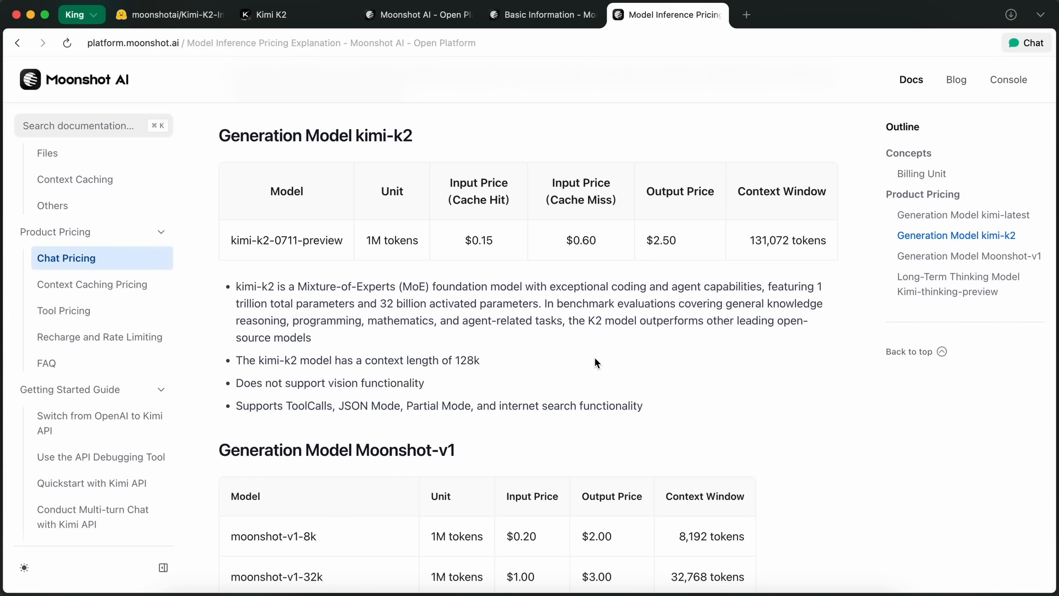
pyautogui.moveTo(604, 353)
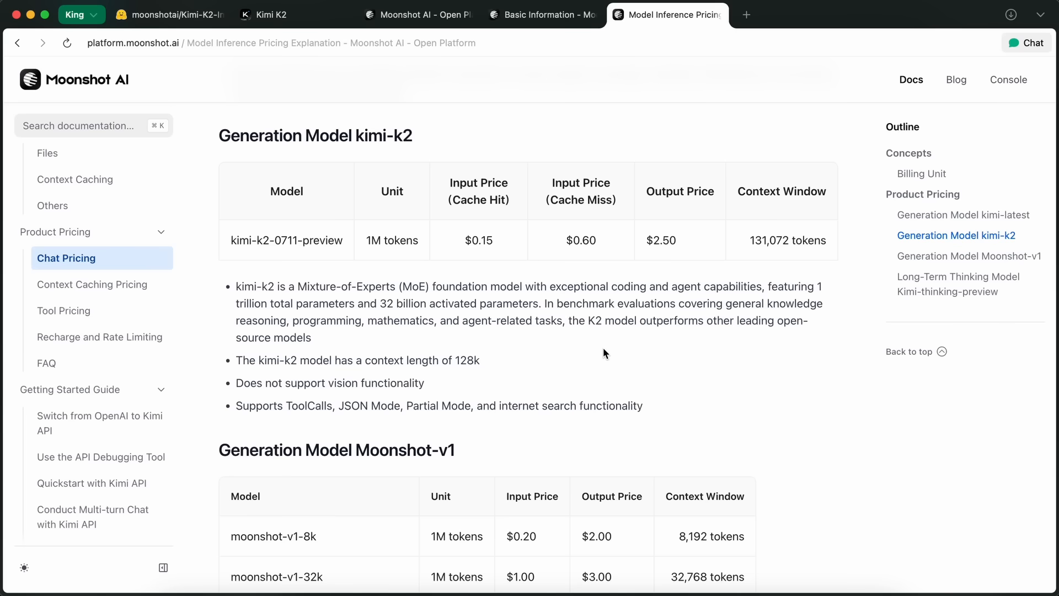
pyautogui.moveTo(603, 302)
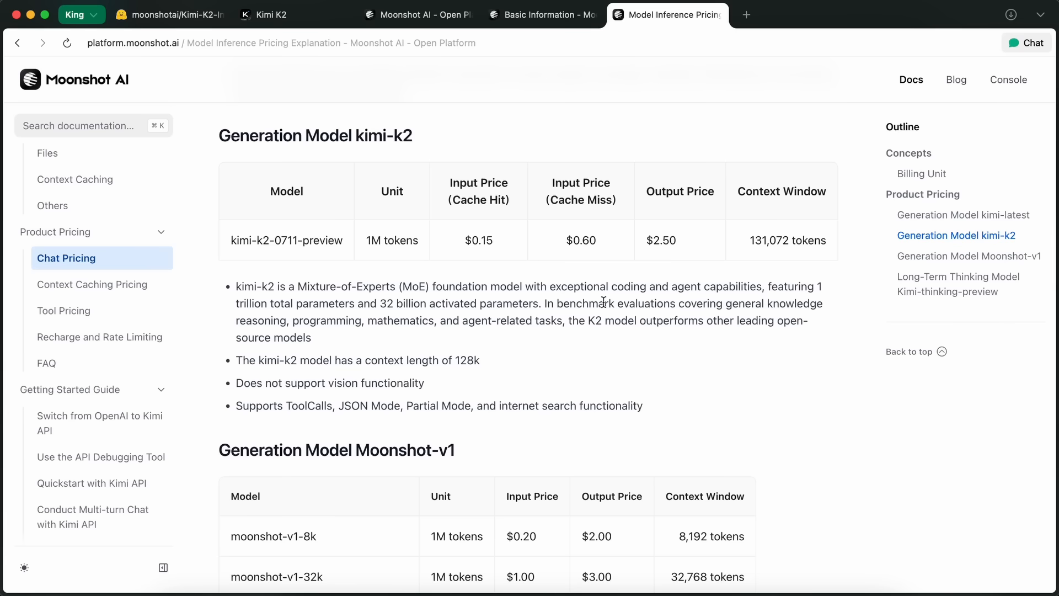
pyautogui.moveTo(622, 258)
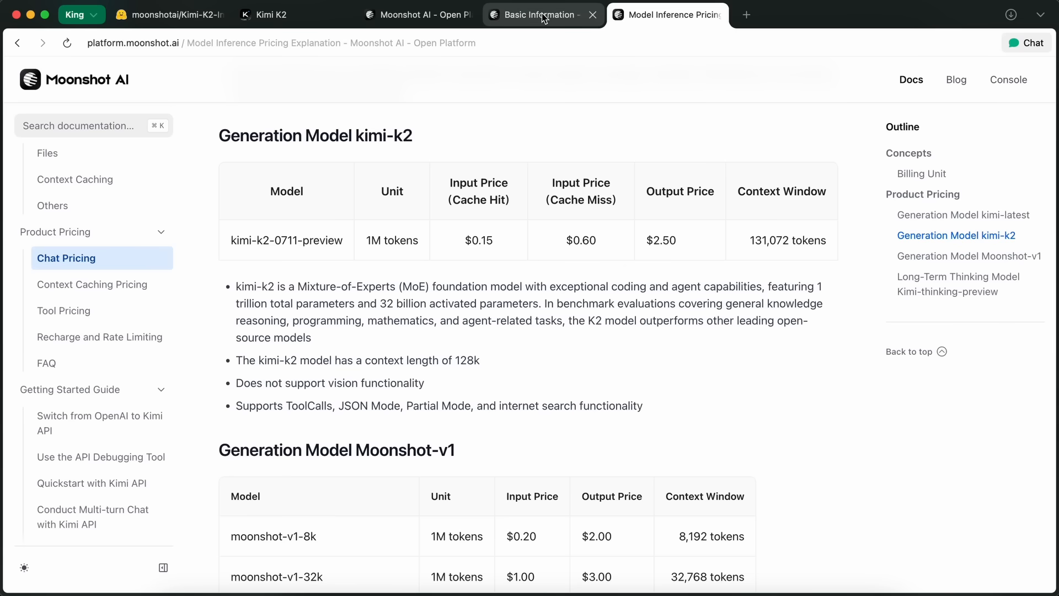
# Step: Show the Free tier usage limits and highlight the 1,500,000 TPD daily token limit
pyautogui.click(417, 14)
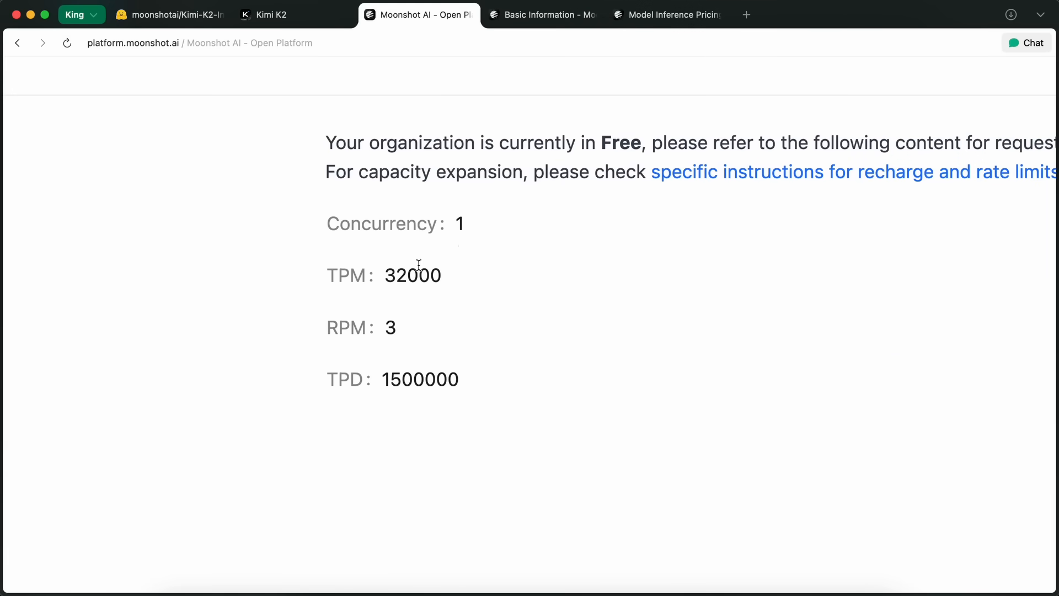
pyautogui.doubleClick(413, 275)
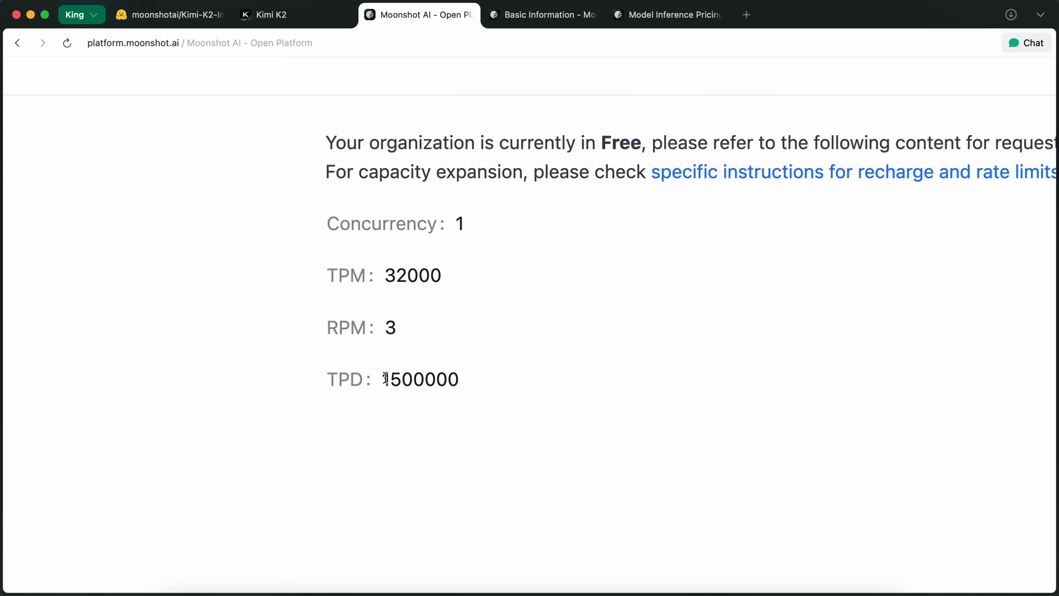
pyautogui.doubleClick(419, 379)
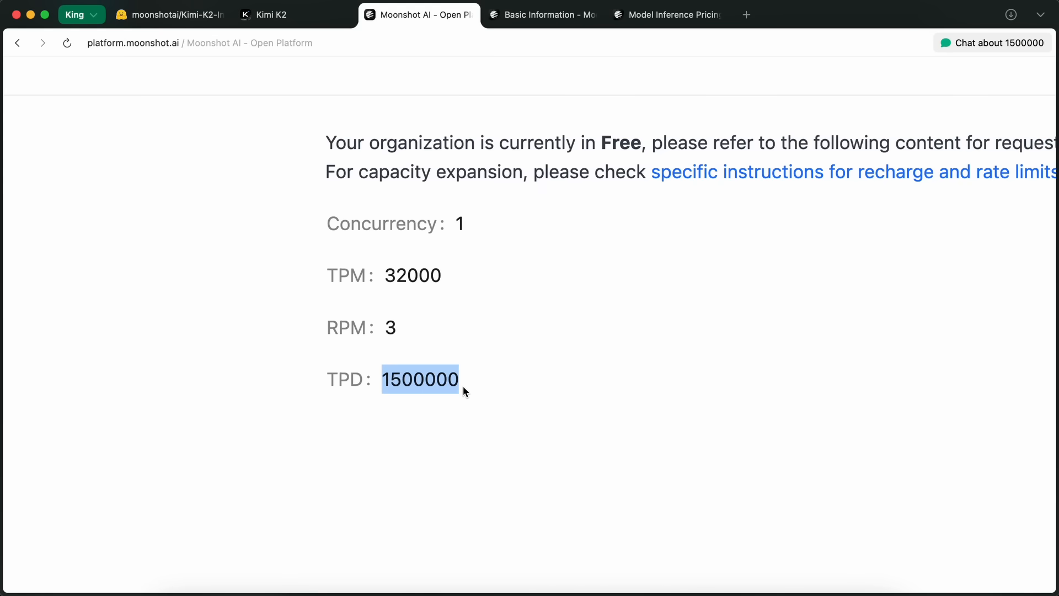
pyautogui.moveTo(469, 399)
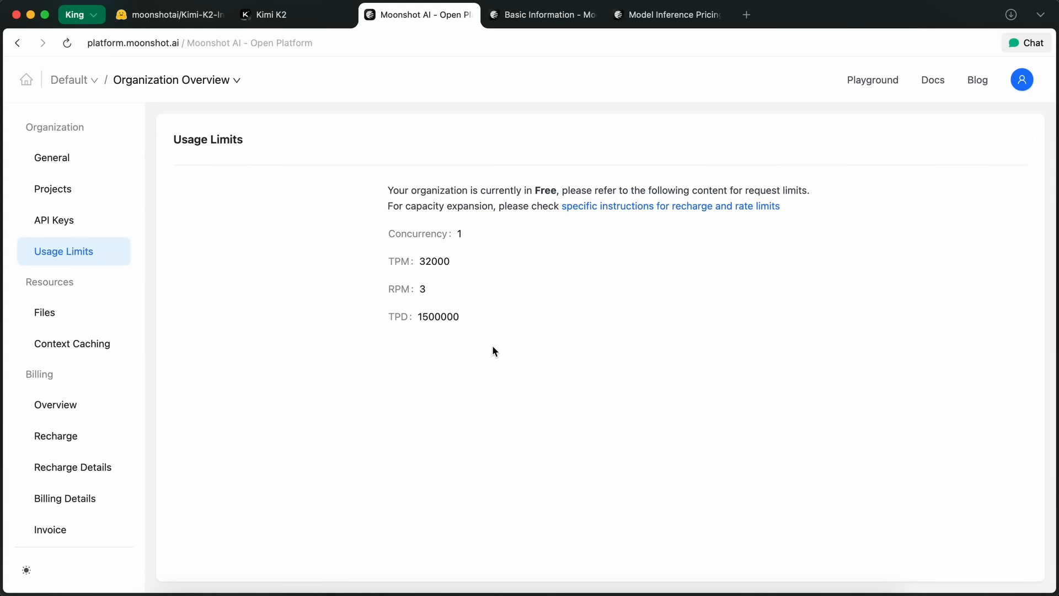
pyautogui.moveTo(610, 390)
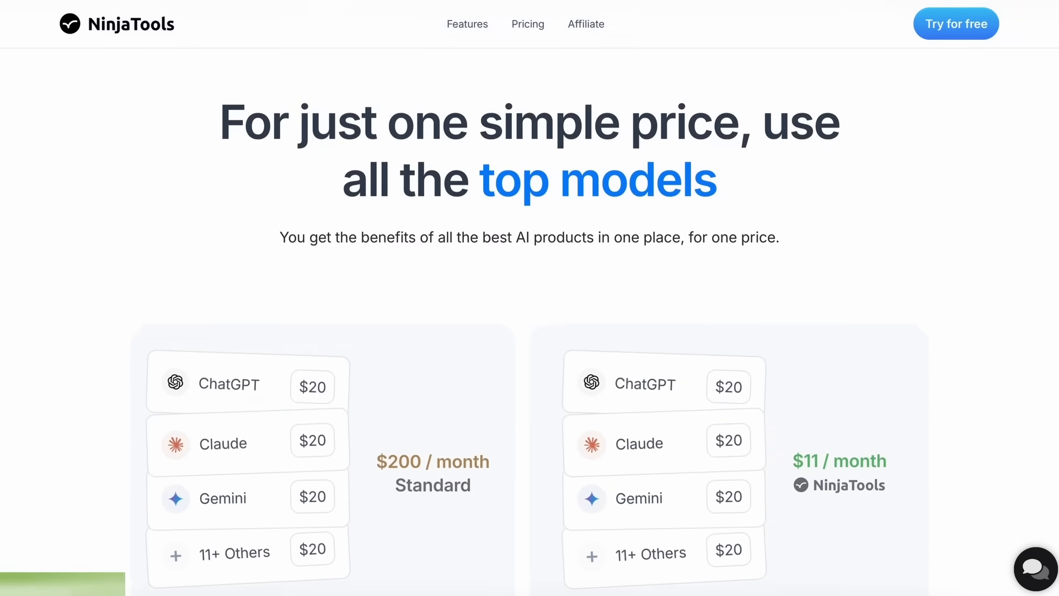
# Step: Ask the NinjaTools Chat Playground about the advantages of using Next.js
pyautogui.scroll(-3)
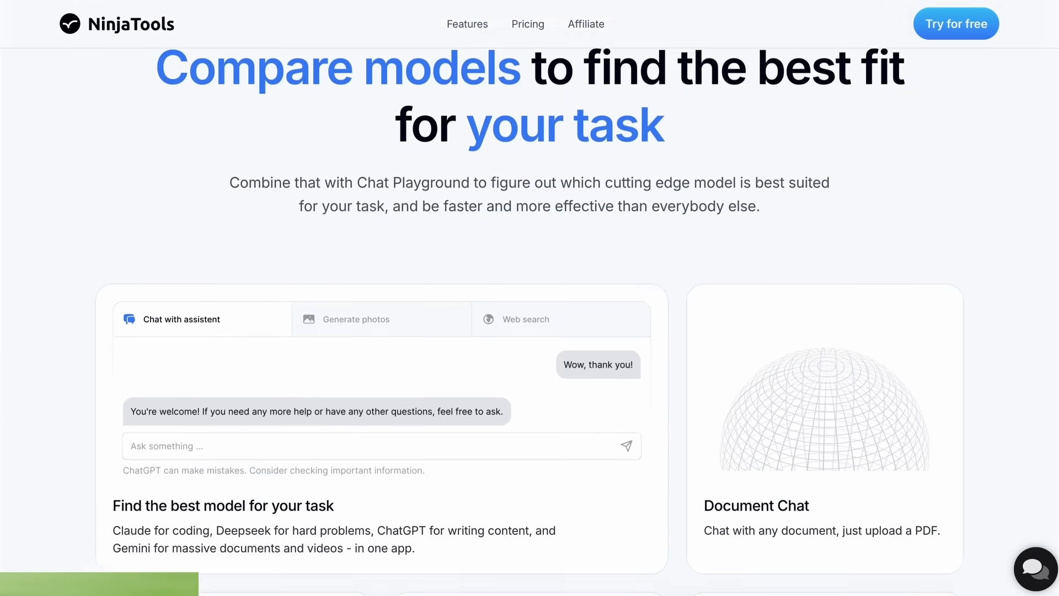
pyautogui.scroll(-3)
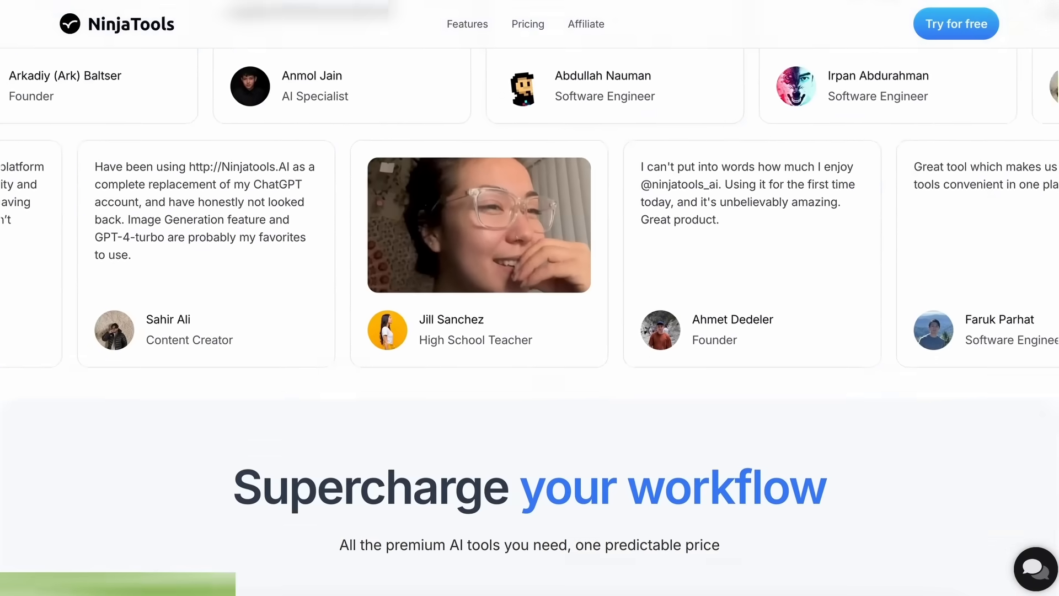
pyautogui.scroll(-3)
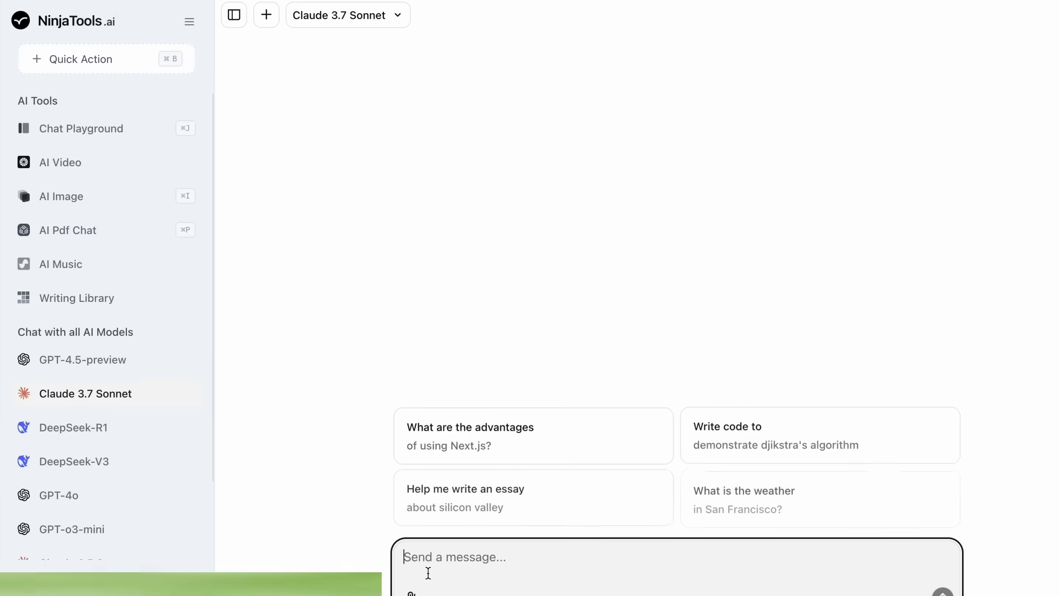
pyautogui.click(533, 435)
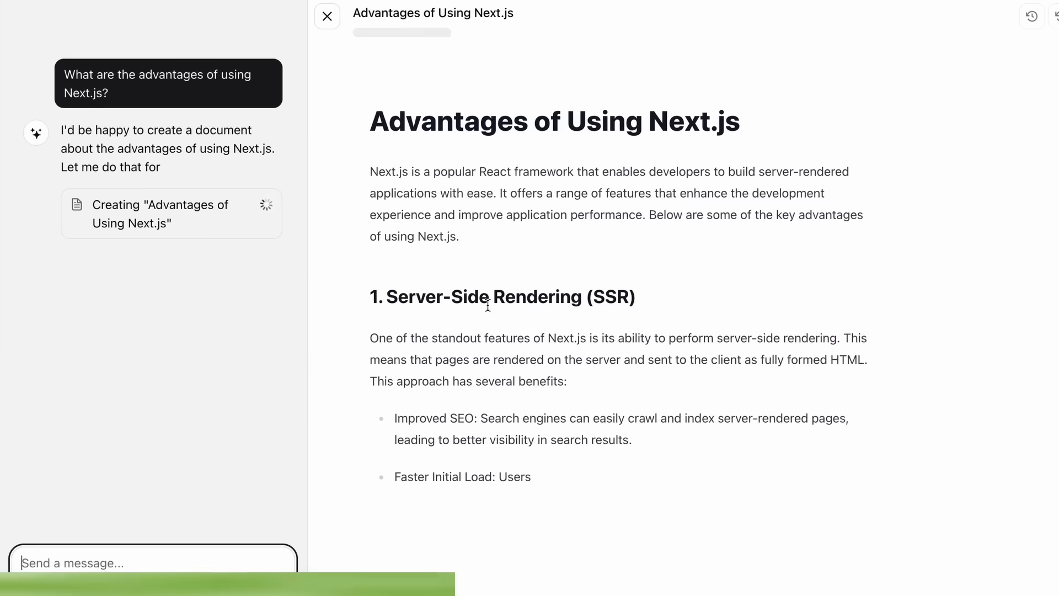
# Step: Bring up the NinjaTools AI music generator and its pricing plans
pyautogui.click(56, 260)
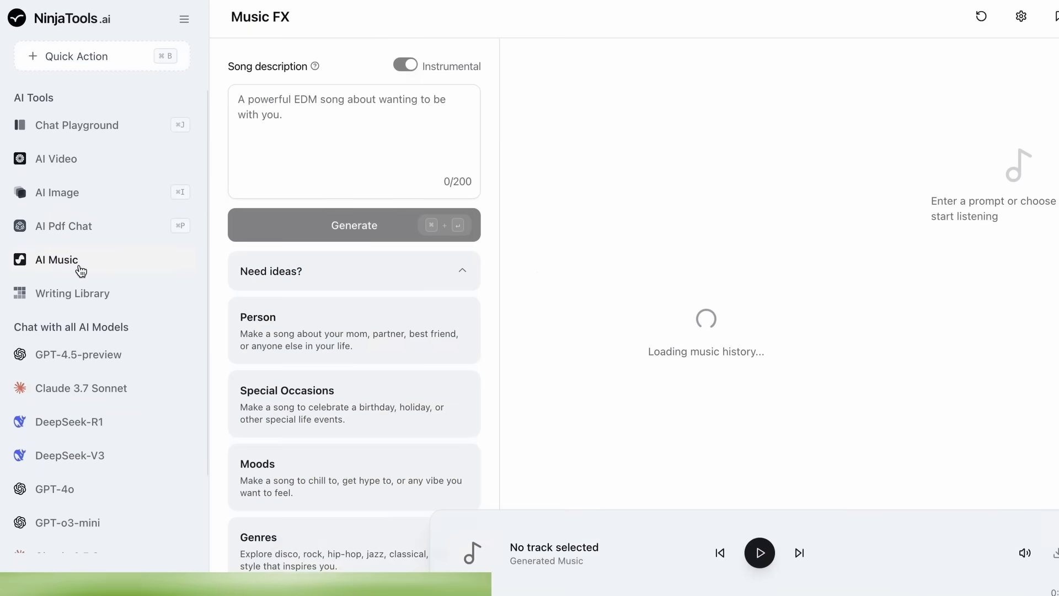
pyautogui.click(65, 225)
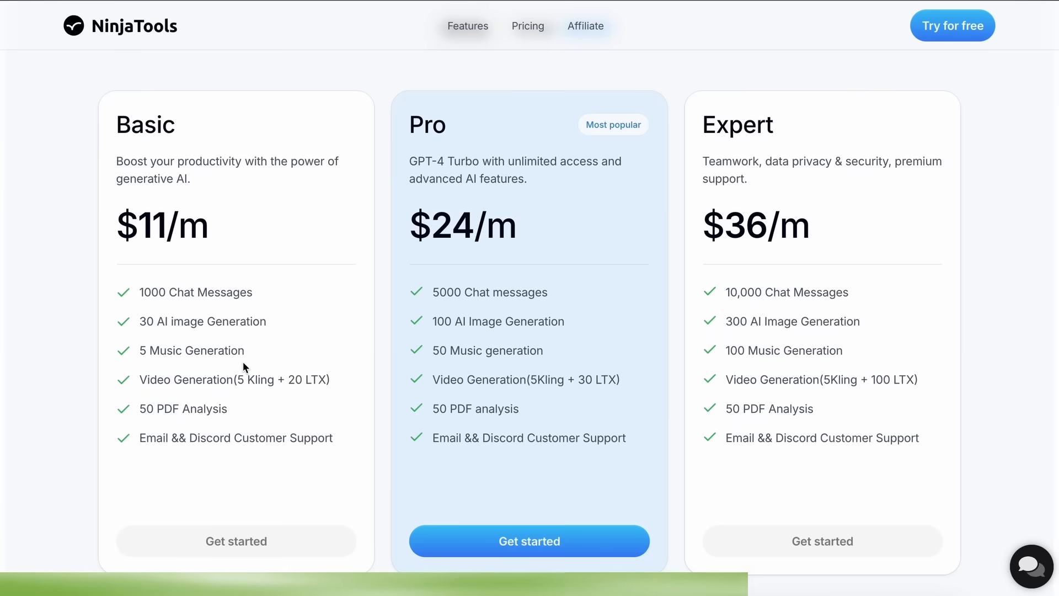
pyautogui.moveTo(484, 344)
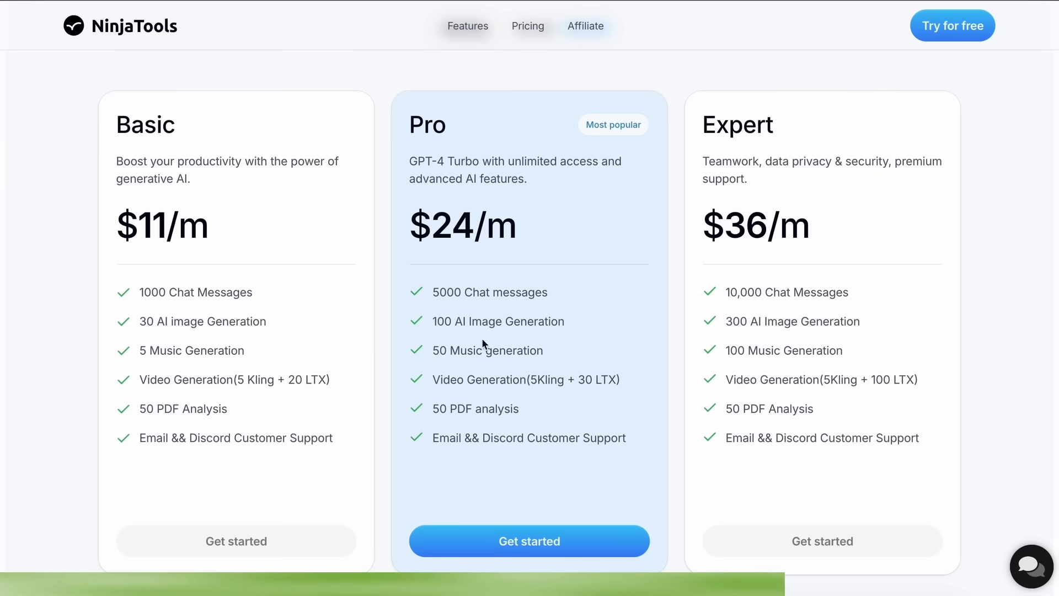
pyautogui.moveTo(831, 374)
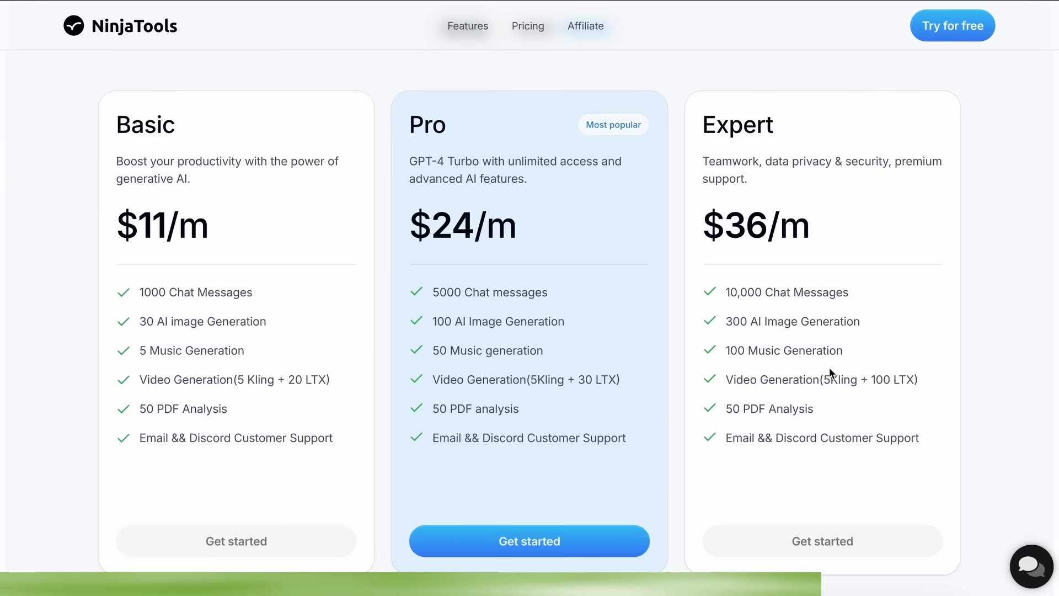
pyautogui.moveTo(628, 342)
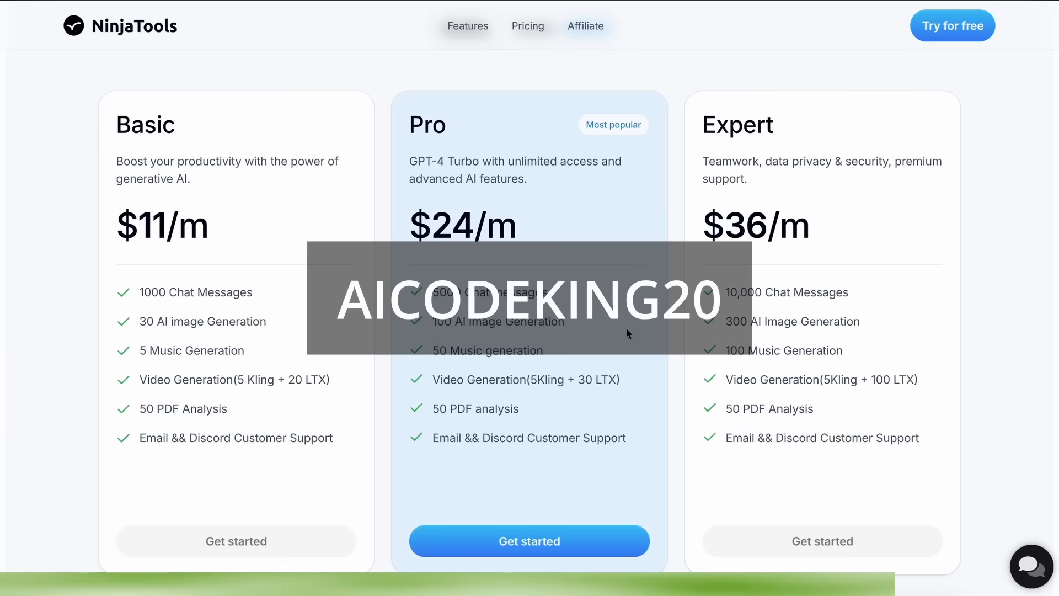
pyautogui.moveTo(648, 48)
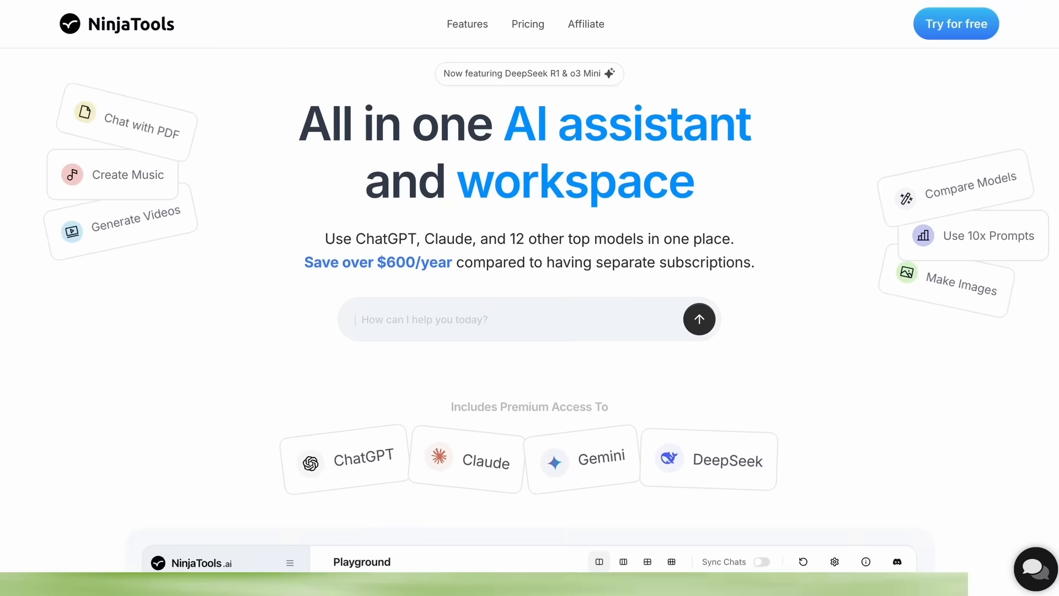
# Step: Review the Basic $11, Pro $24 and Expert $36 monthly plan cards
pyautogui.scroll(-3)
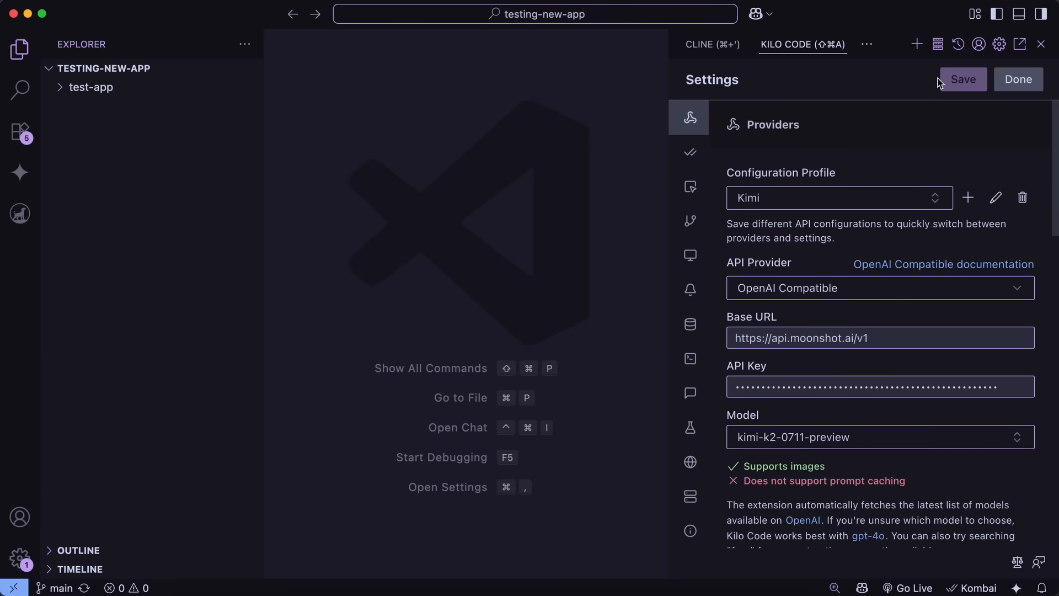
# Step: Reveal the Kimi profile's API Provider list and stored API key in Kilo Code settings
pyautogui.click(1018, 79)
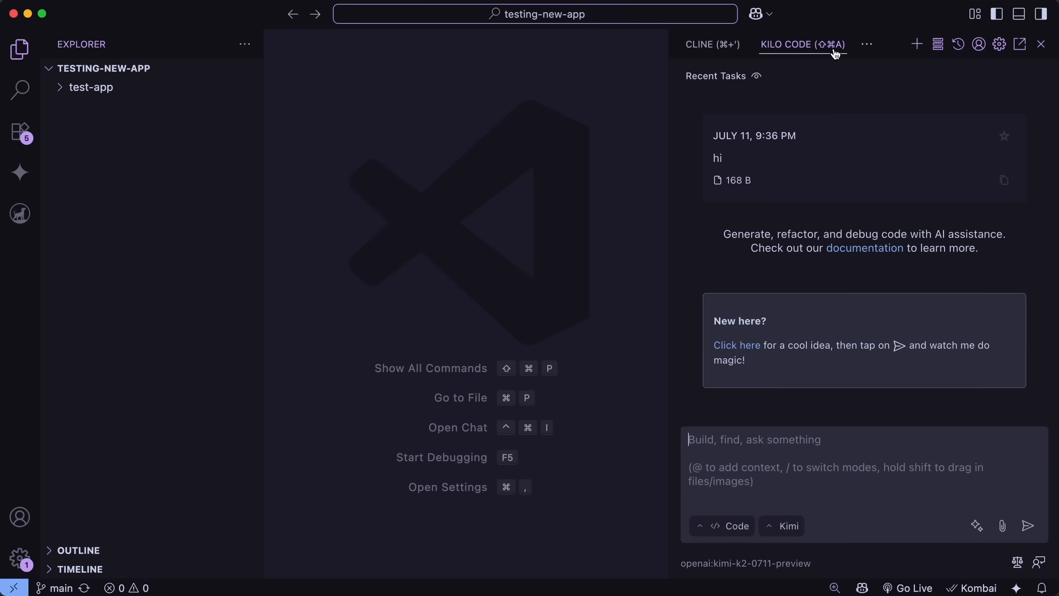
pyautogui.moveTo(997, 93)
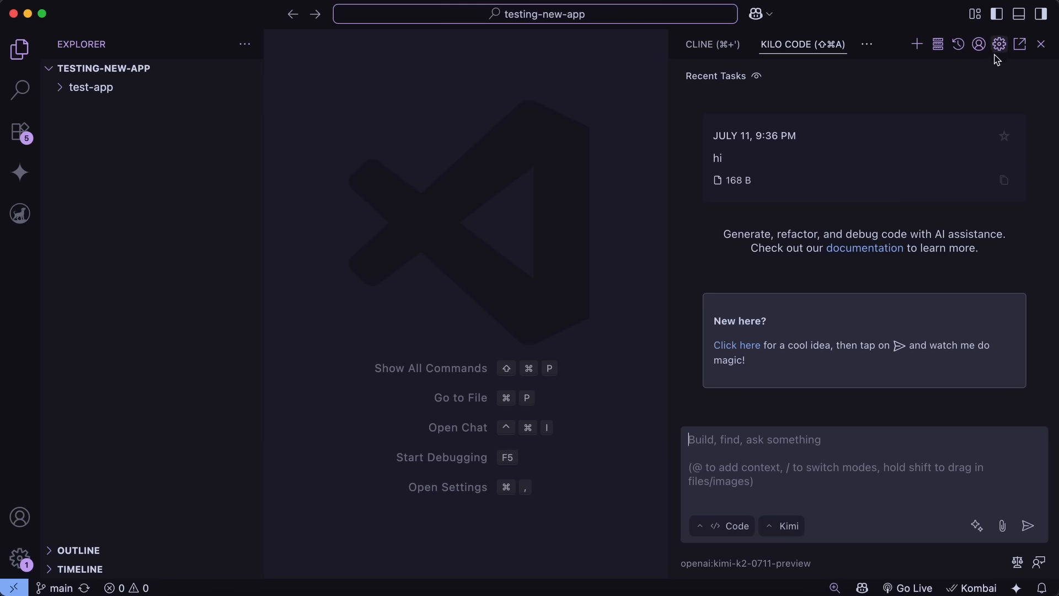
pyautogui.moveTo(978, 82)
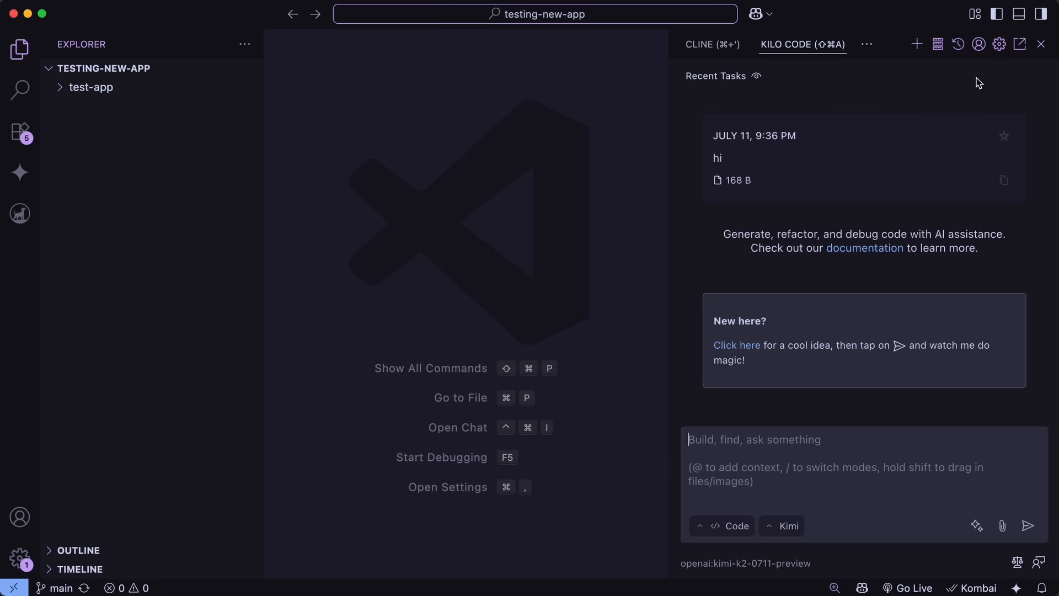
pyautogui.moveTo(984, 81)
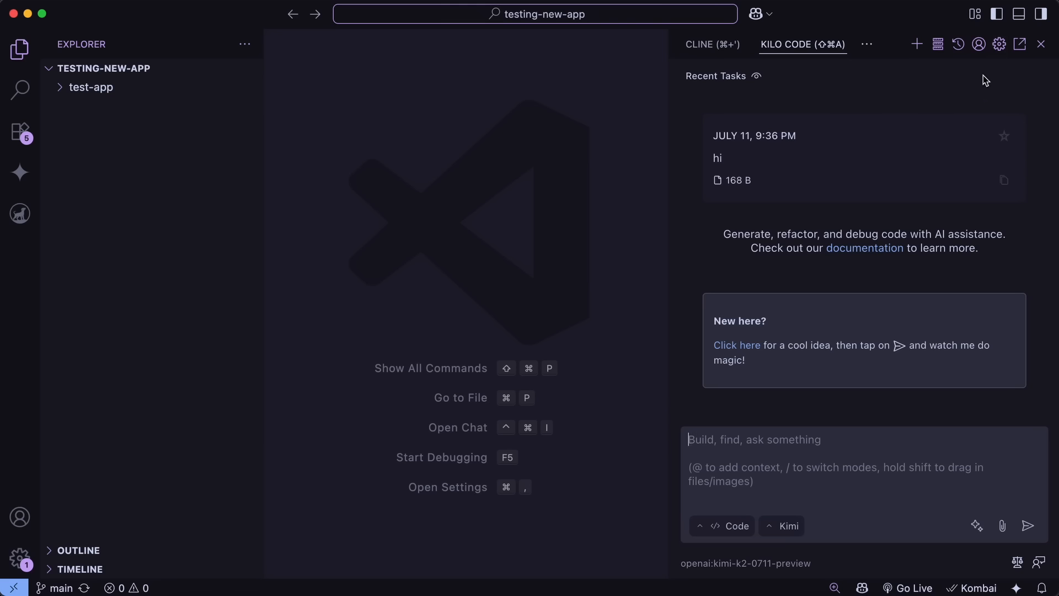
pyautogui.moveTo(982, 88)
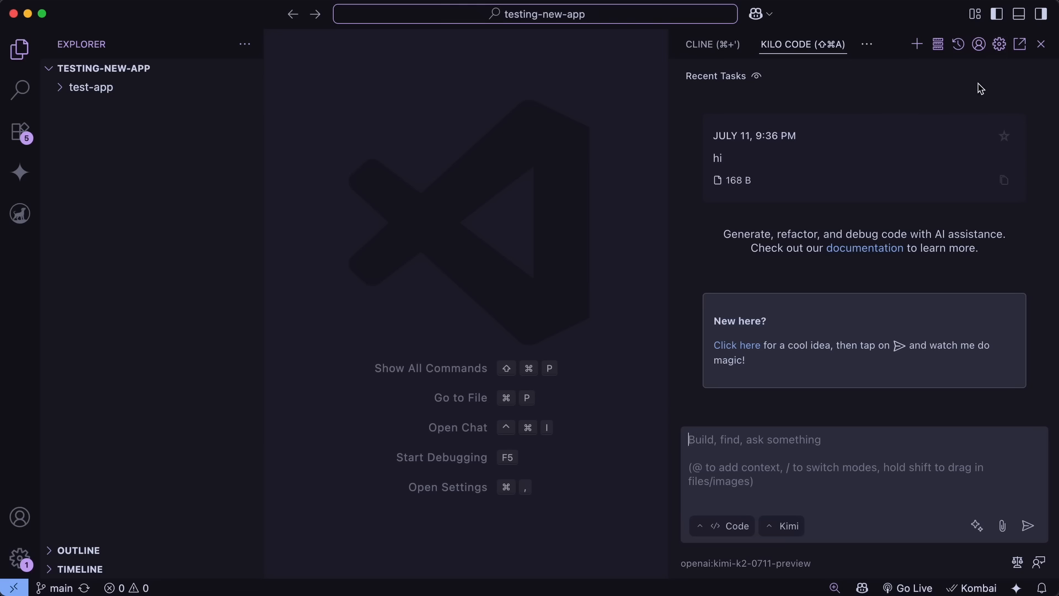
pyautogui.moveTo(993, 71)
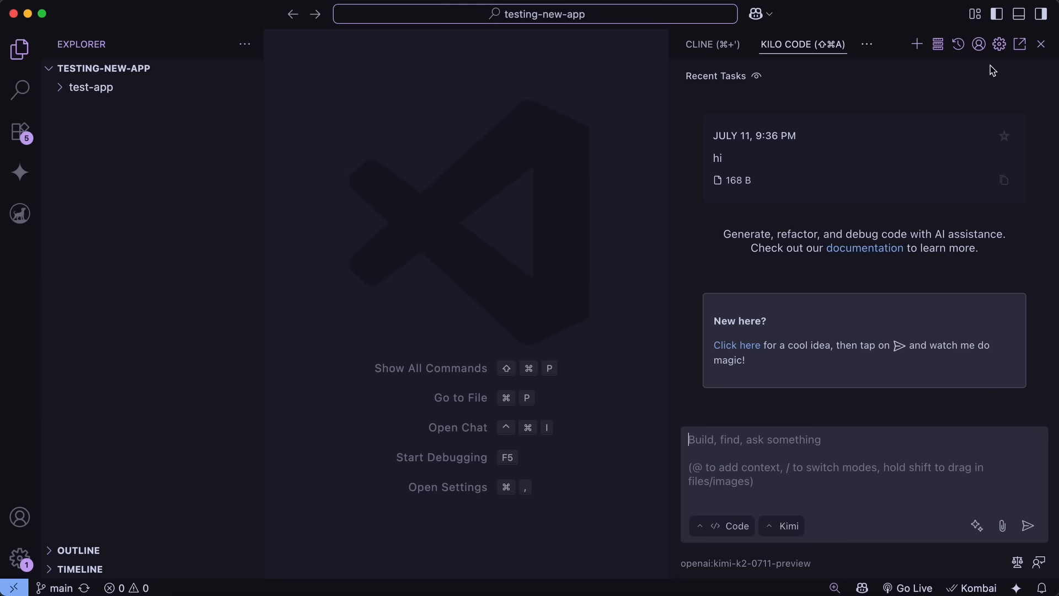
pyautogui.moveTo(1001, 88)
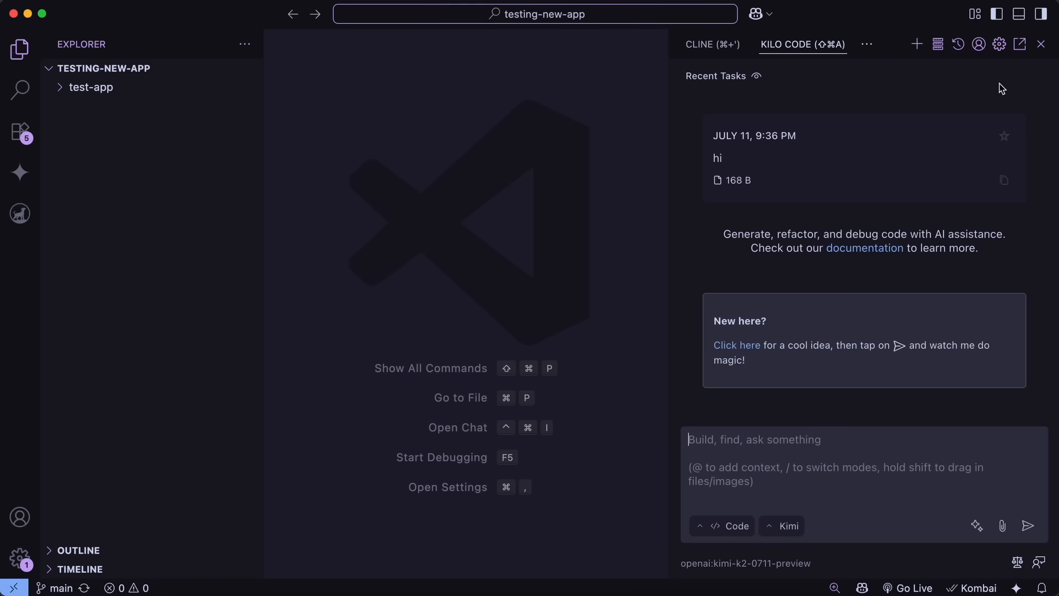
pyautogui.click(999, 44)
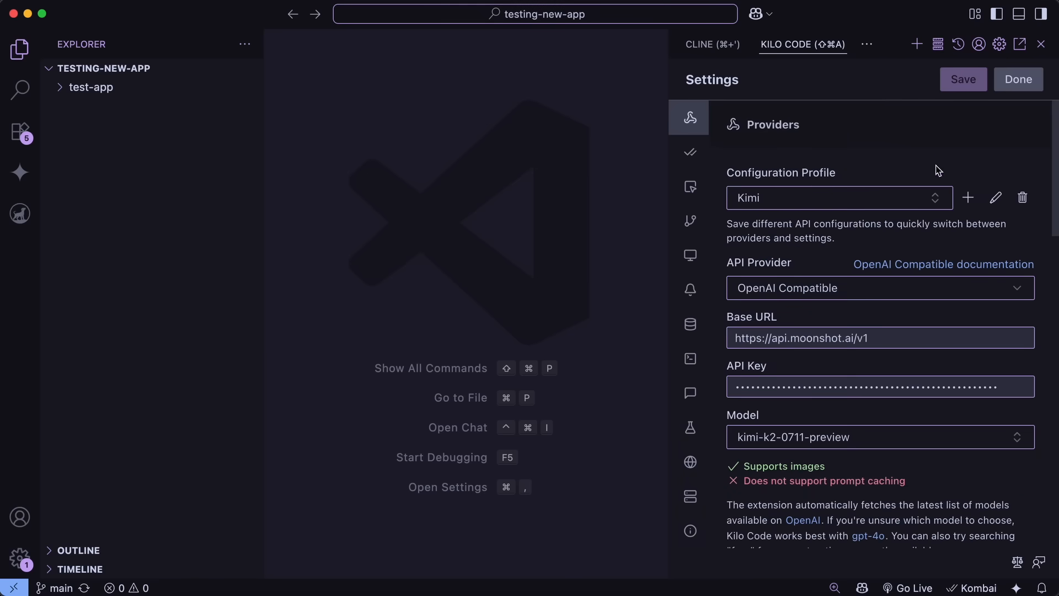
pyautogui.moveTo(856, 296)
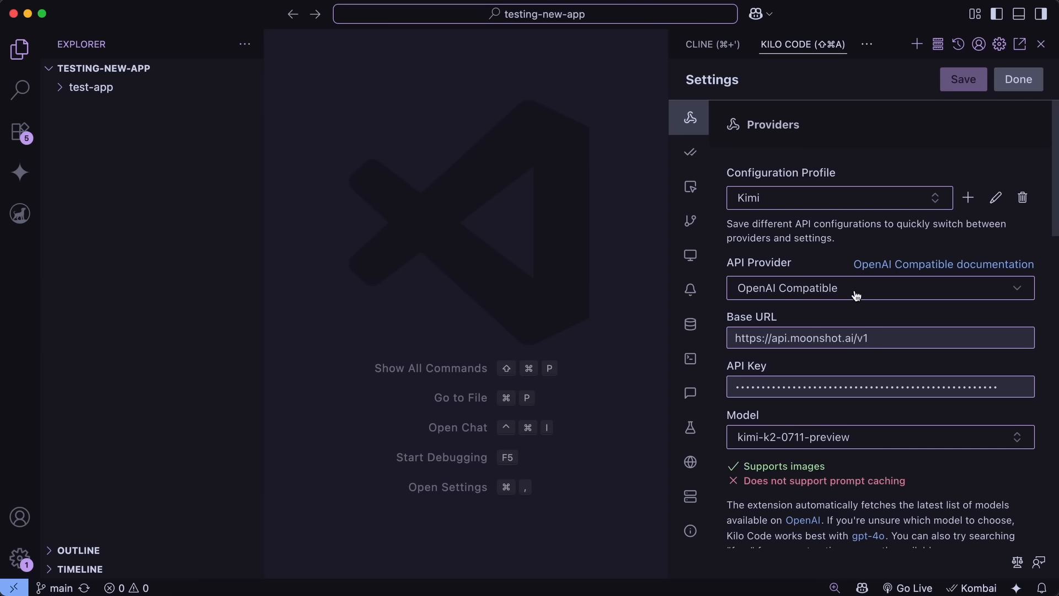
pyautogui.moveTo(848, 299)
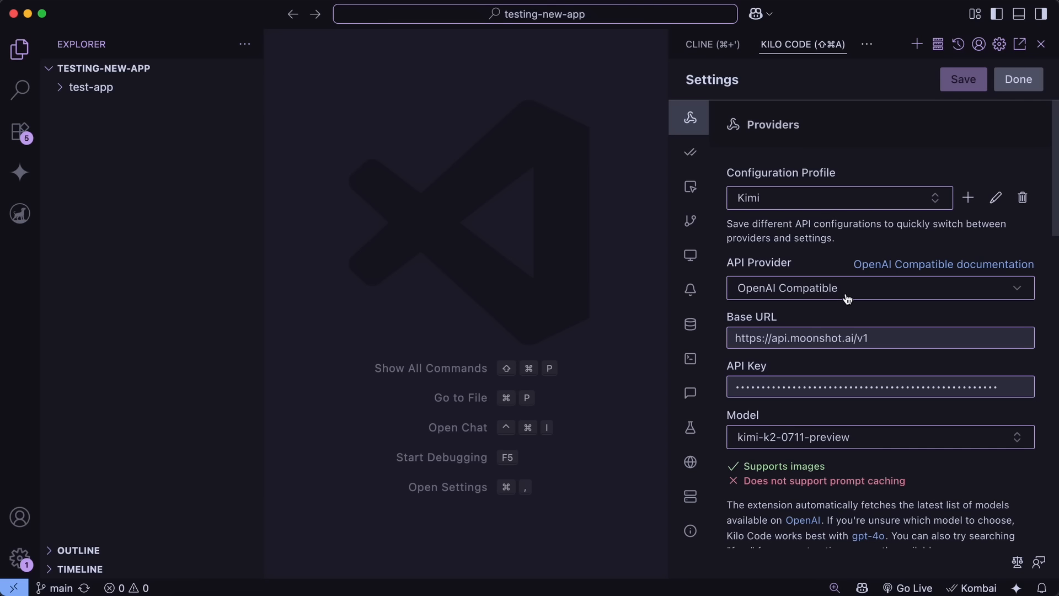
pyautogui.moveTo(830, 304)
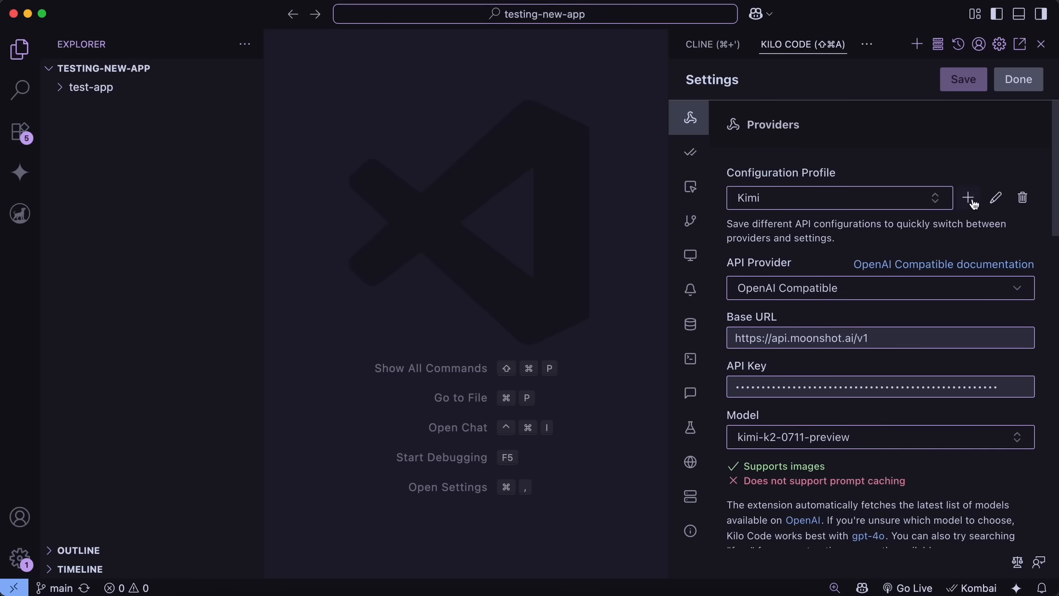
pyautogui.click(879, 287)
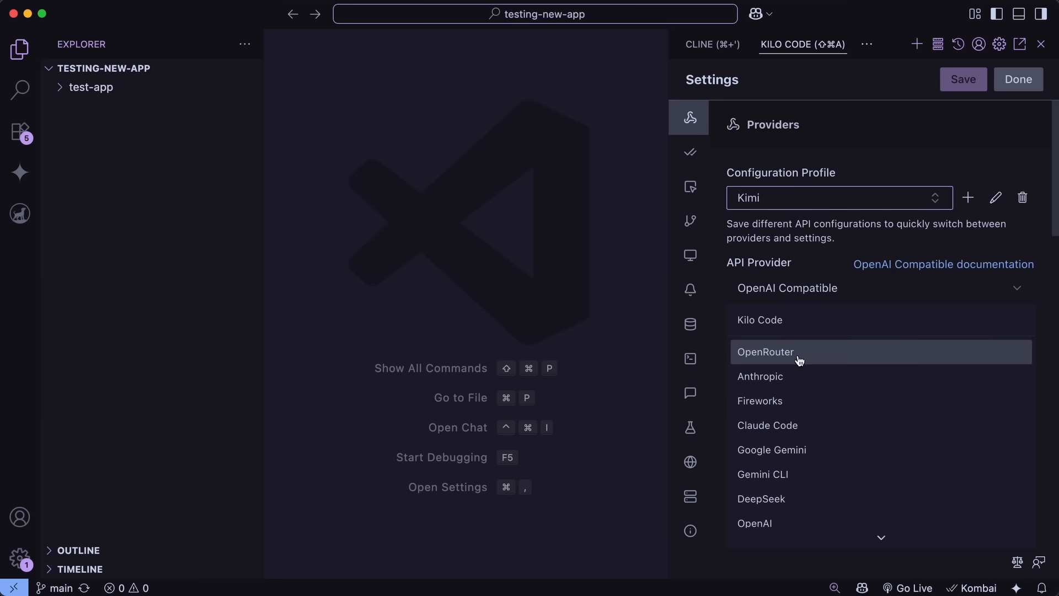
pyautogui.moveTo(803, 359)
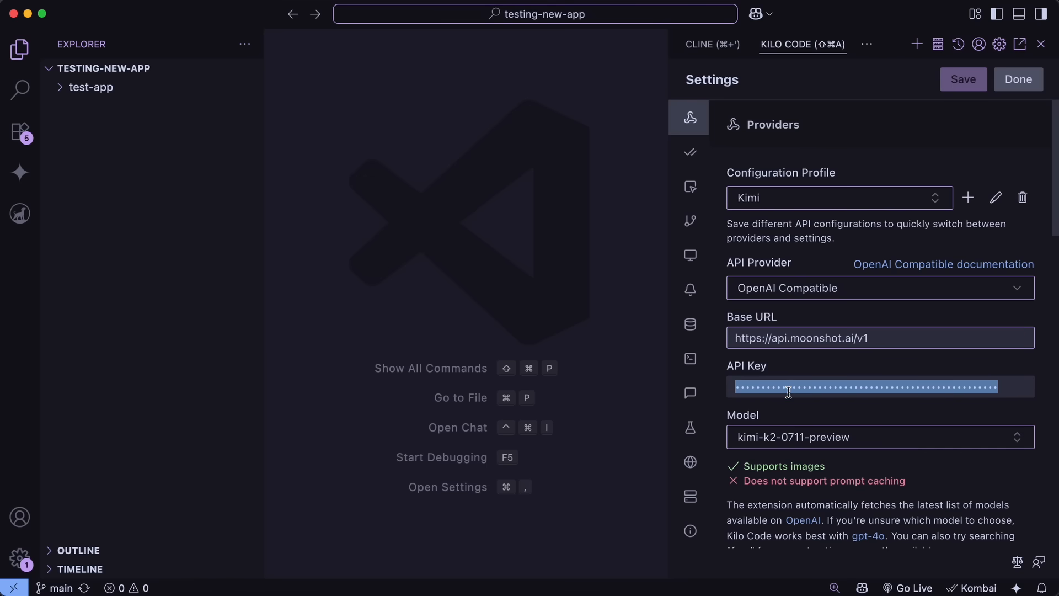
pyautogui.moveTo(797, 332)
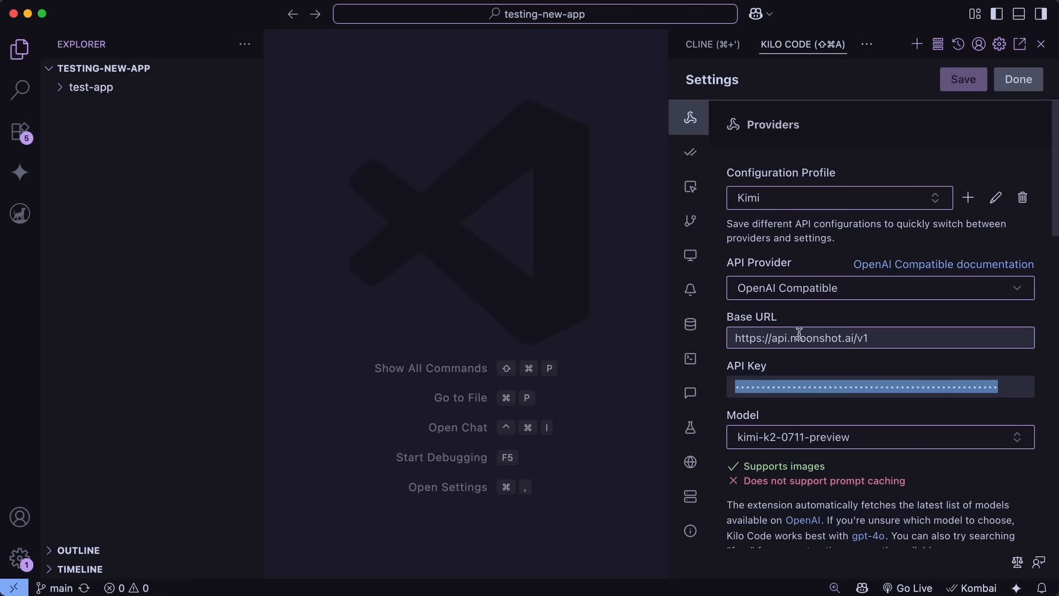
pyautogui.doubleClick(815, 337)
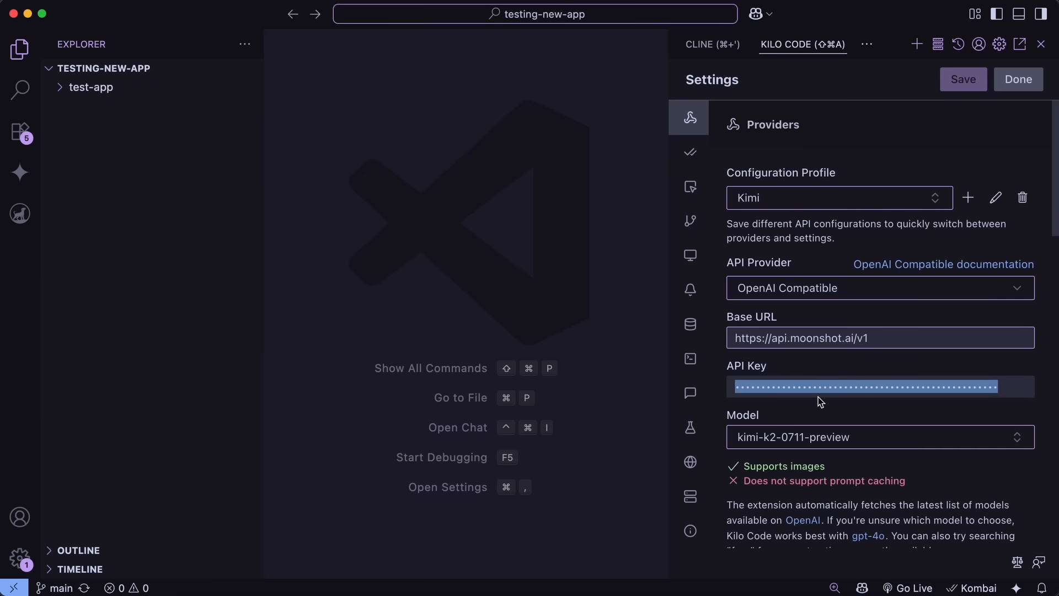
pyautogui.moveTo(833, 452)
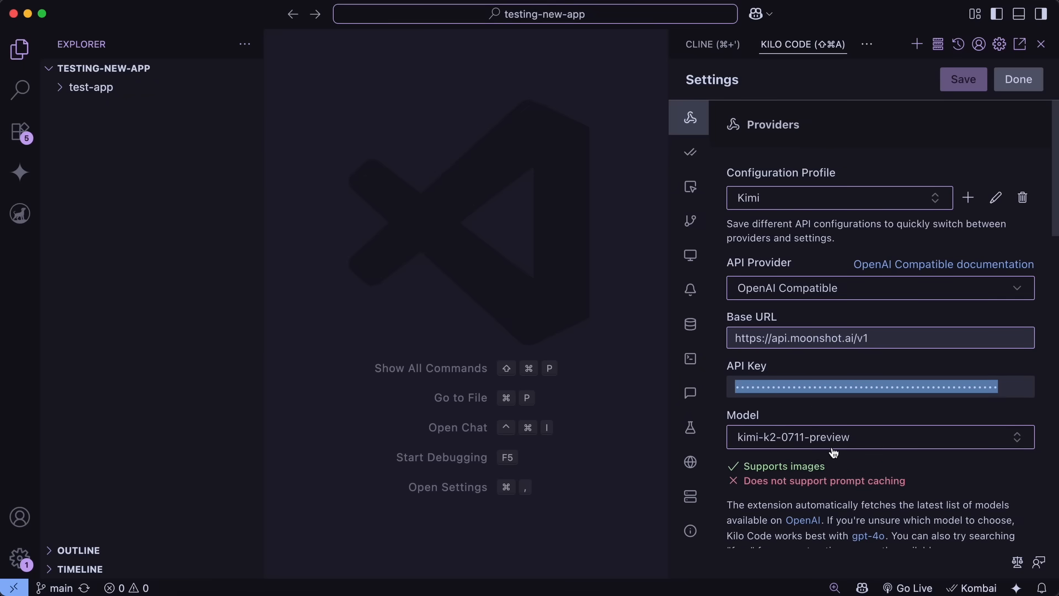
pyautogui.moveTo(850, 477)
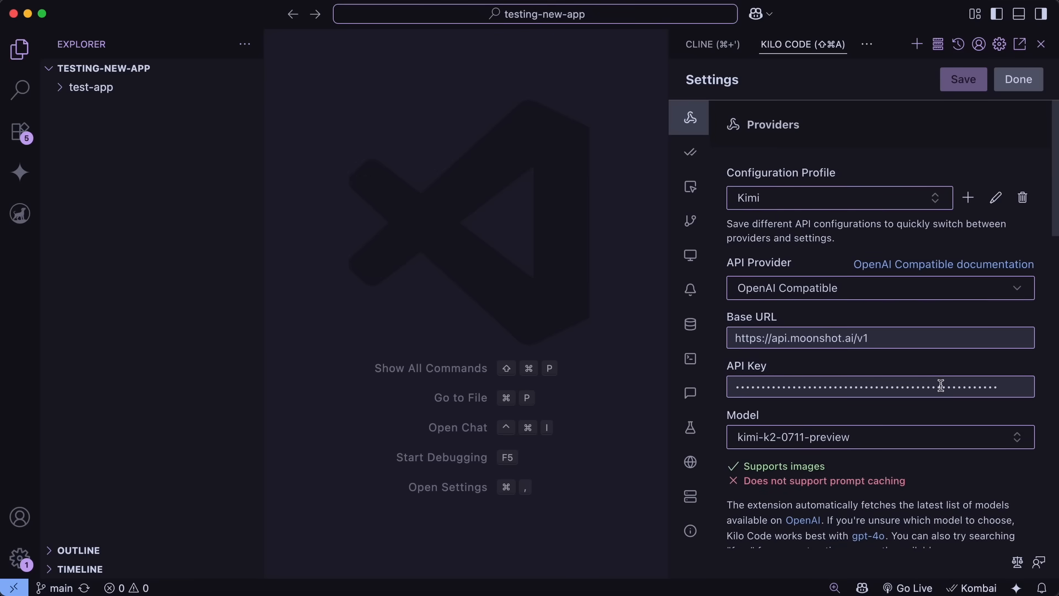
pyautogui.moveTo(983, 142)
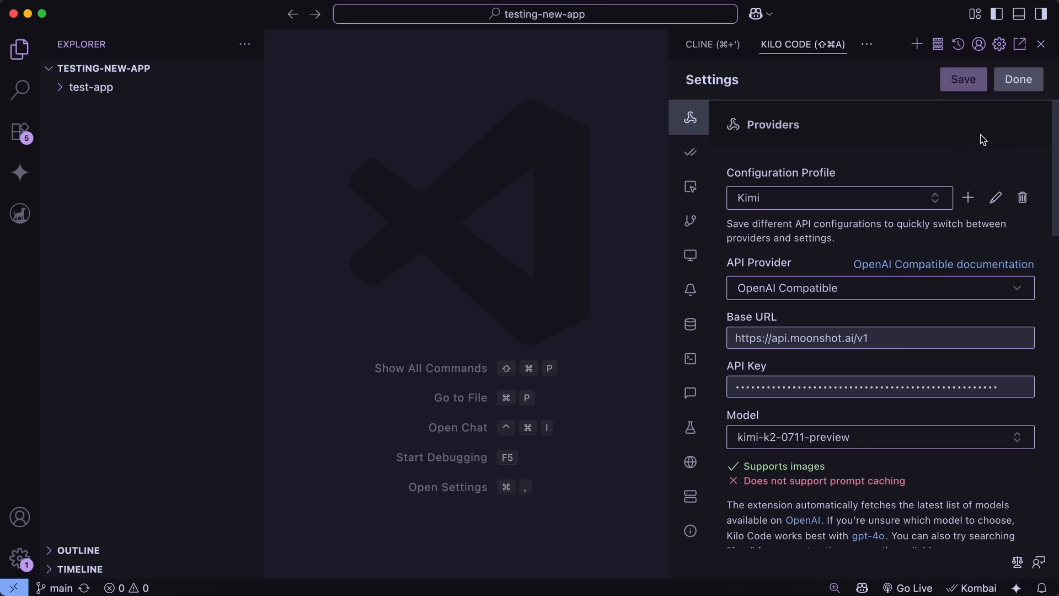
pyautogui.moveTo(894, 370)
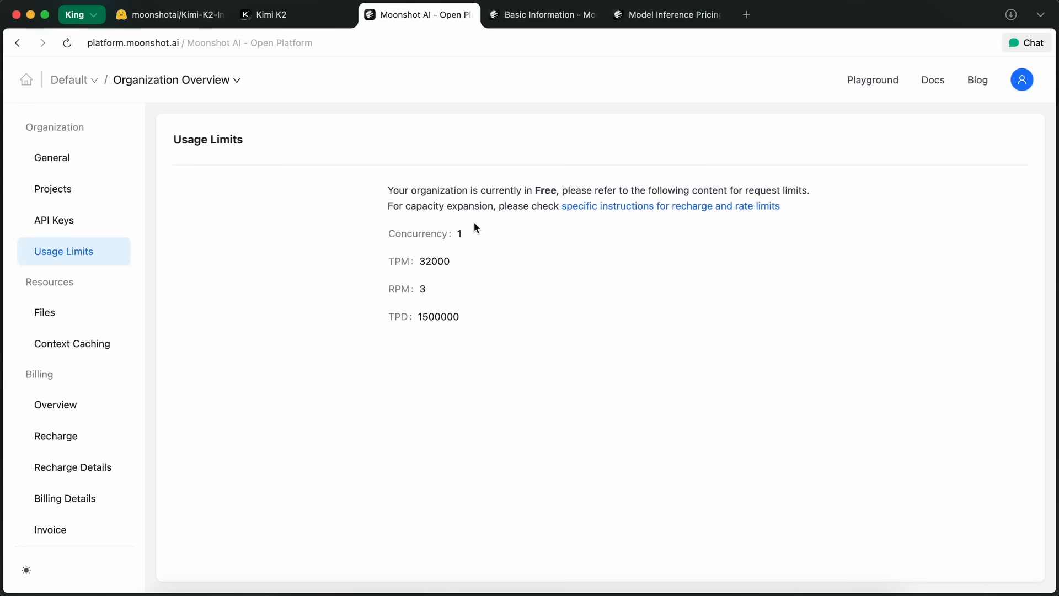
# Step: Move past the Agentic Data Synthesis diagram to the Kimi-K2-Instruct evaluation results table
pyautogui.click(271, 14)
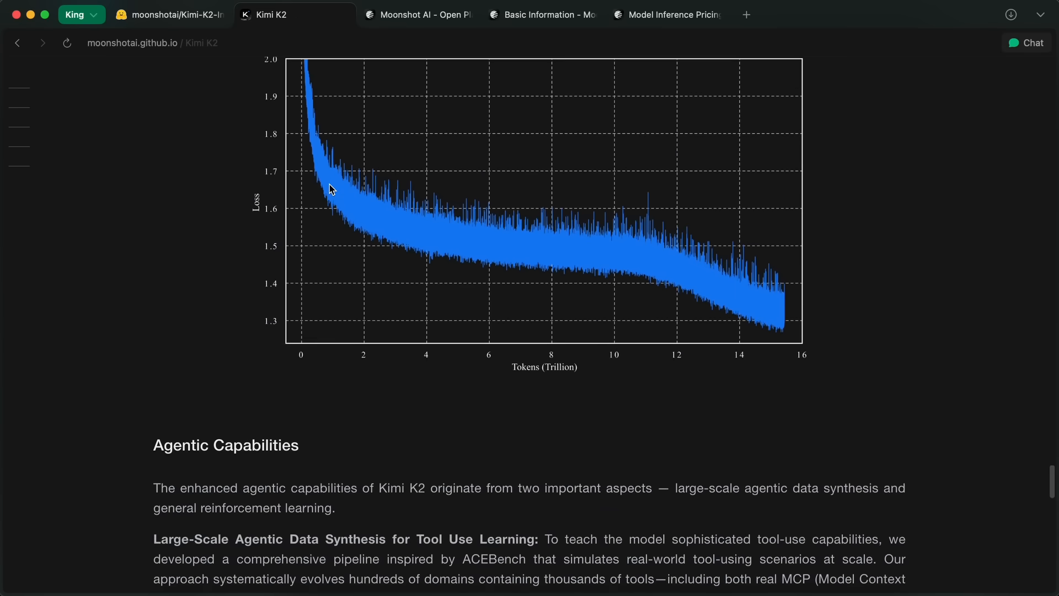
pyautogui.scroll(-3)
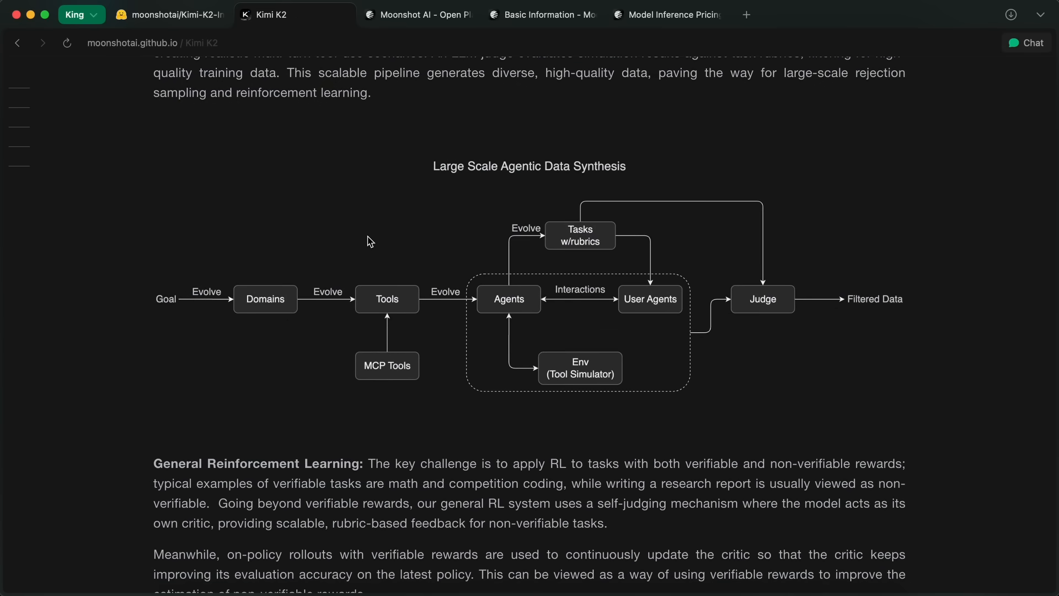
pyautogui.scroll(-3)
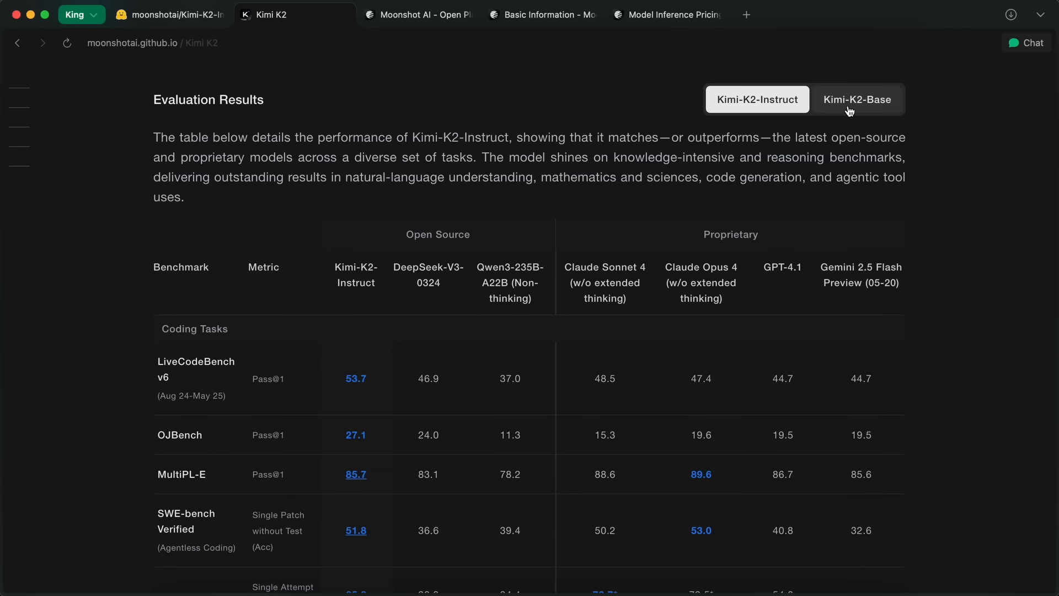
# Step: Switch between the Kimi-K2-Base and Kimi-K2-Instruct results and scan the math and general rows
pyautogui.click(857, 99)
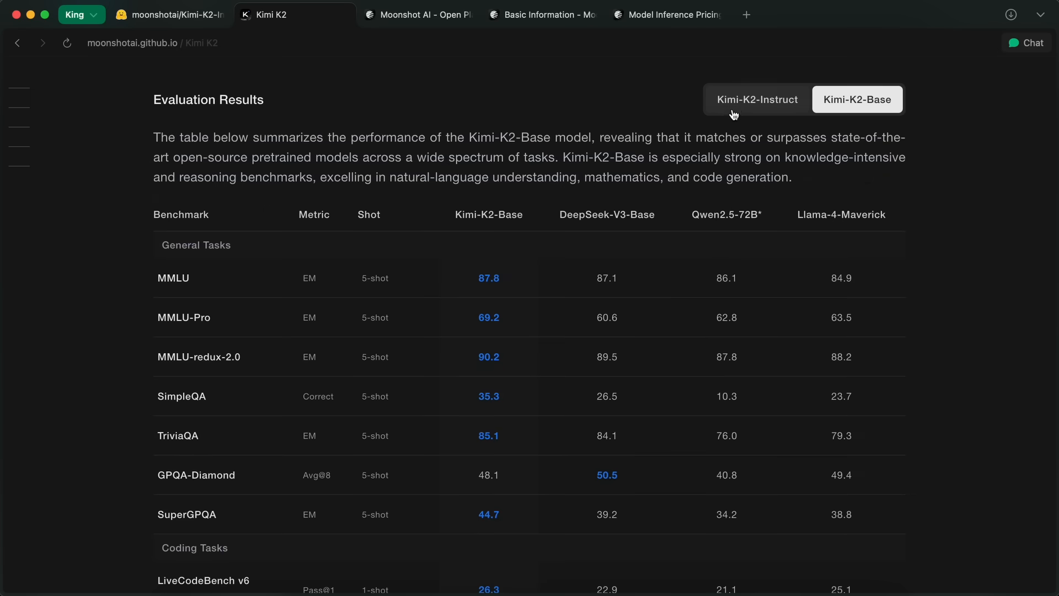
pyautogui.click(756, 99)
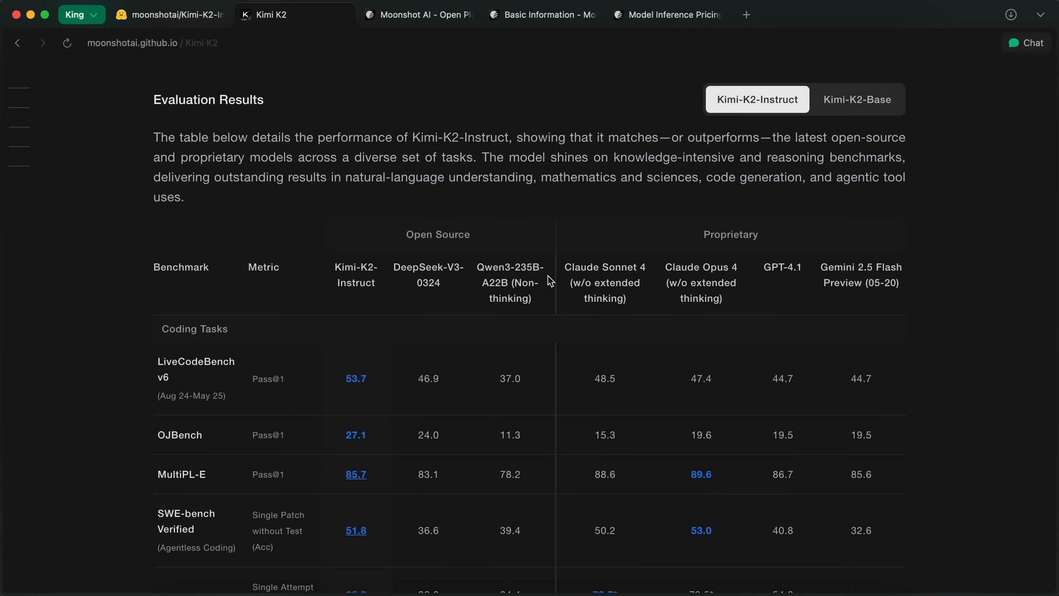
pyautogui.scroll(-3)
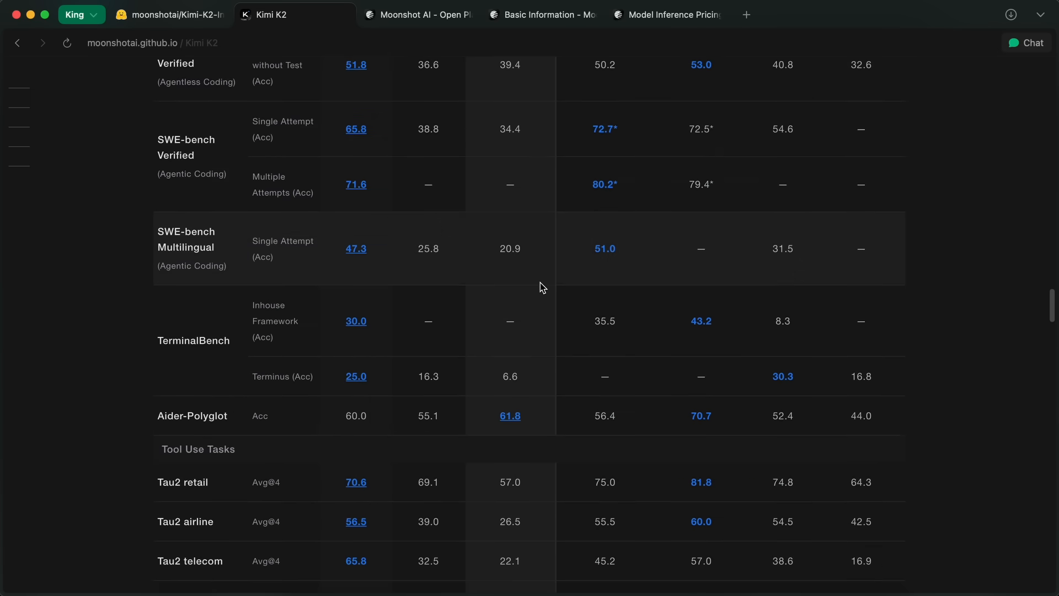
pyautogui.scroll(-3)
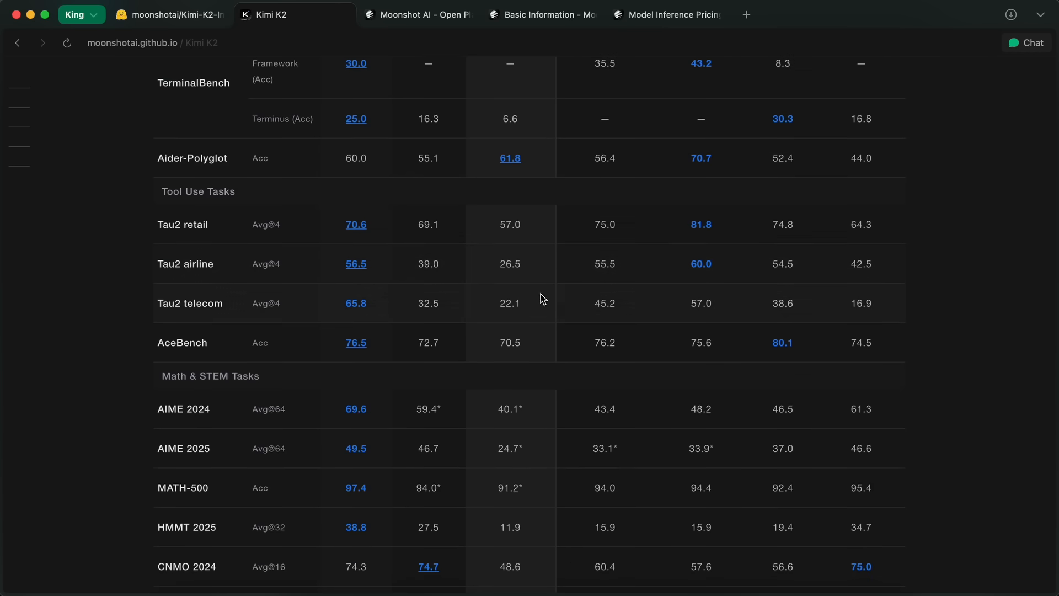
pyautogui.scroll(3)
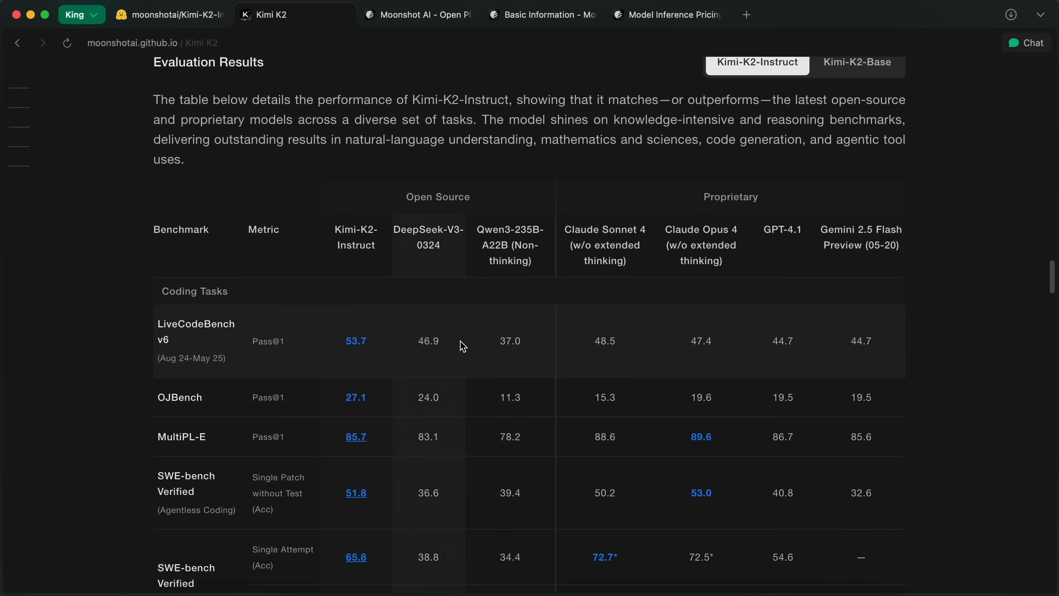
# Step: Scroll back through the table to the JavaScript Minecraft command-line example
pyautogui.scroll(-3)
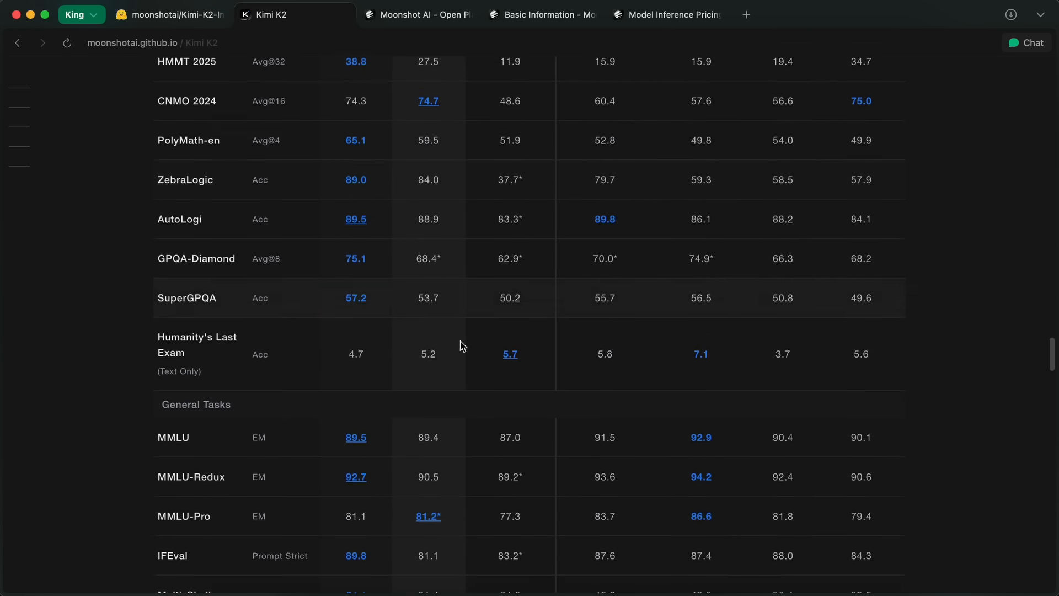
pyautogui.scroll(-3)
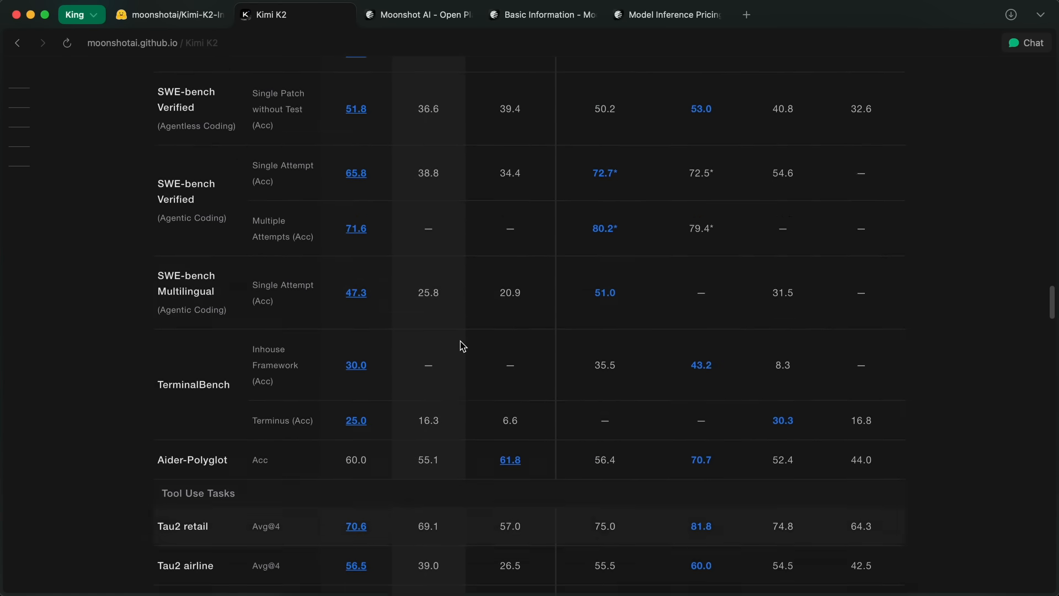
pyautogui.scroll(3)
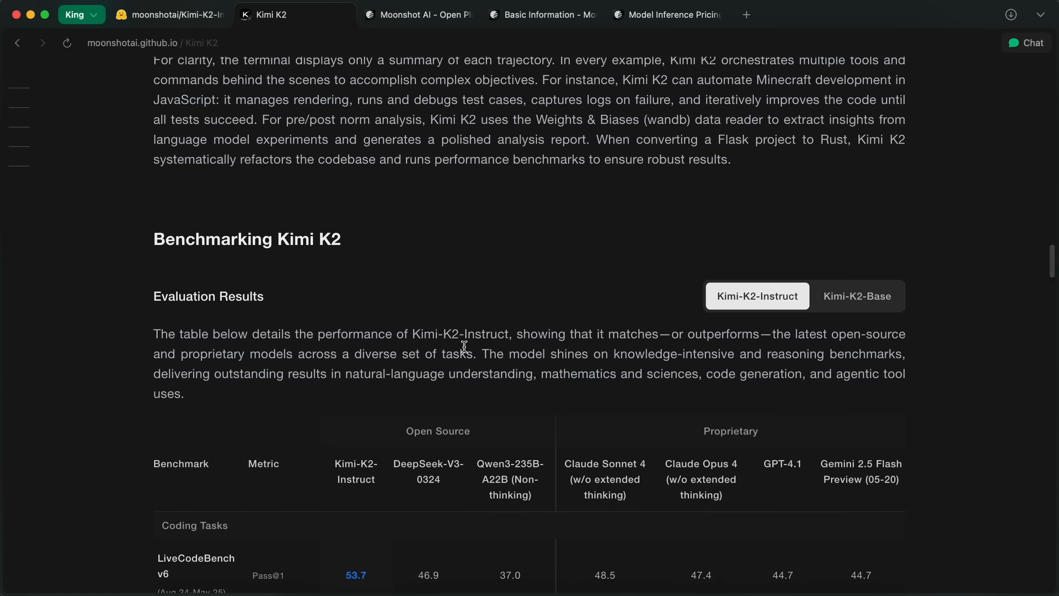
pyautogui.scroll(3)
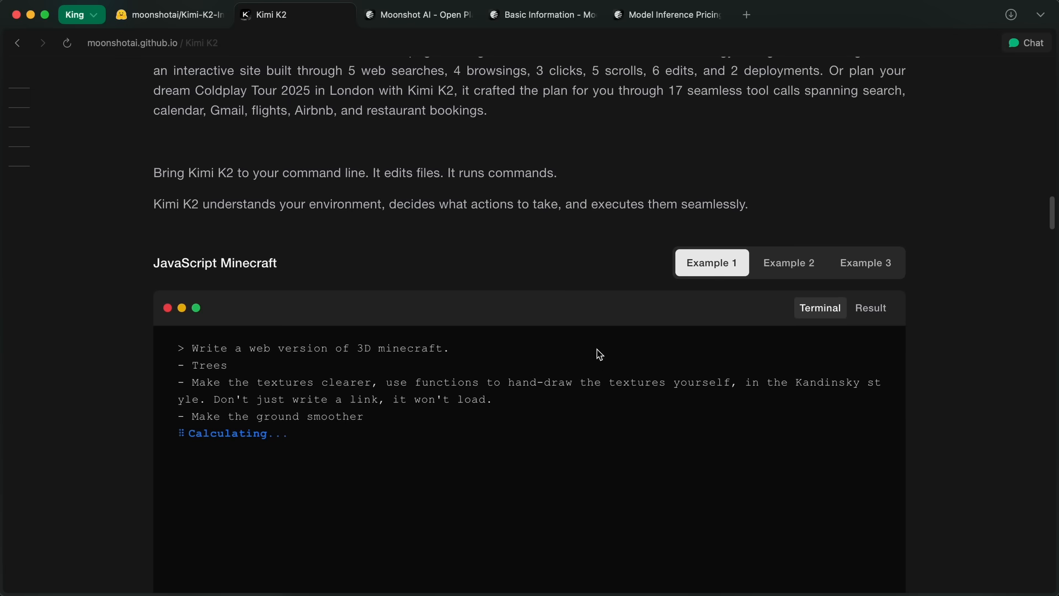
# Step: Show the Result view of the JavaScript Minecraft example with its running 3D world
pyautogui.click(871, 307)
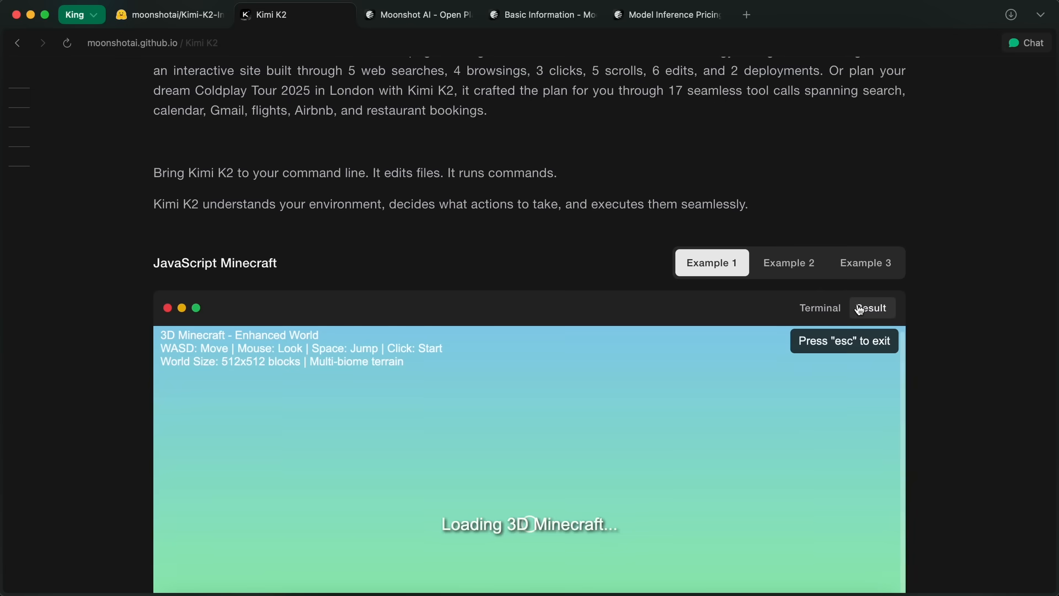
pyautogui.scroll(-3)
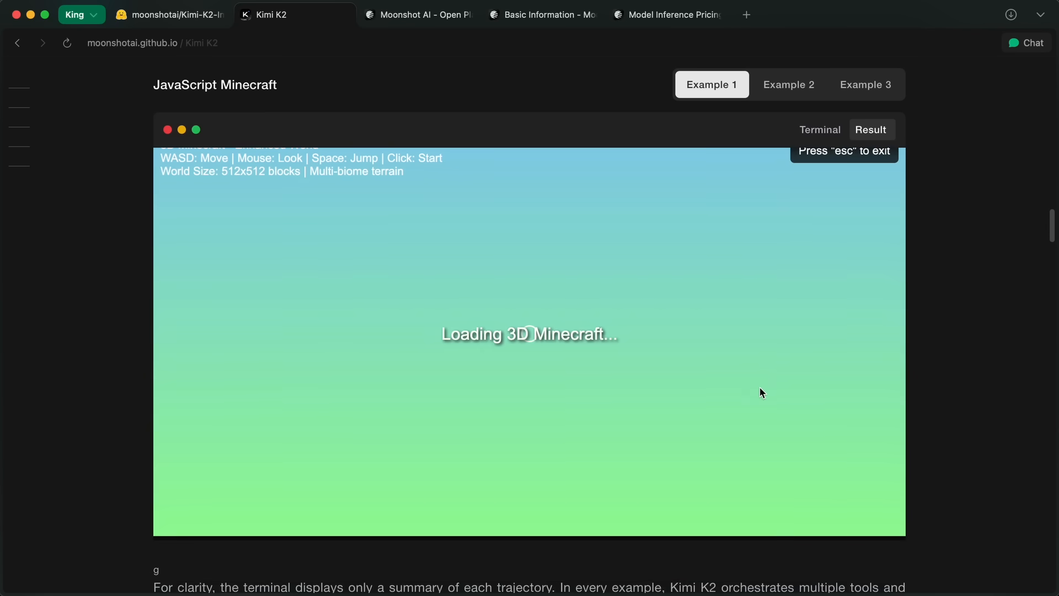
pyautogui.moveTo(705, 374)
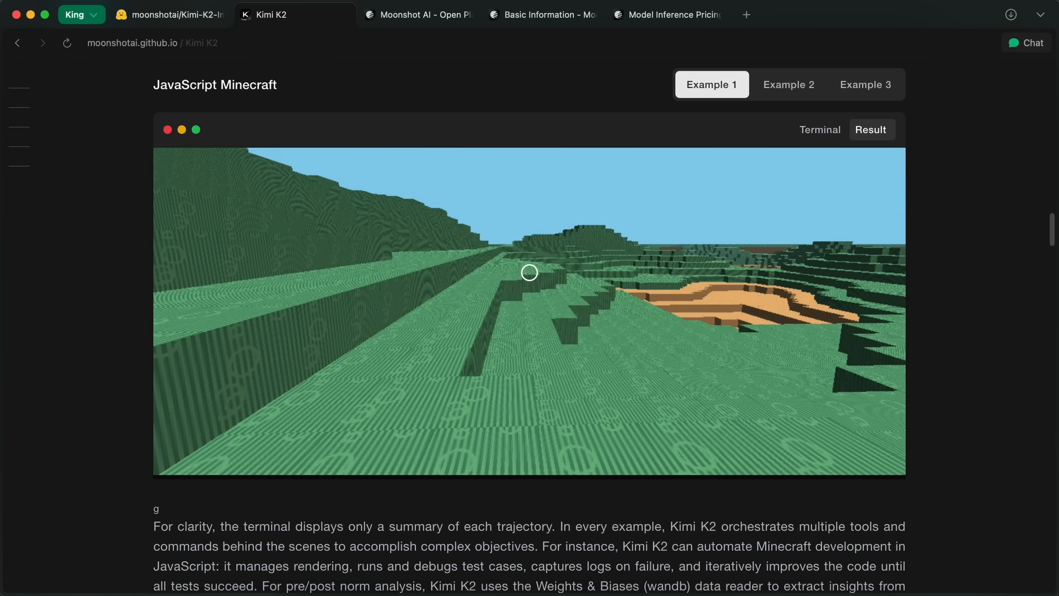
pyautogui.scroll(-3)
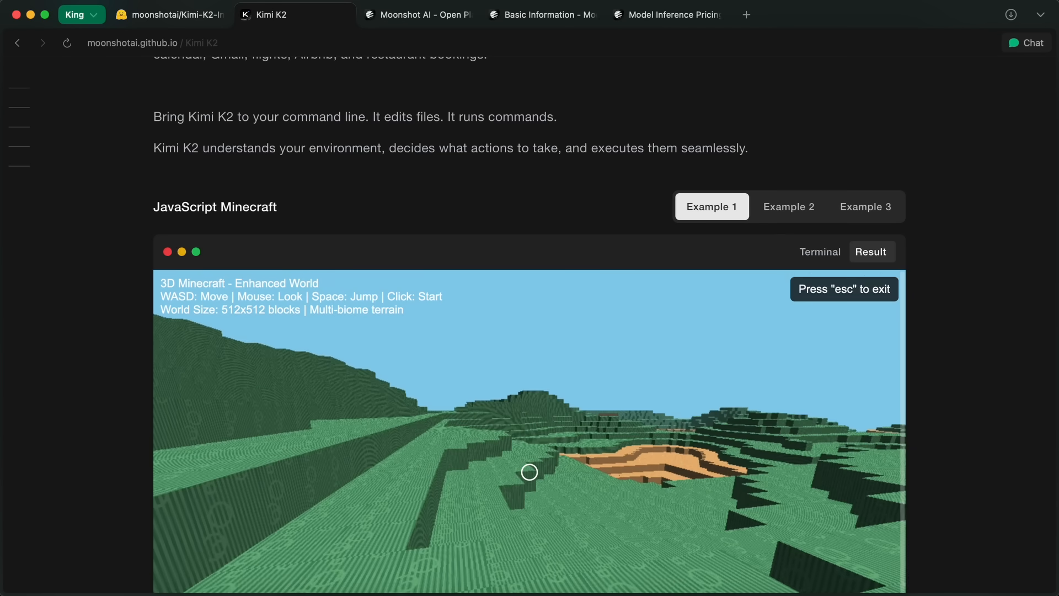
pyautogui.scroll(-3)
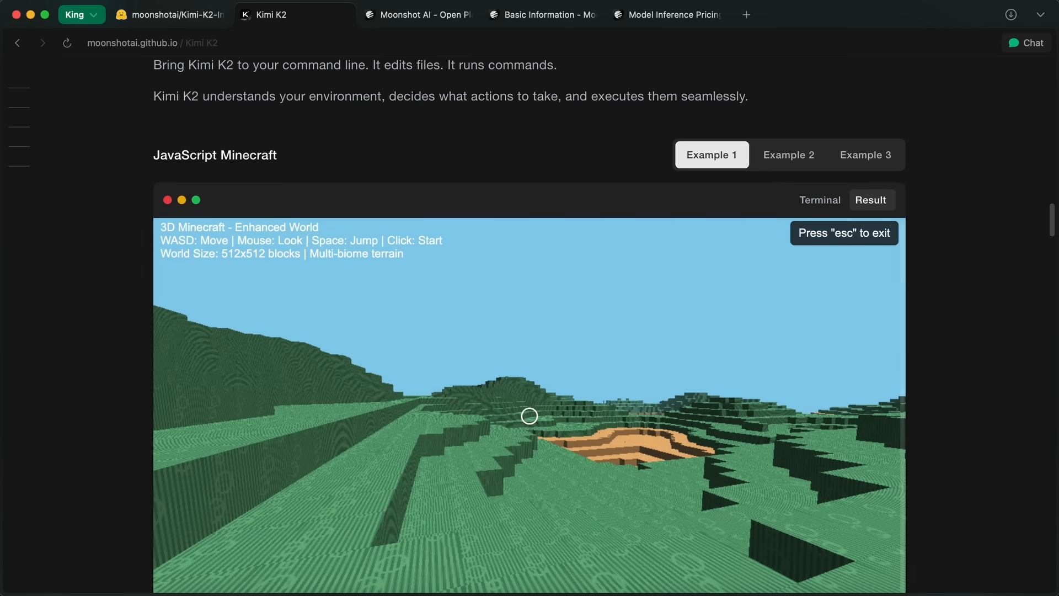
pyautogui.scroll(-3)
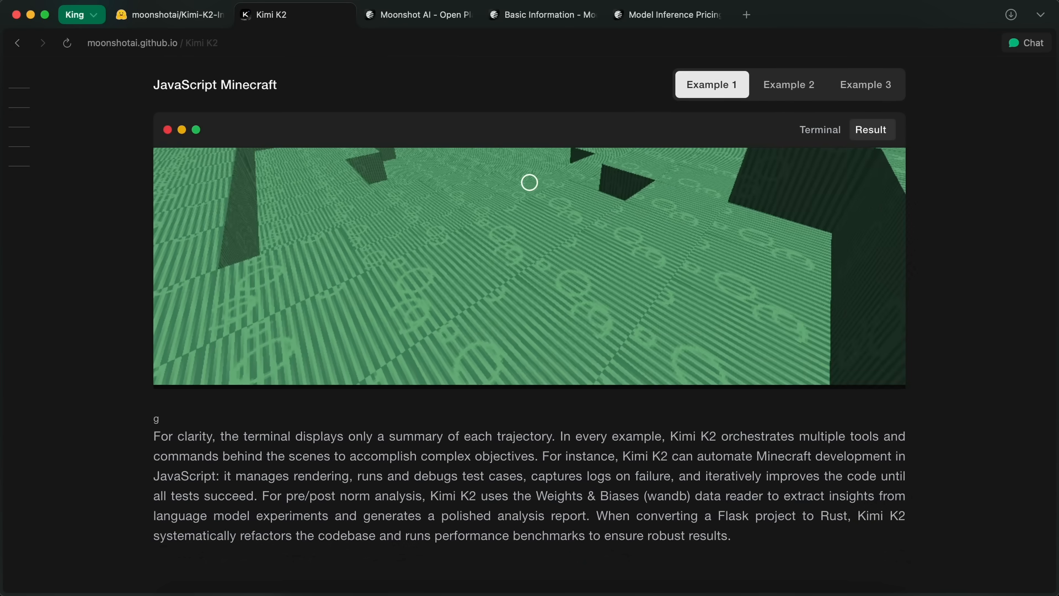
# Step: Explore the generated Minecraft terrain from several vantage points
pyautogui.scroll(-3)
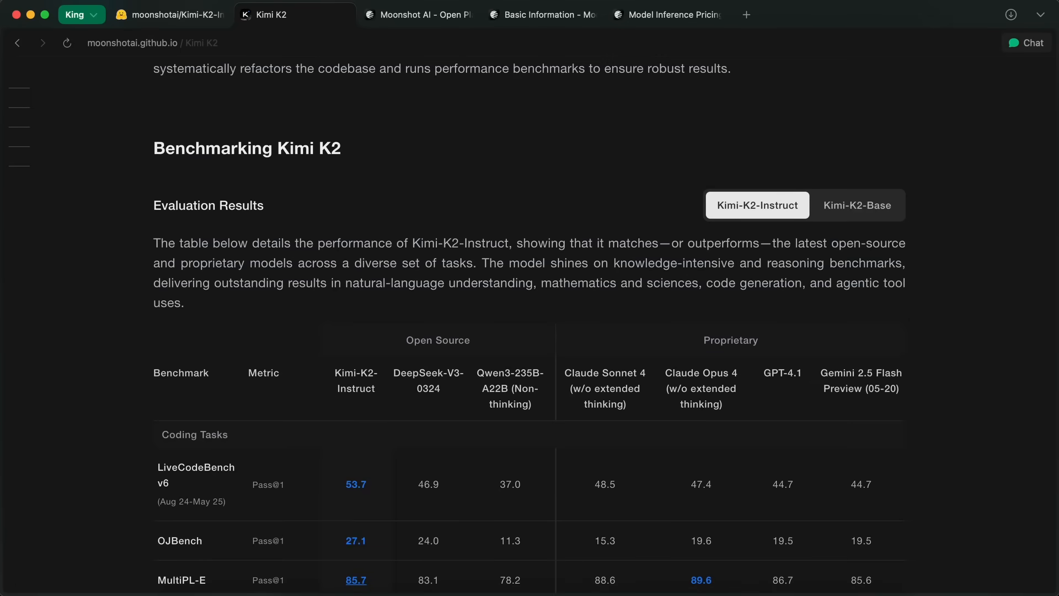
pyautogui.scroll(-3)
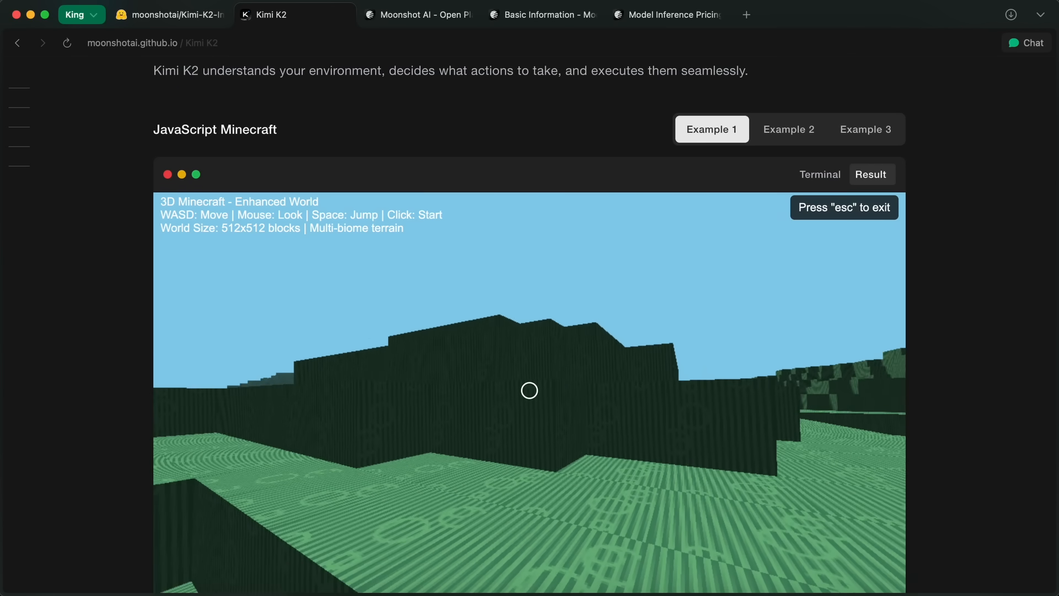
pyautogui.scroll(-3)
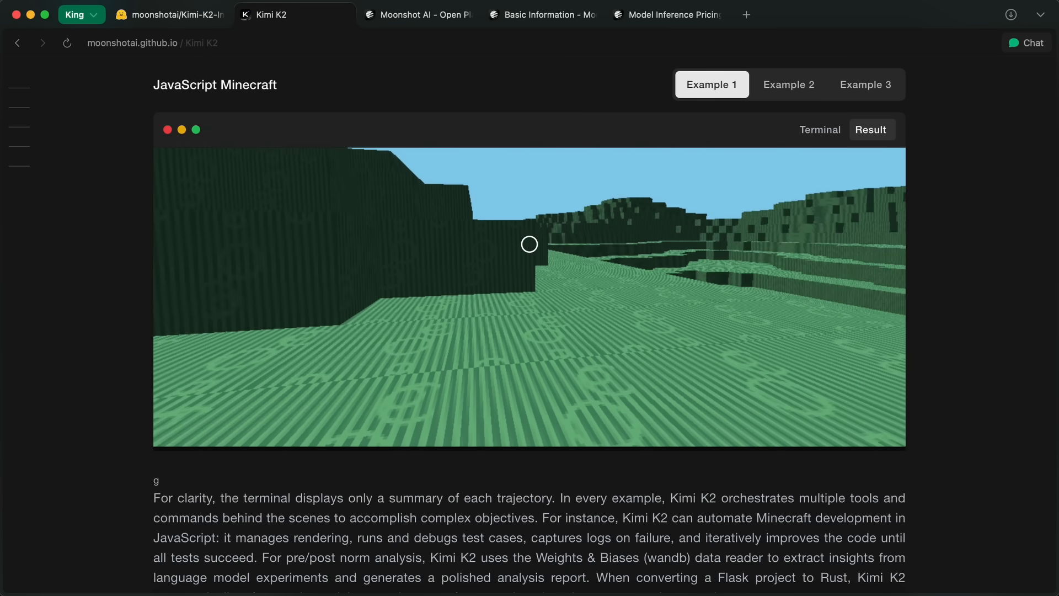
pyautogui.scroll(-3)
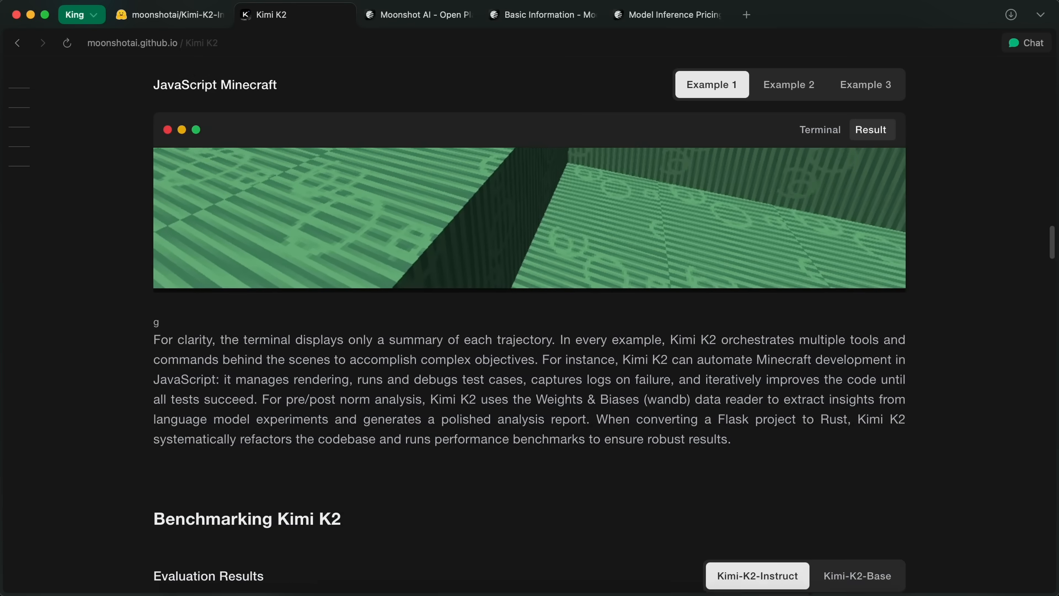
# Step: Rescan the Instruct table from coding rows down to Livebench, then back to Tool Use and Math & STEM
pyautogui.scroll(-3)
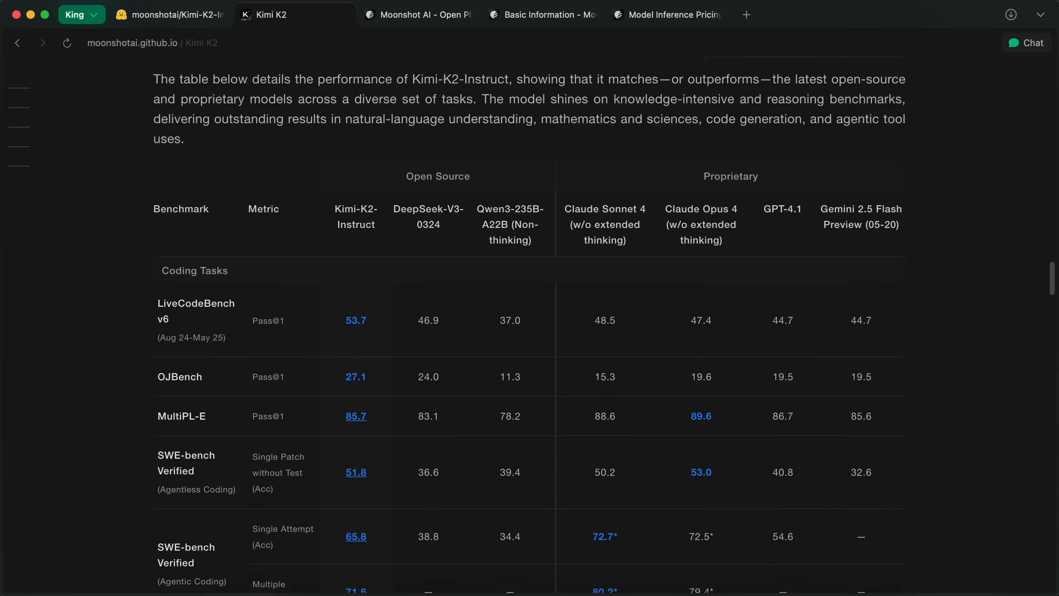
pyautogui.scroll(-3)
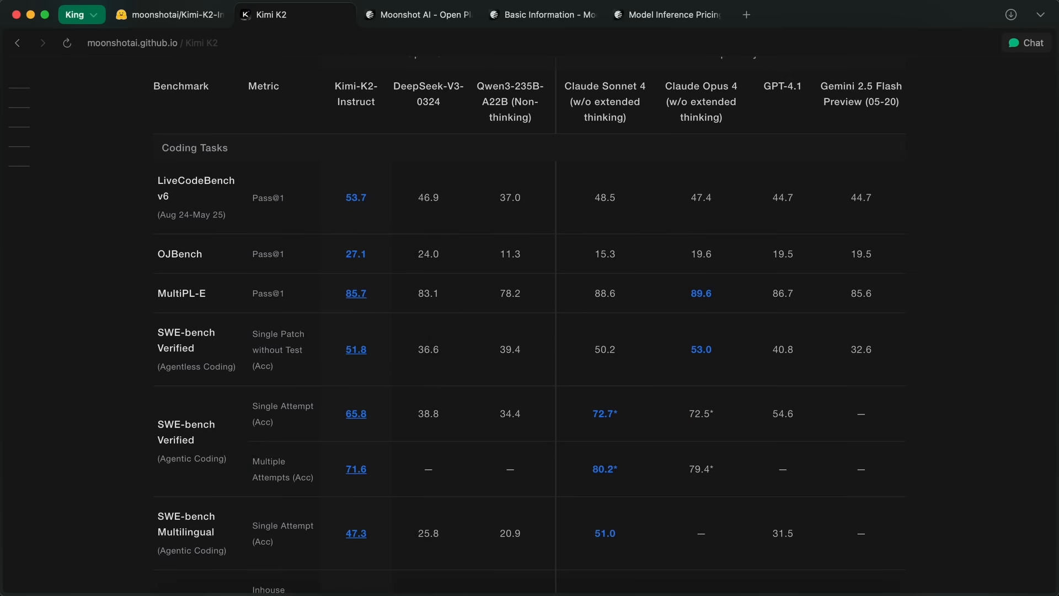
pyautogui.scroll(-3)
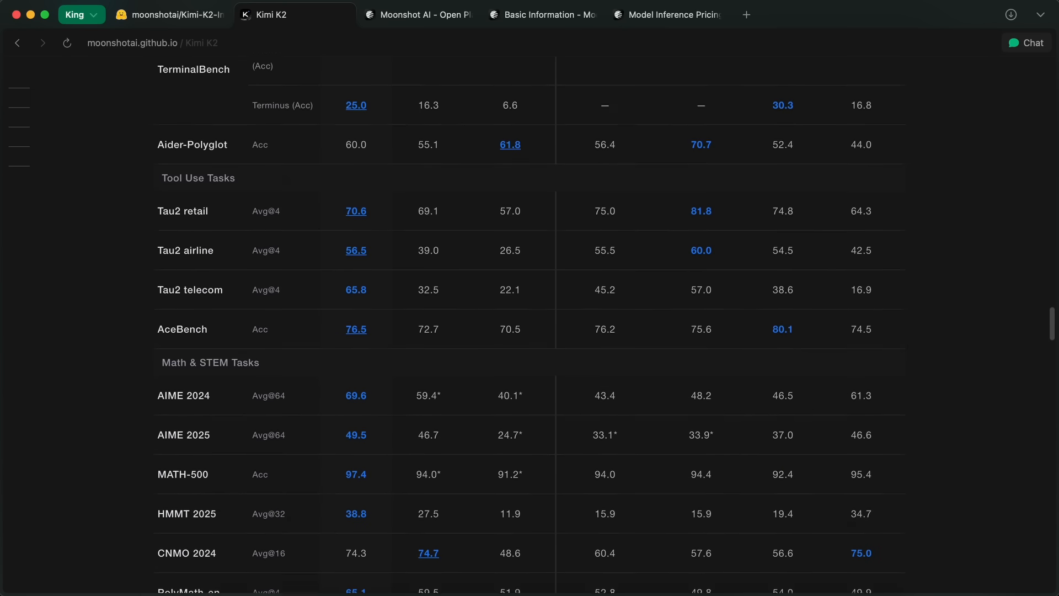
pyautogui.scroll(-3)
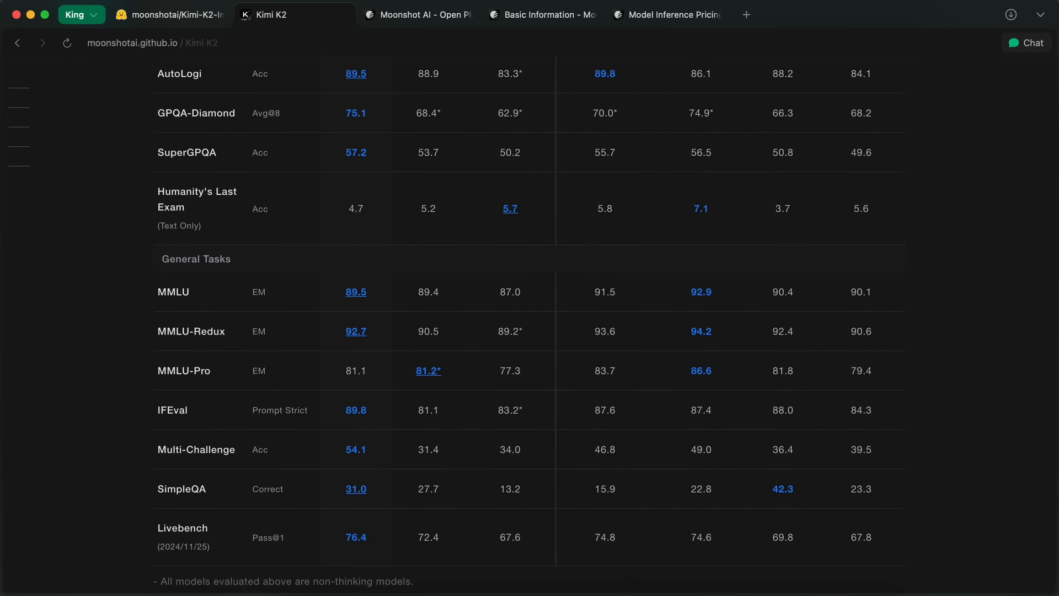
pyautogui.scroll(-3)
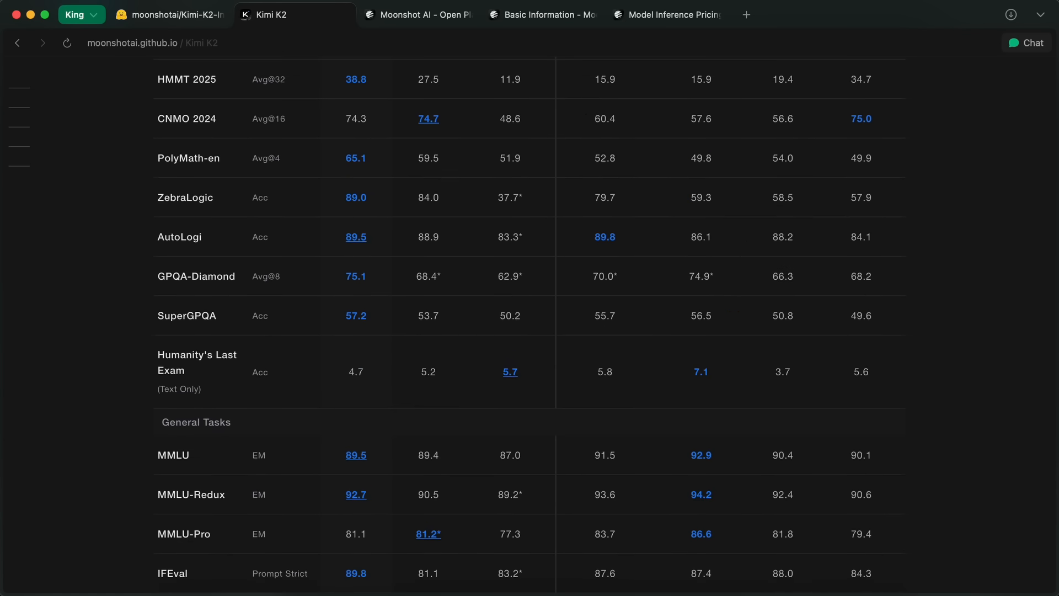
pyautogui.scroll(3)
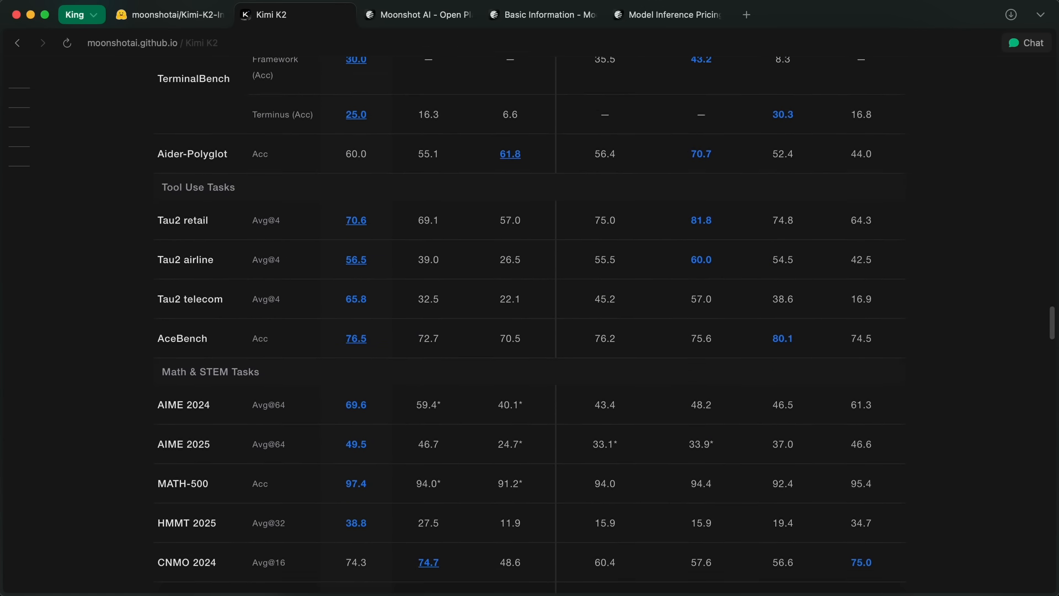
pyautogui.scroll(3)
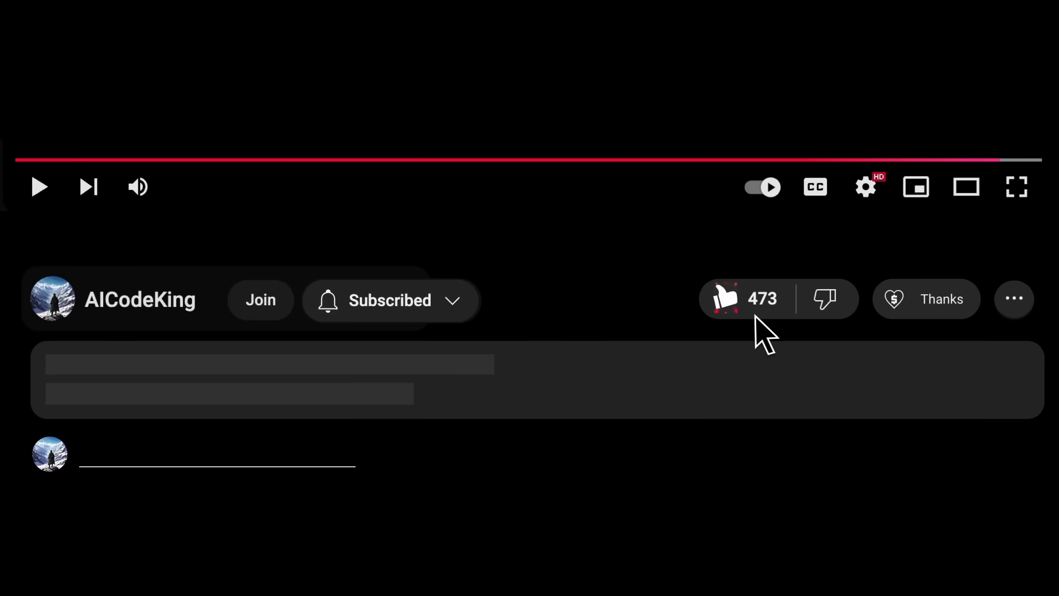
# Step: Bring up the $5.00 Super Thanks dialog for AICodeKing below the video
pyautogui.click(925, 299)
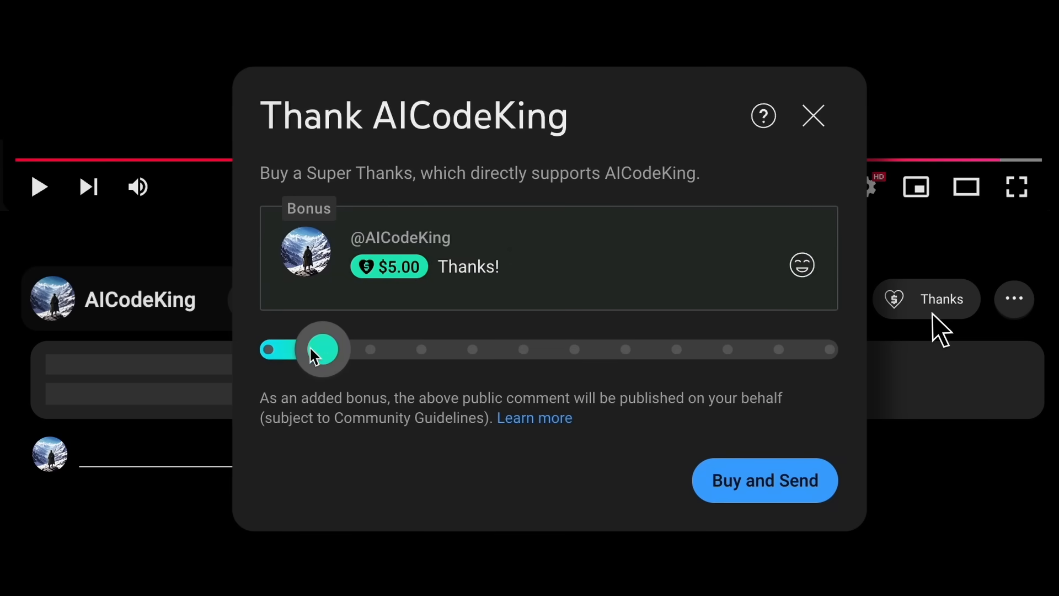